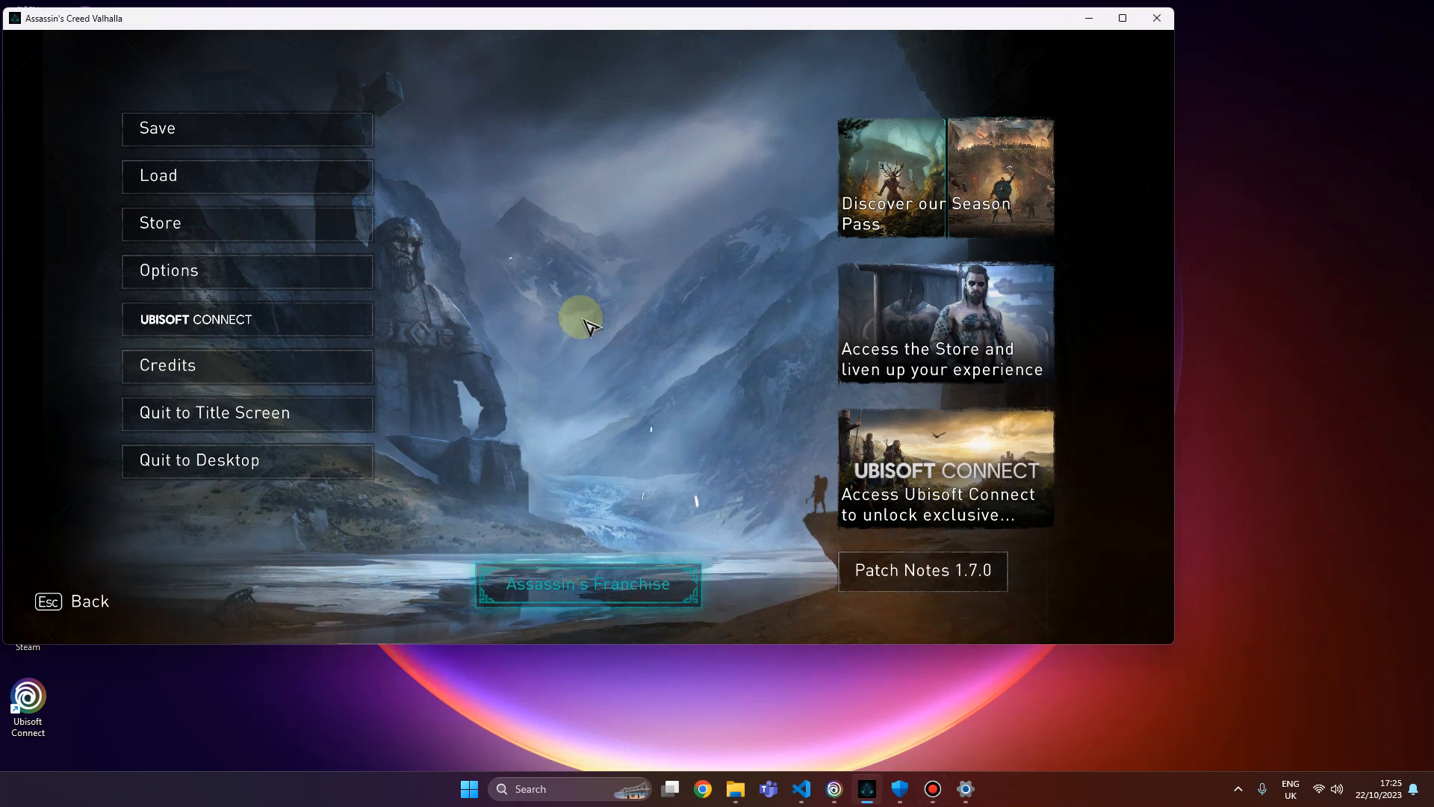
pyautogui.moveTo(599, 292)
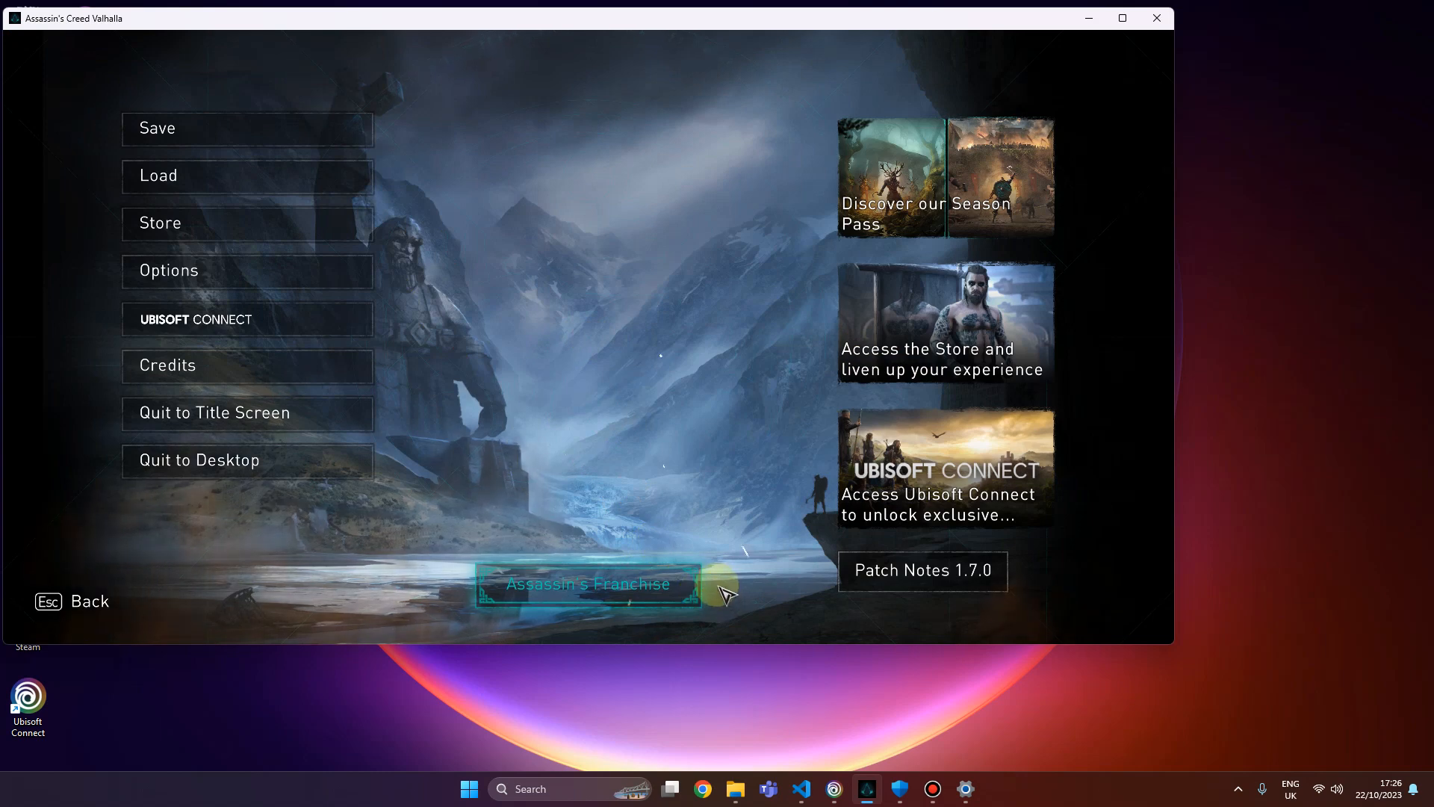
pyautogui.moveTo(802, 789)
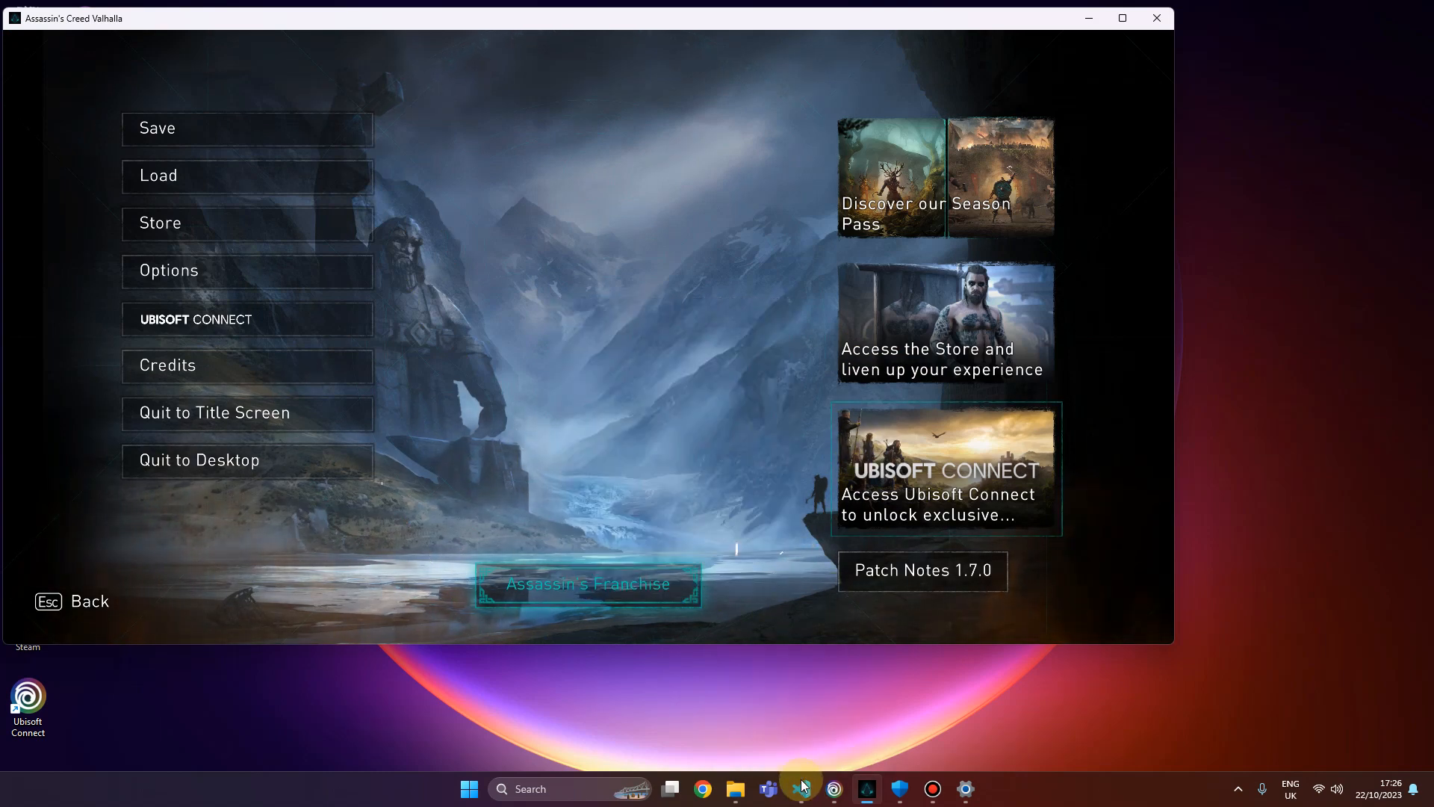
pyautogui.moveTo(773, 462)
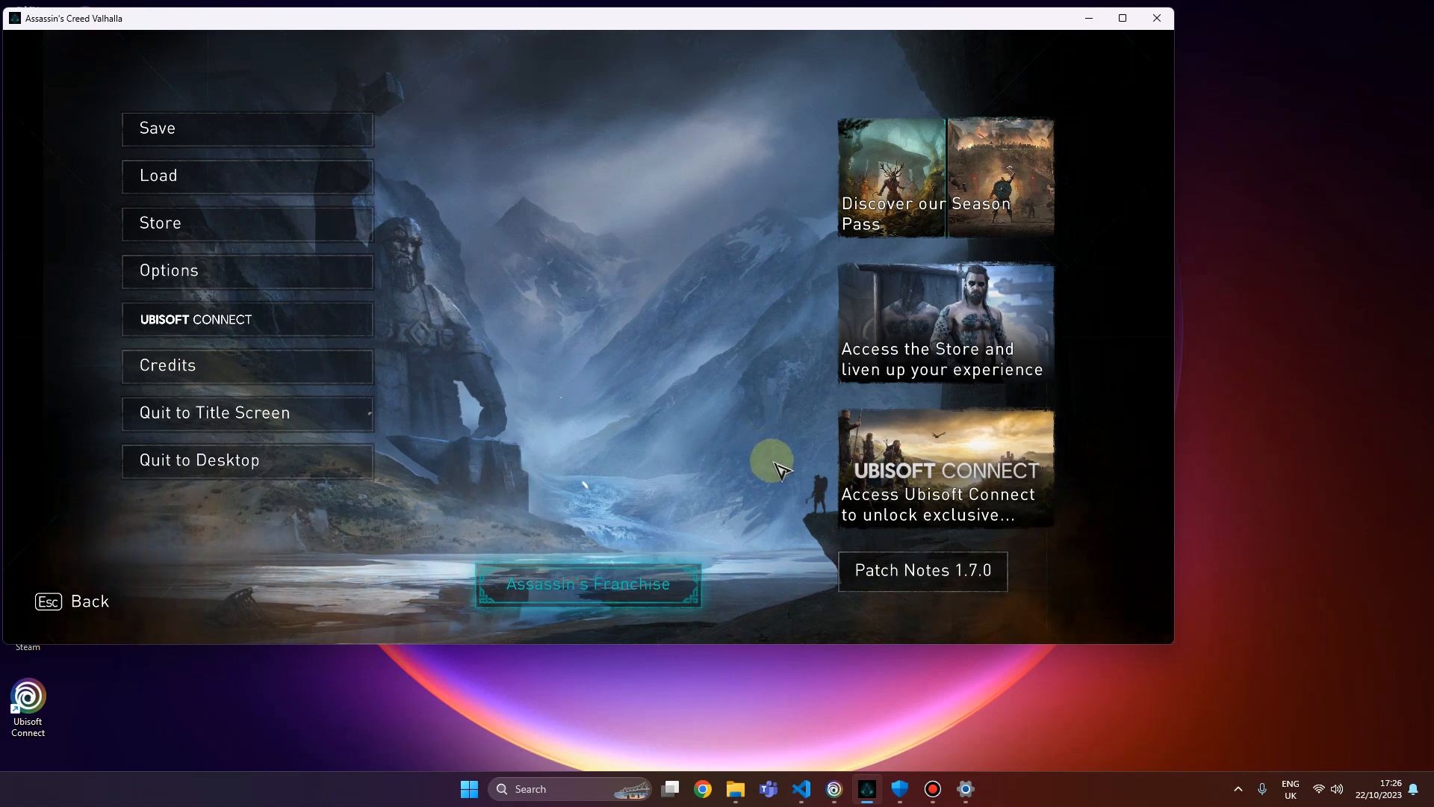
pyautogui.moveTo(810, 763)
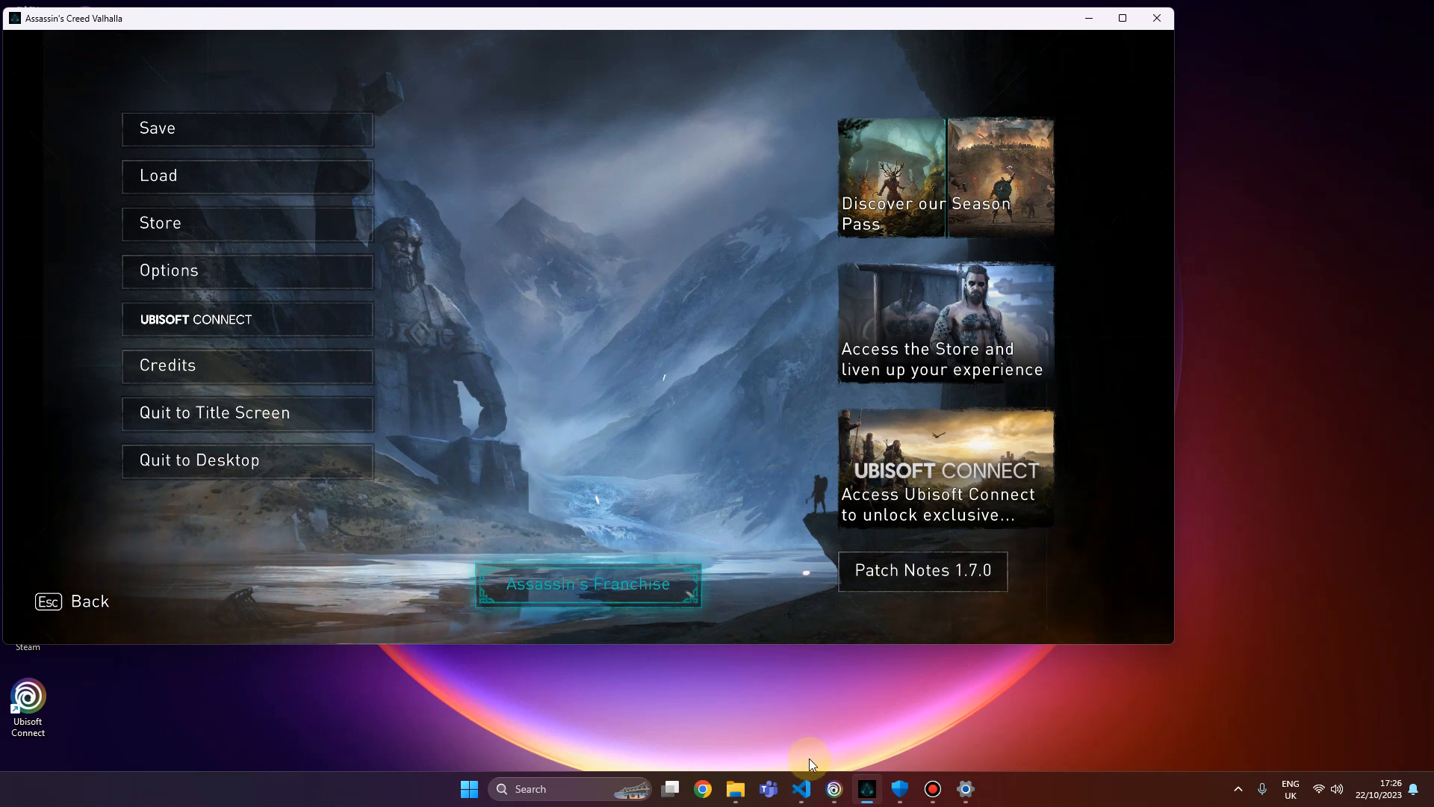
pyautogui.moveTo(792, 756)
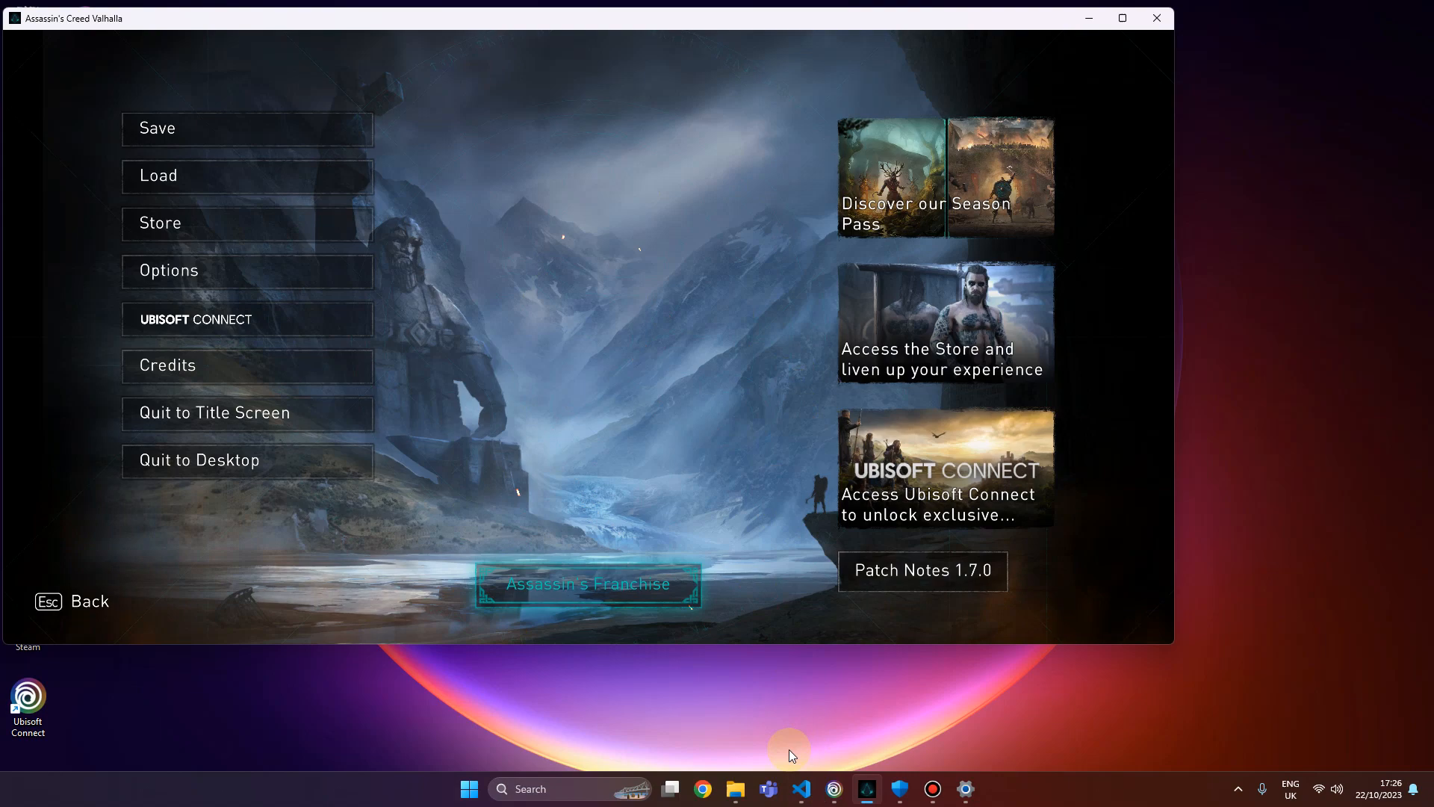
pyautogui.moveTo(803, 789)
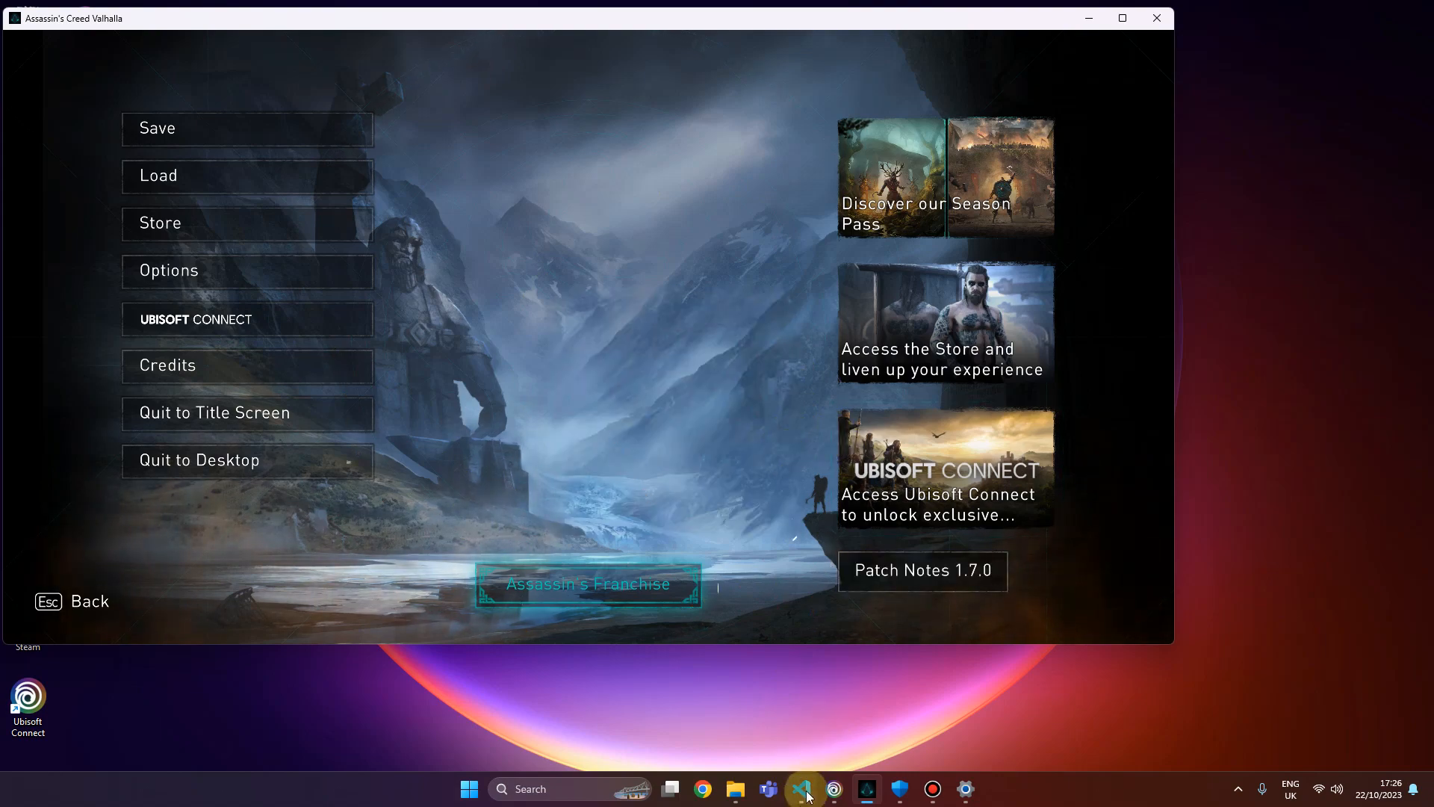
# Bring VS Code to the front with ScenarioRunner_ACV_NN.ahk and its F5/F12 handlers visible.
pyautogui.click(801, 789)
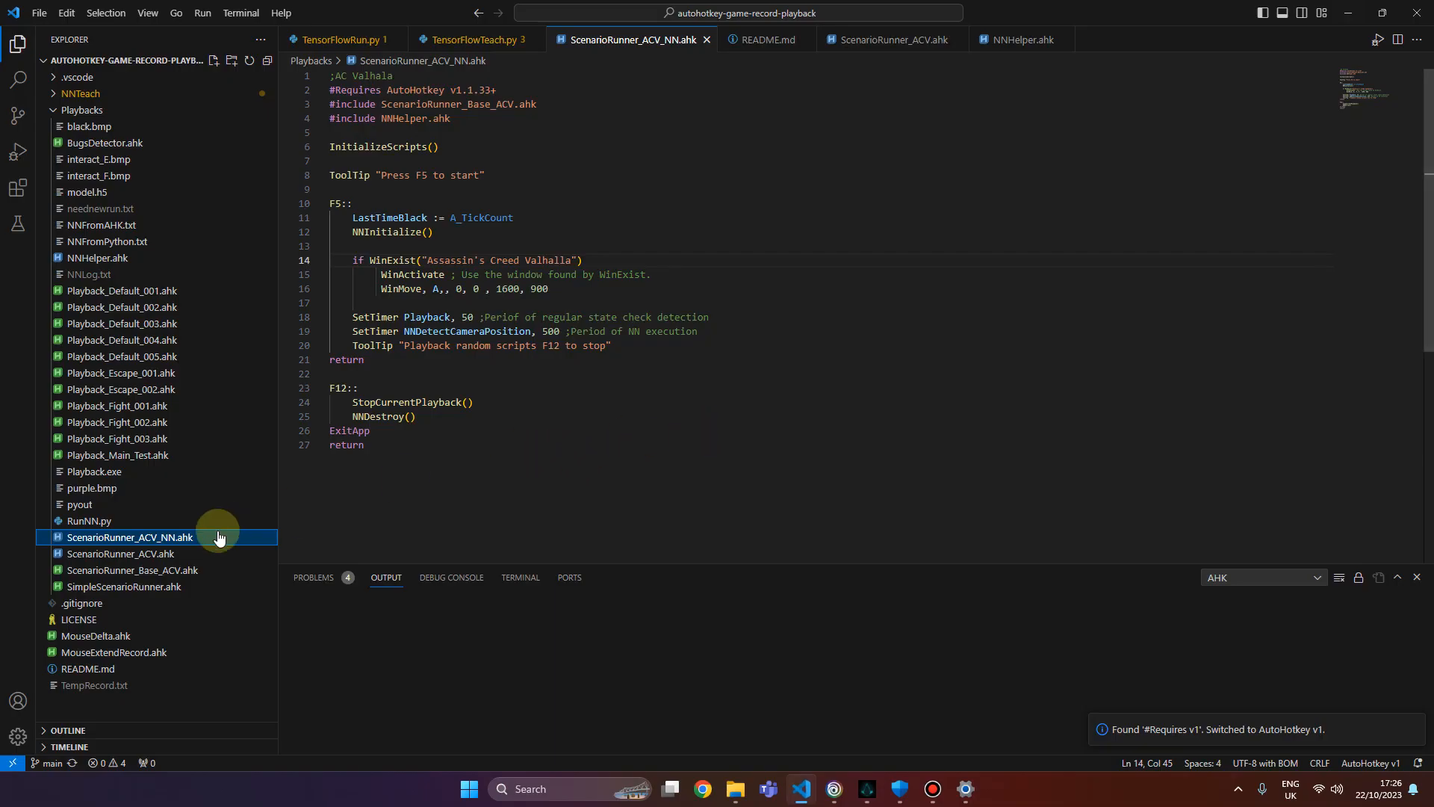
pyautogui.moveTo(343, 436)
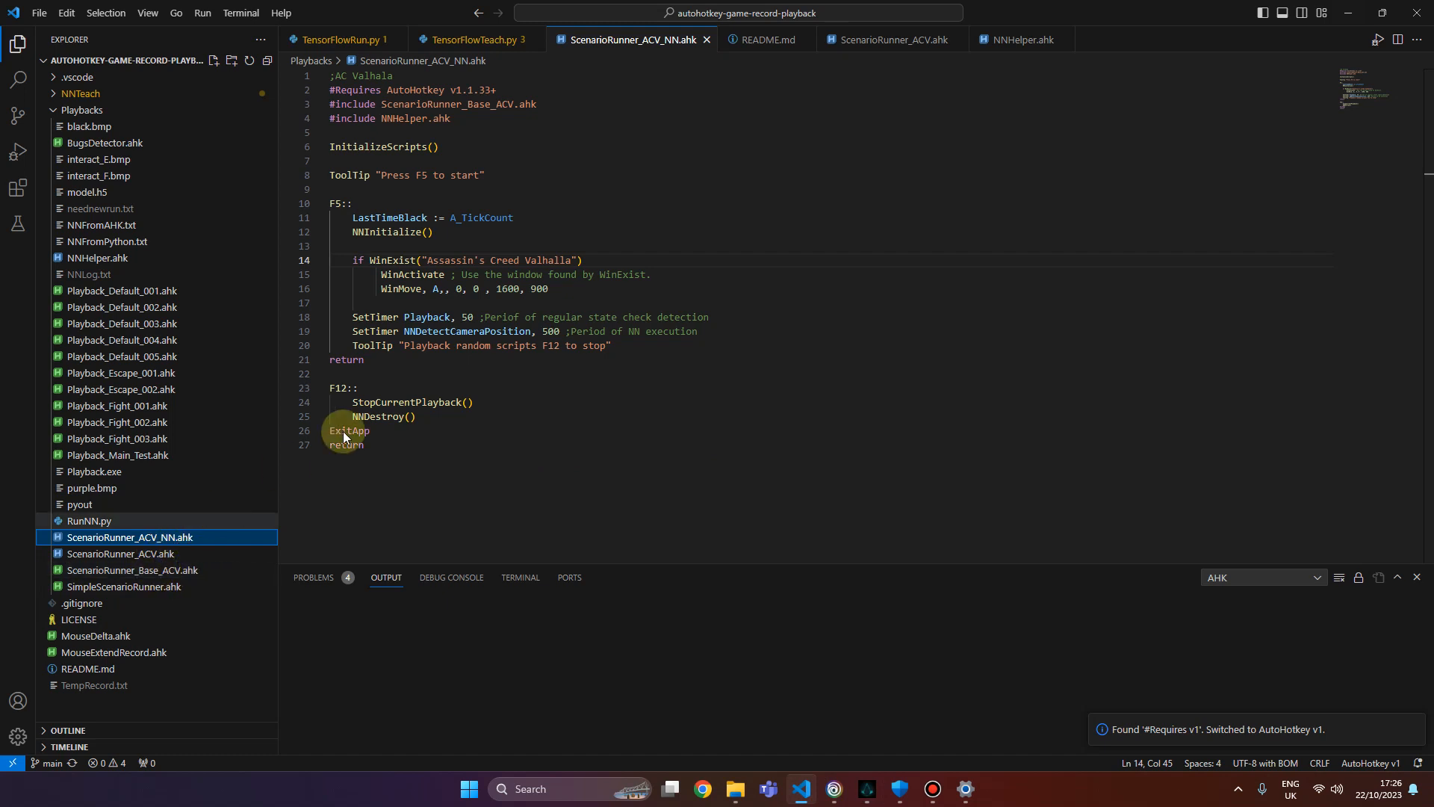
pyautogui.moveTo(500, 412)
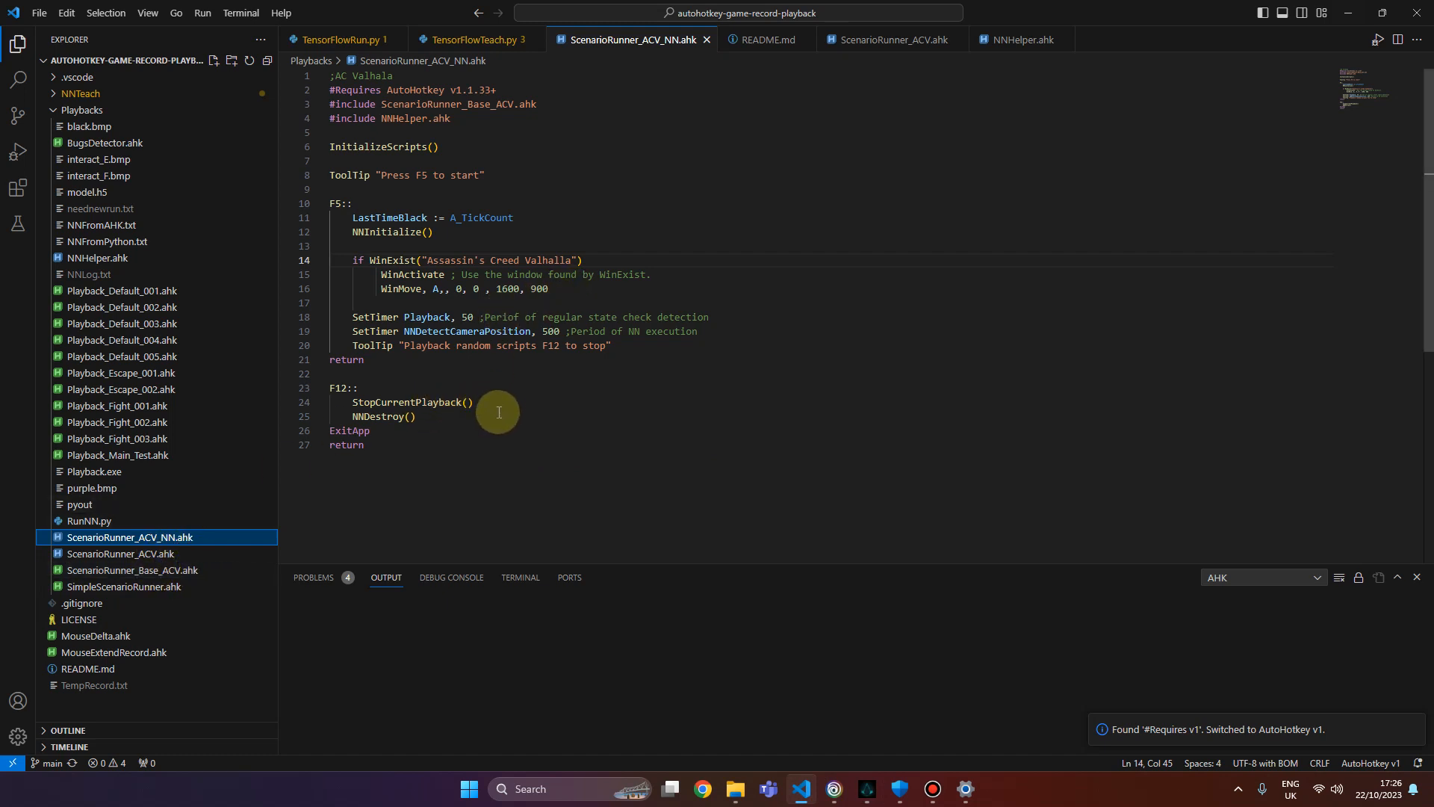
pyautogui.moveTo(151, 575)
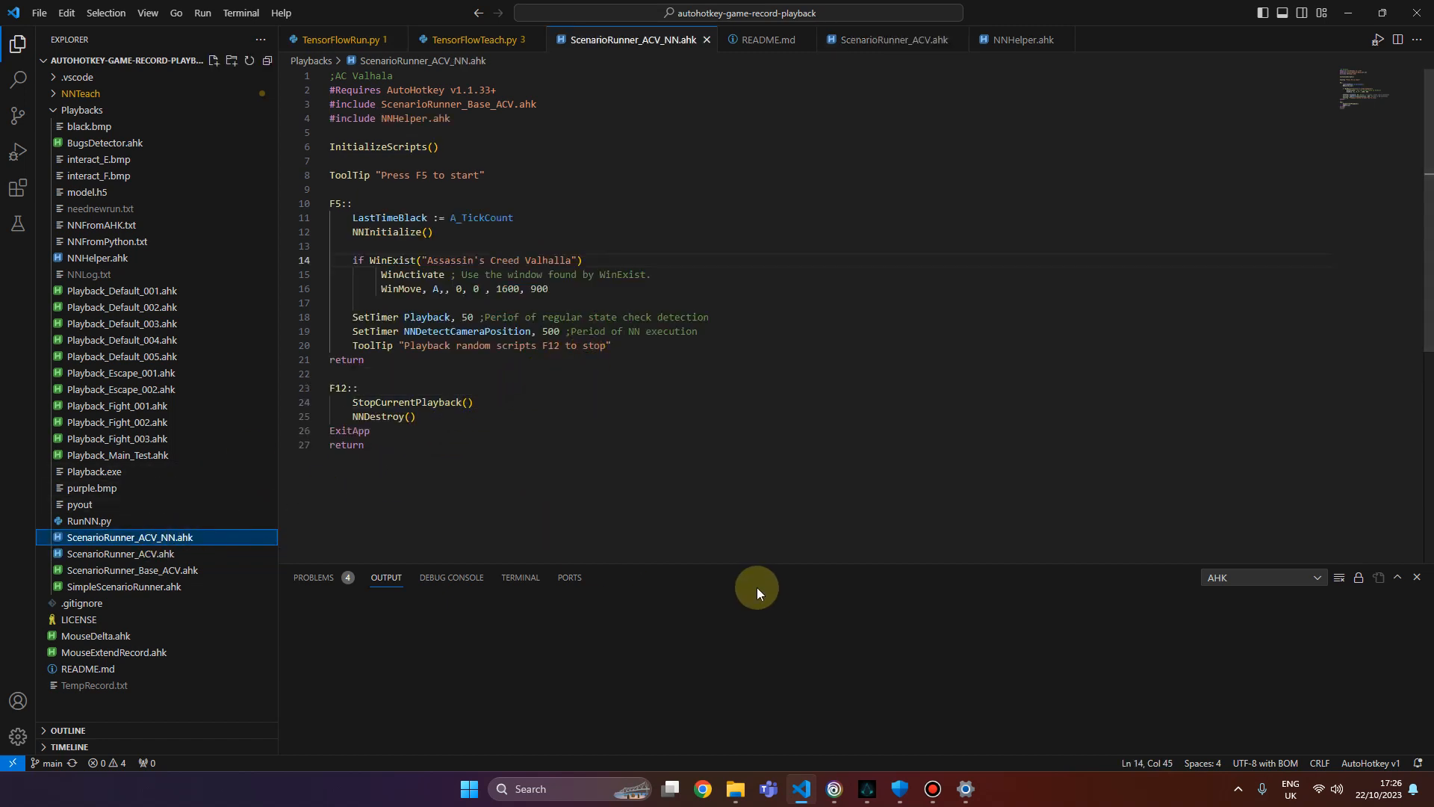
pyautogui.moveTo(466, 744)
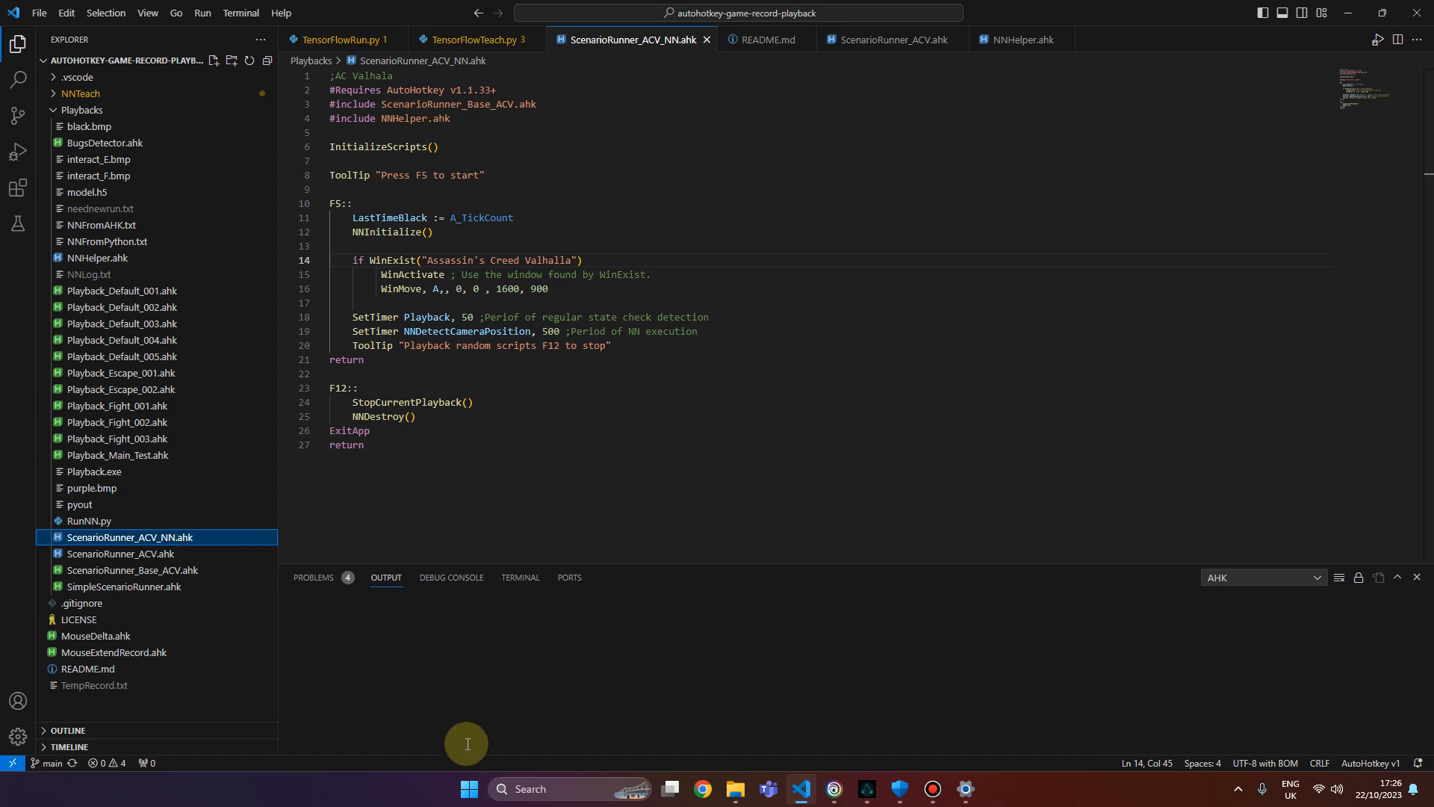
pyautogui.moveTo(671, 471)
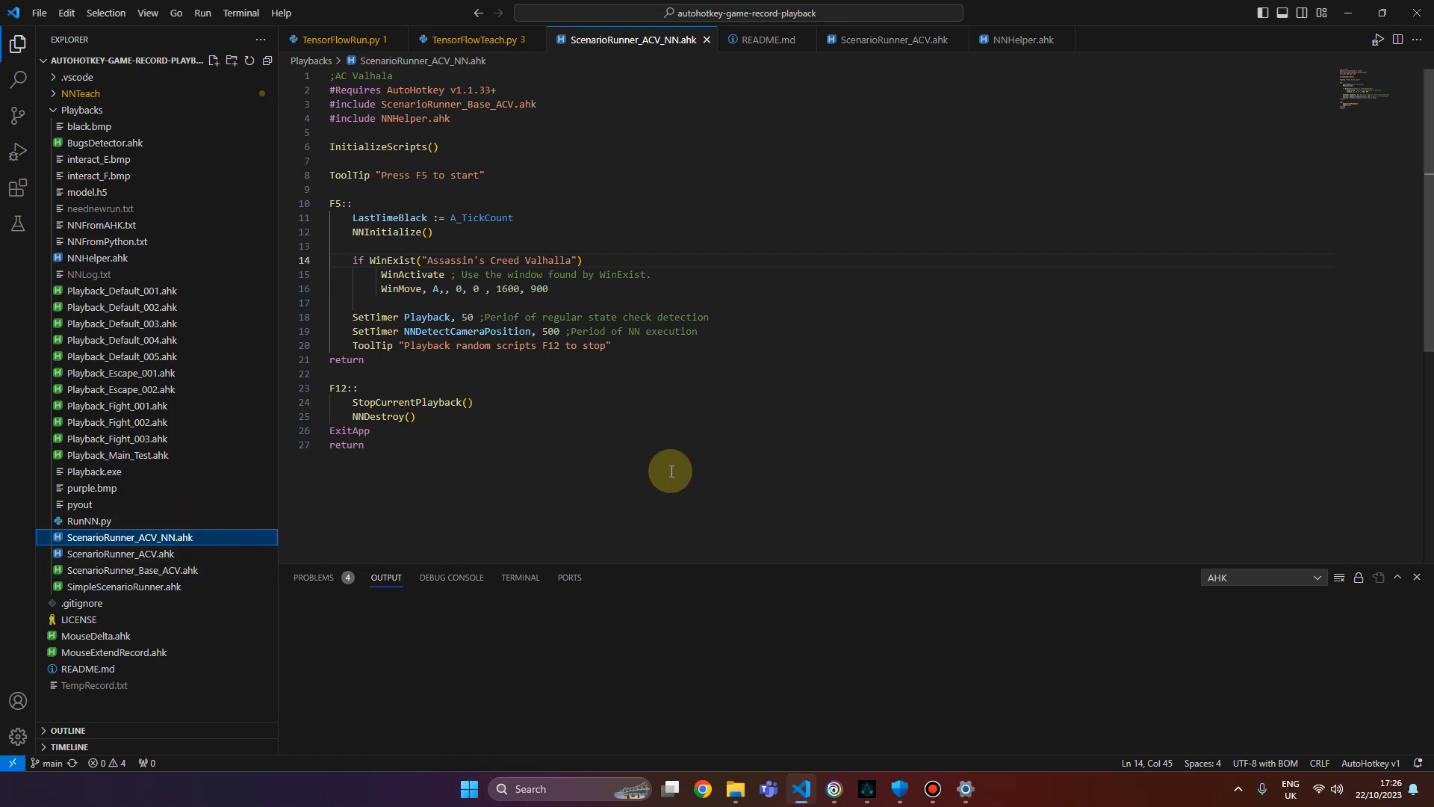
pyautogui.moveTo(533, 602)
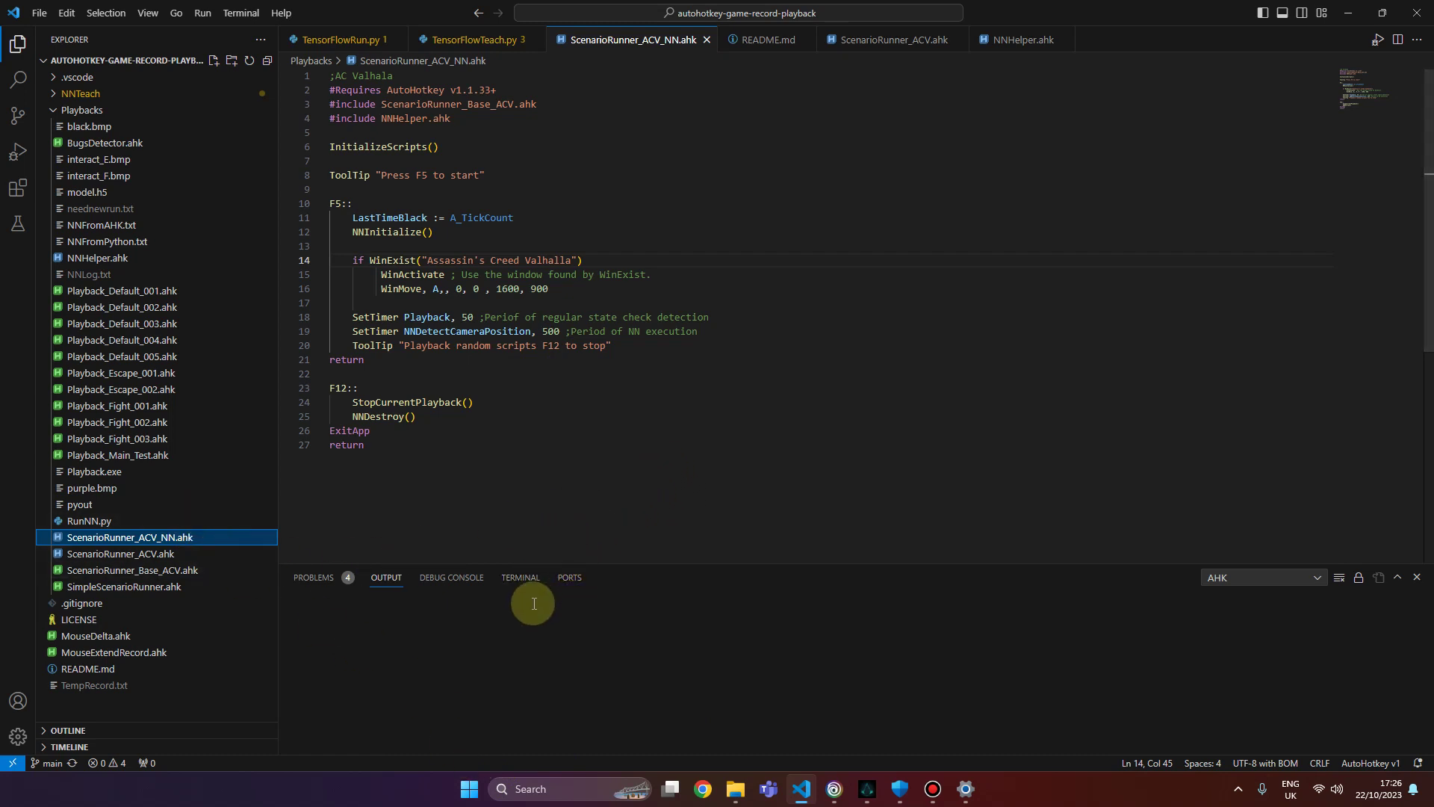
pyautogui.moveTo(486, 738)
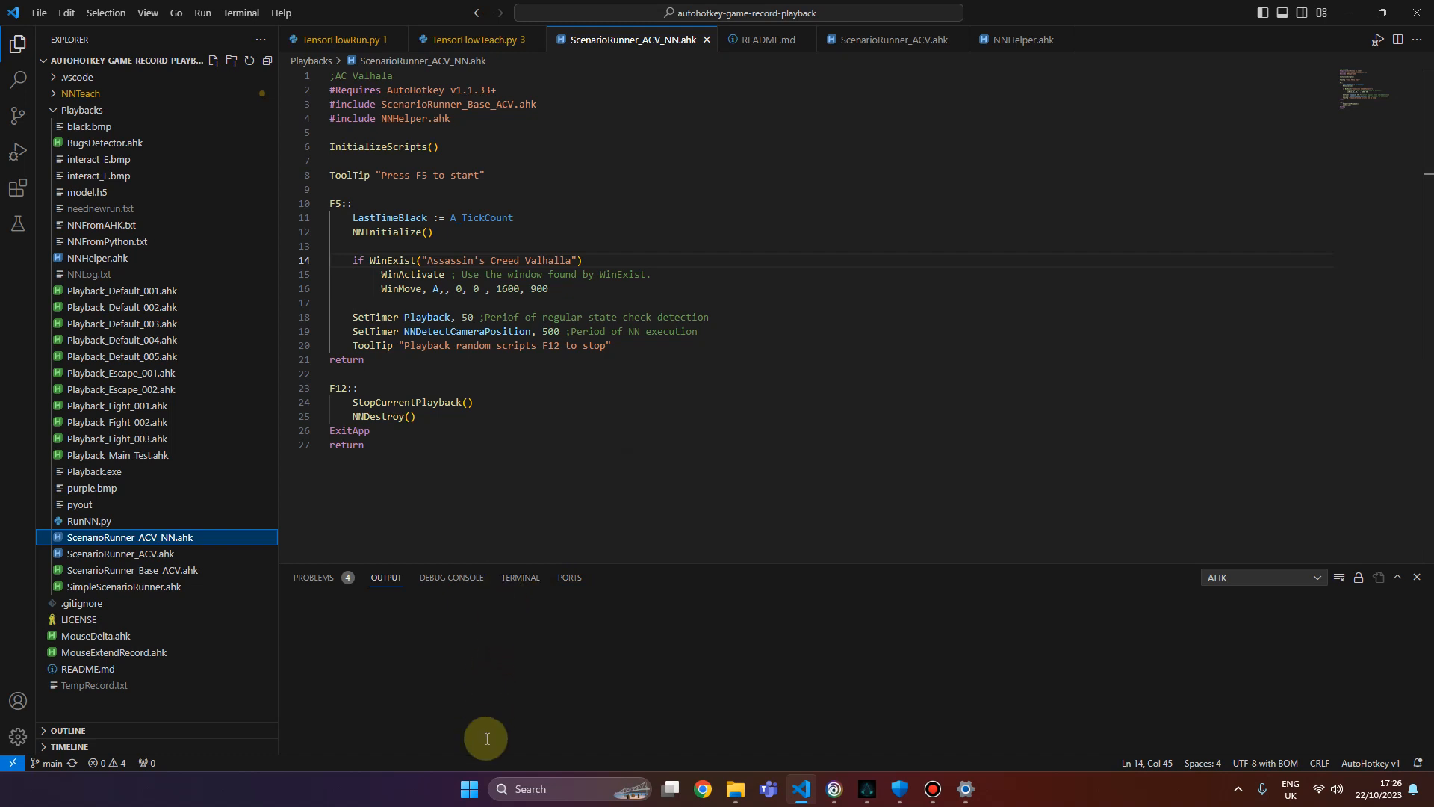
pyautogui.moveTo(626, 593)
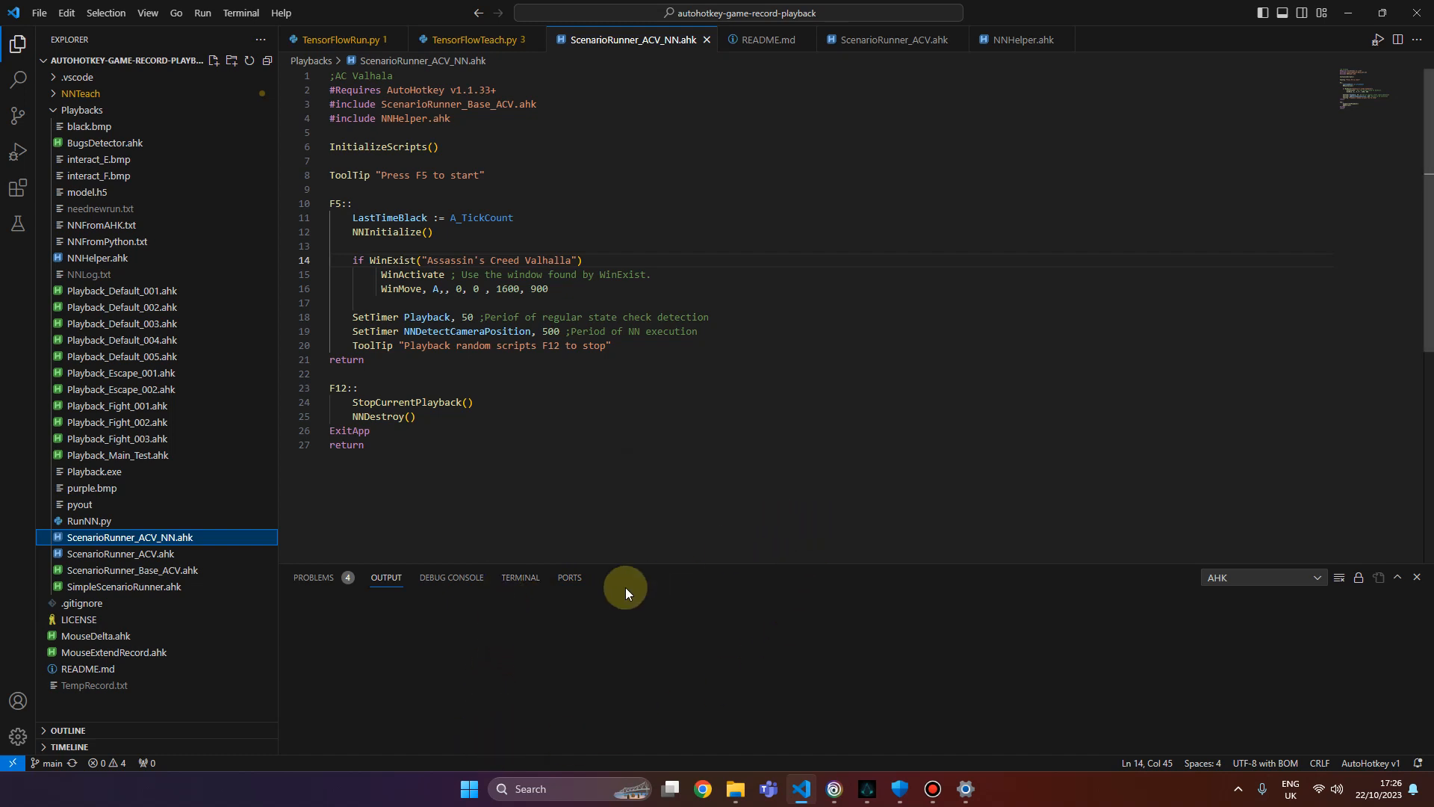
pyautogui.moveTo(529, 397)
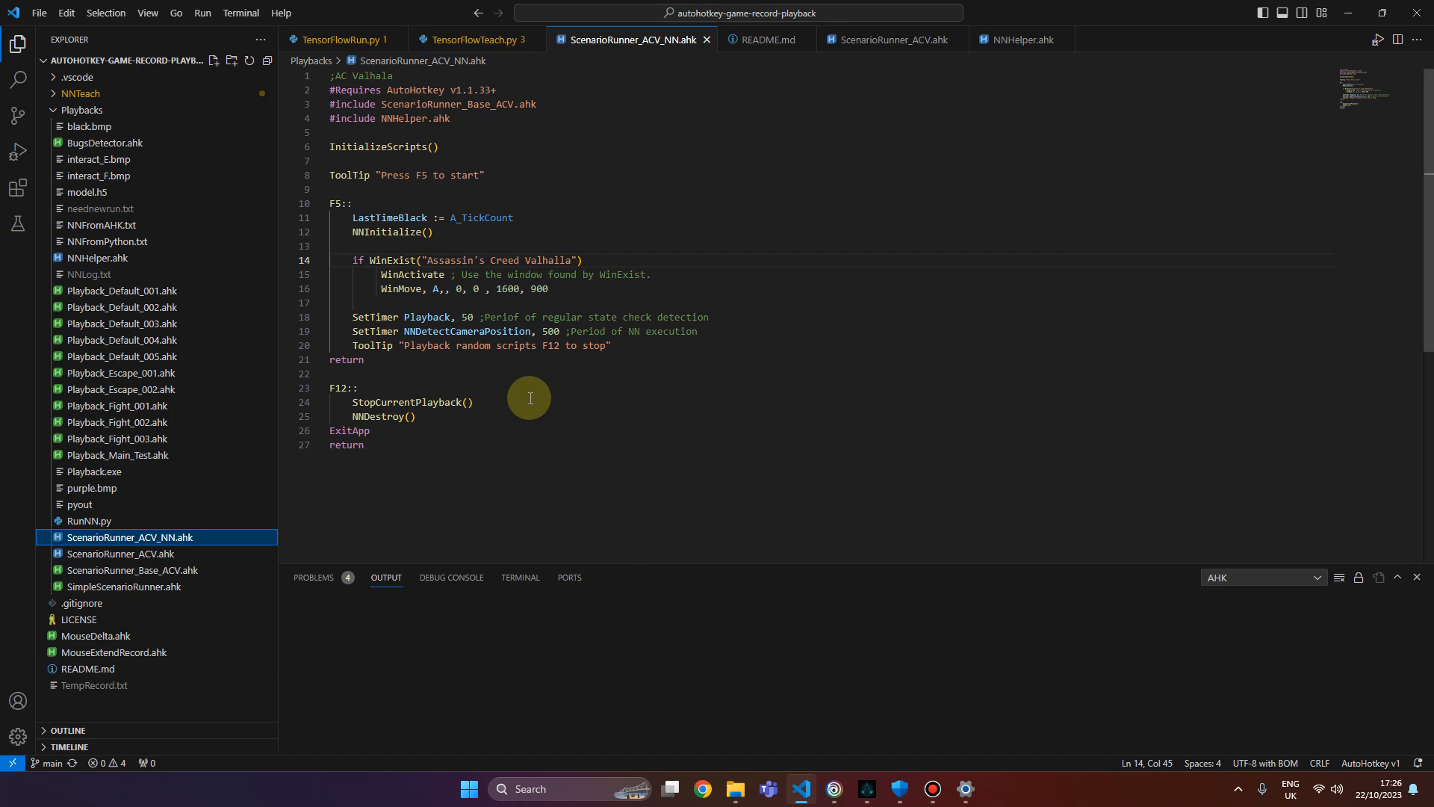
pyautogui.moveTo(474, 789)
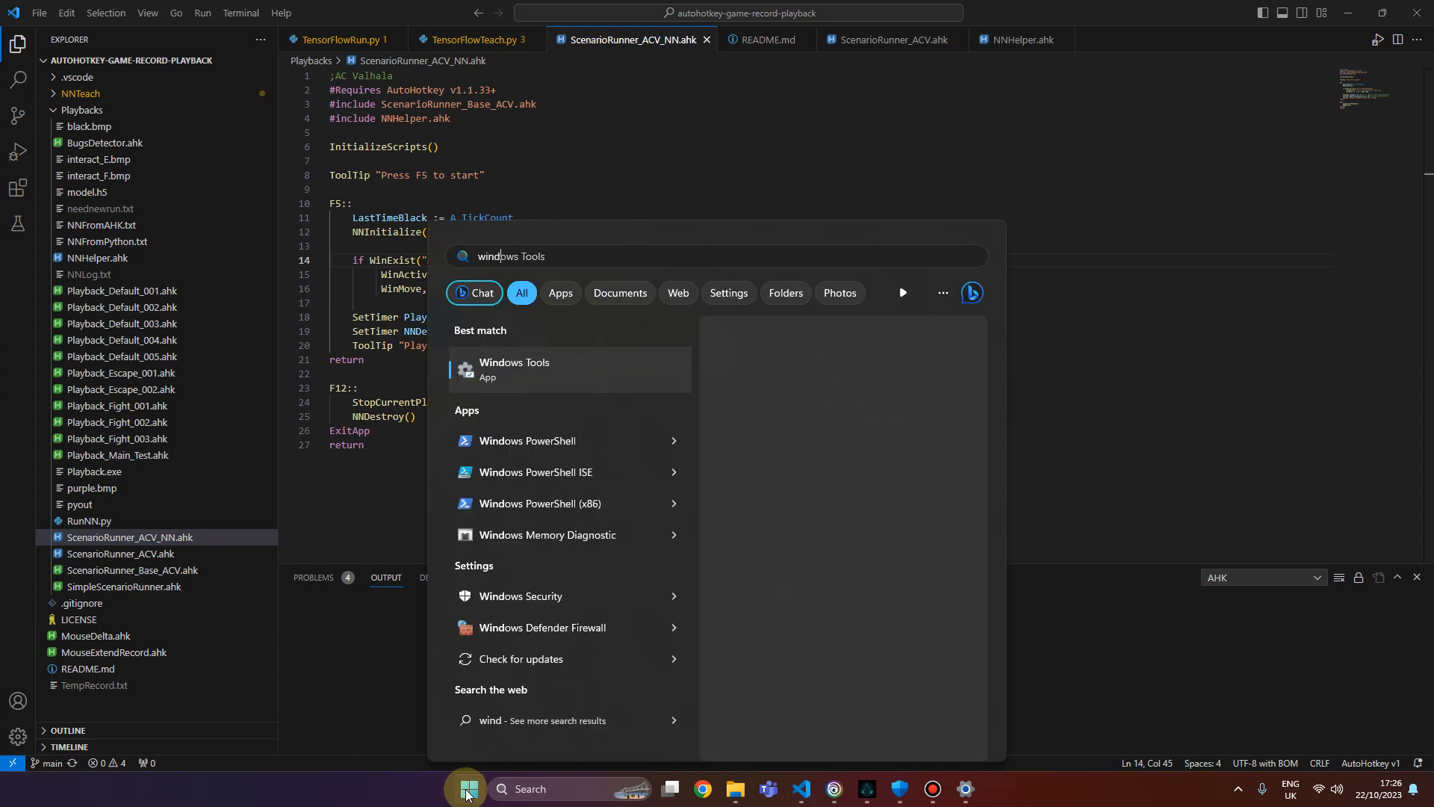
# Search the Start menu for 'windoe' to find apps named Windows.
pyautogui.write('windoe')
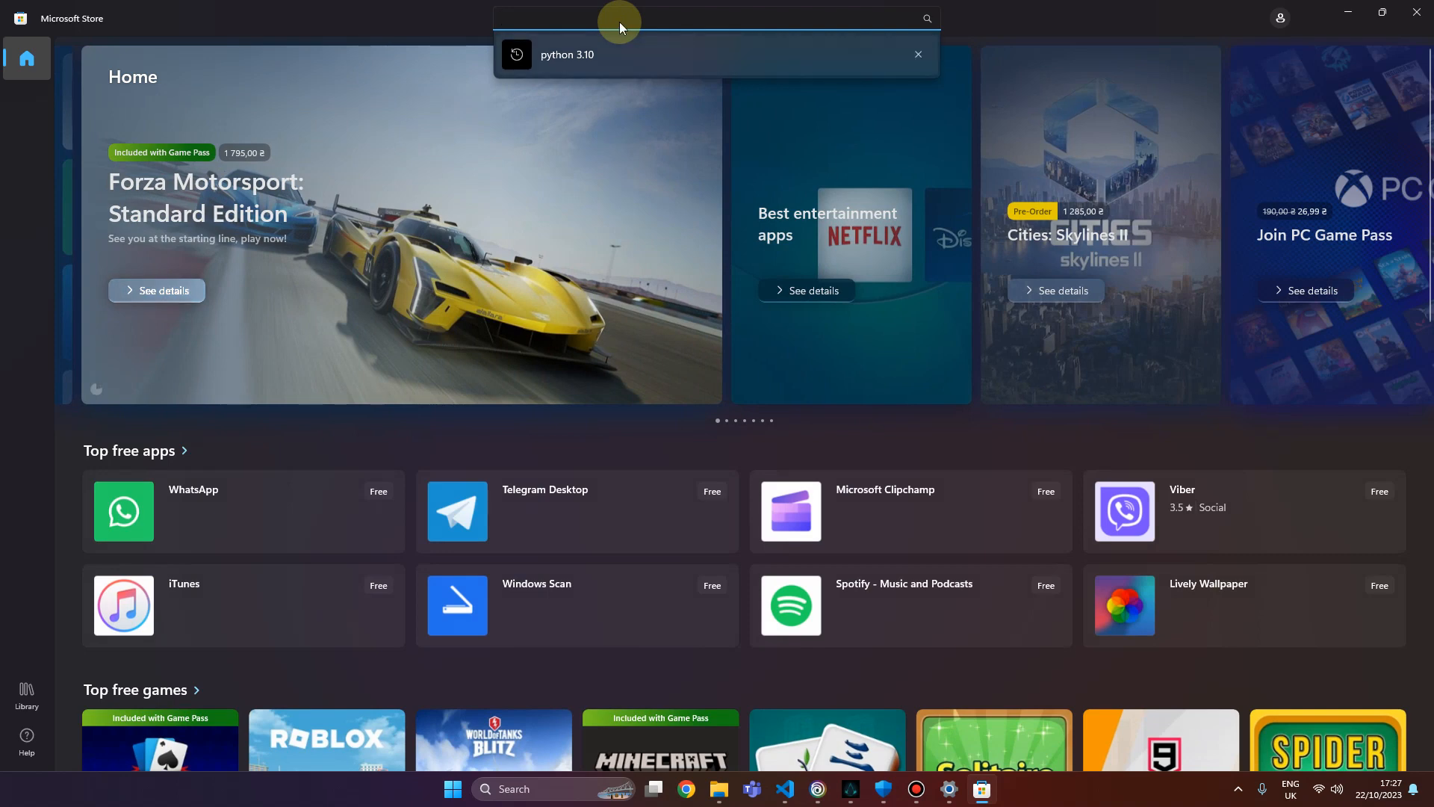
# Rerun the recent 'python 3.10' Store search, then switch back to the game.
pyautogui.click(568, 55)
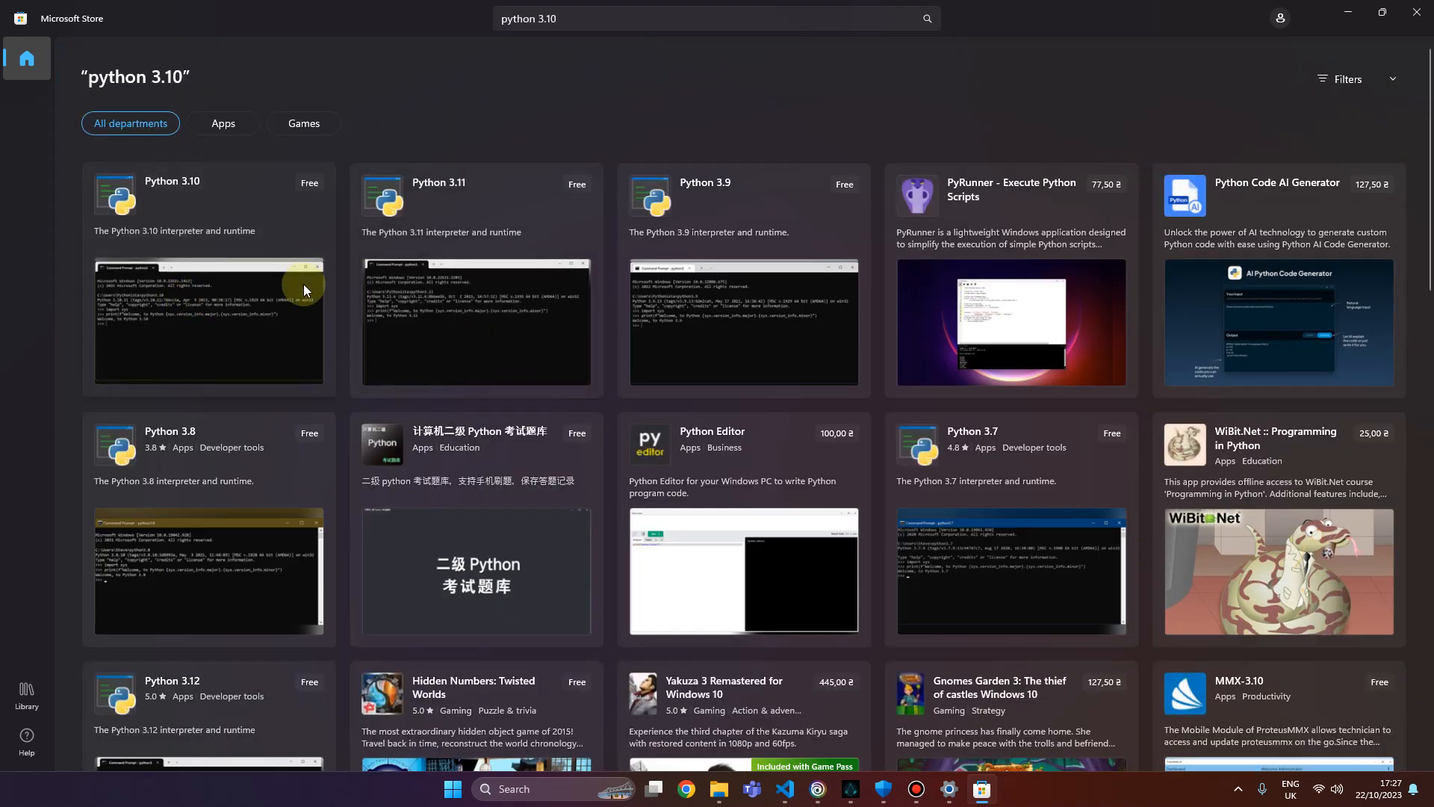
pyautogui.moveTo(1180, 88)
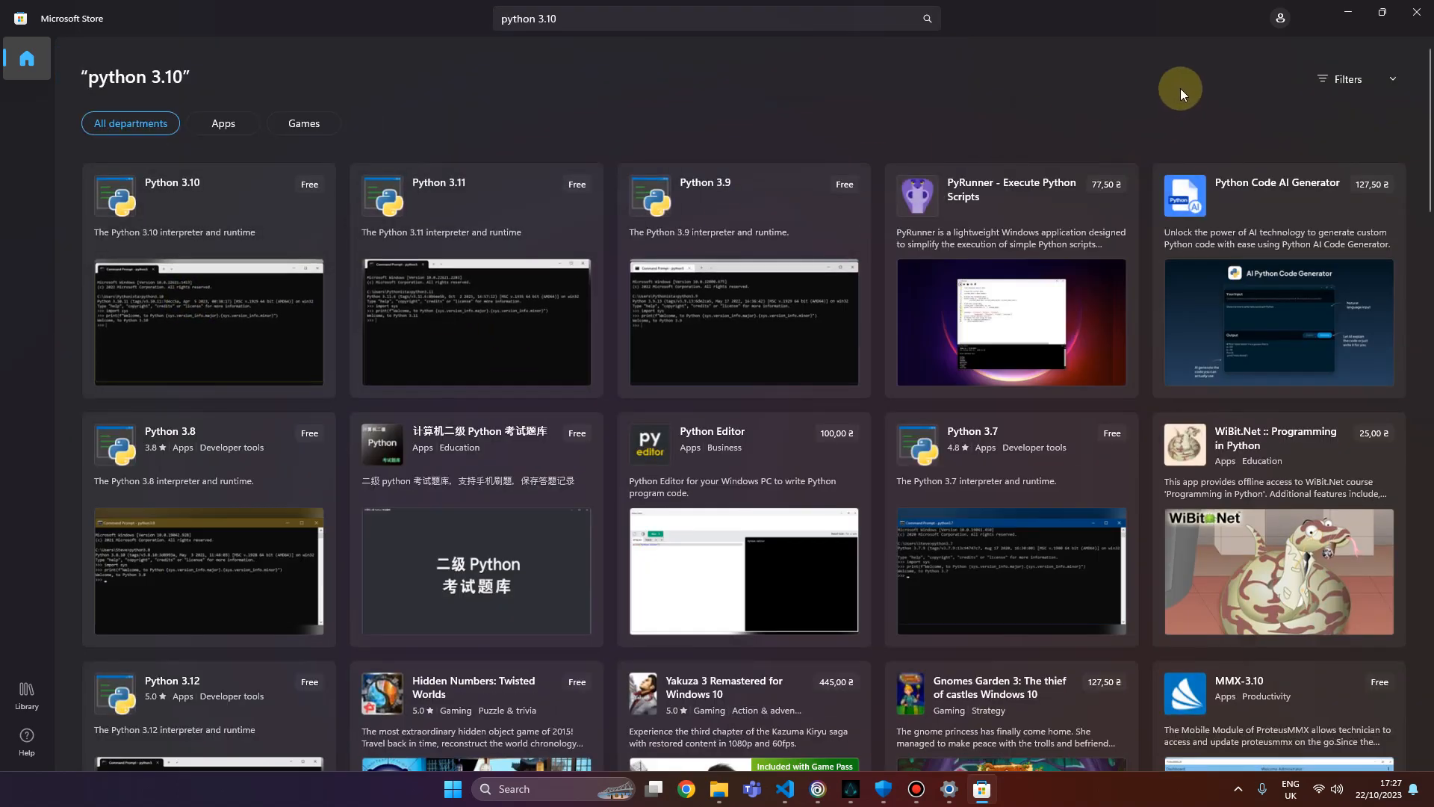
pyautogui.moveTo(1216, 287)
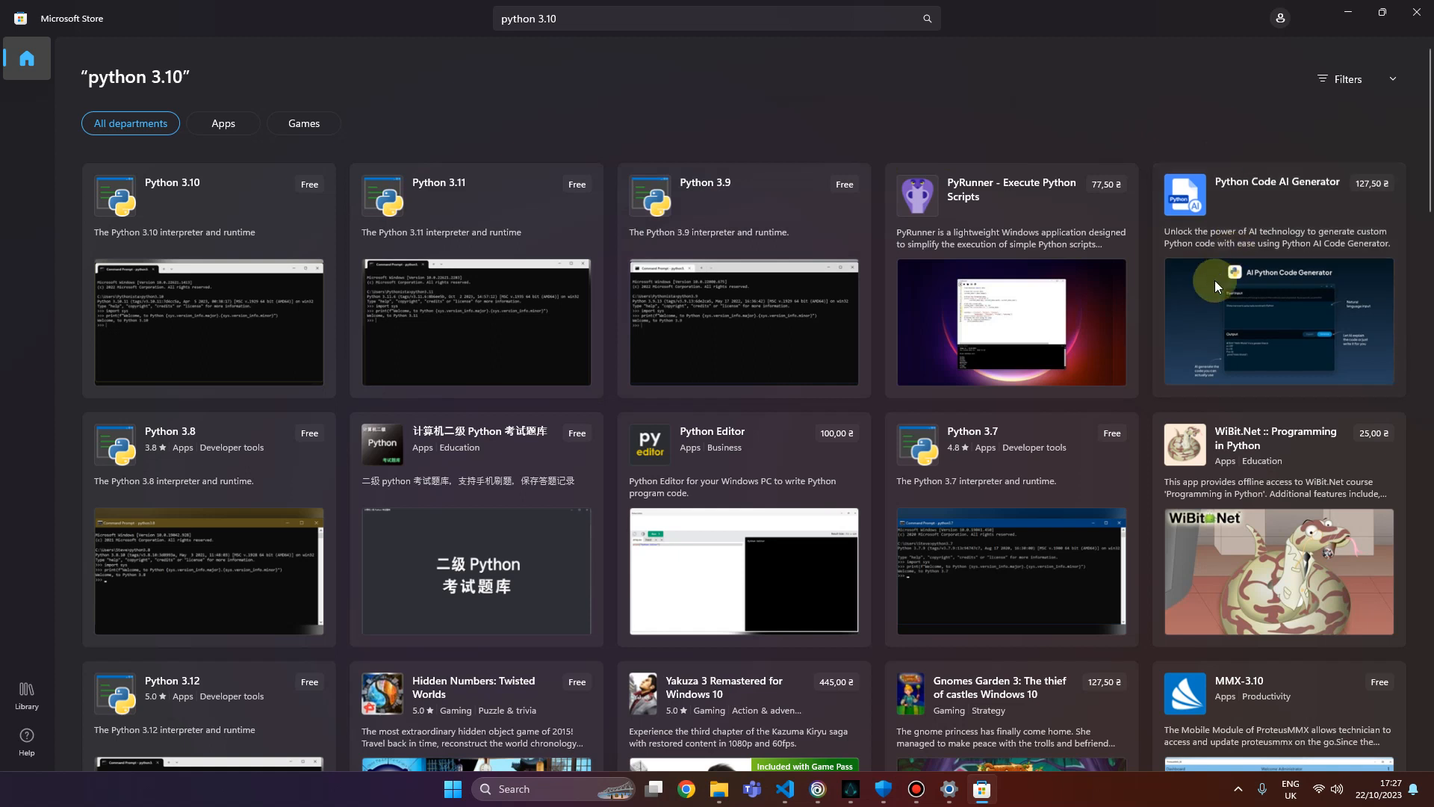
pyautogui.moveTo(1112, 124)
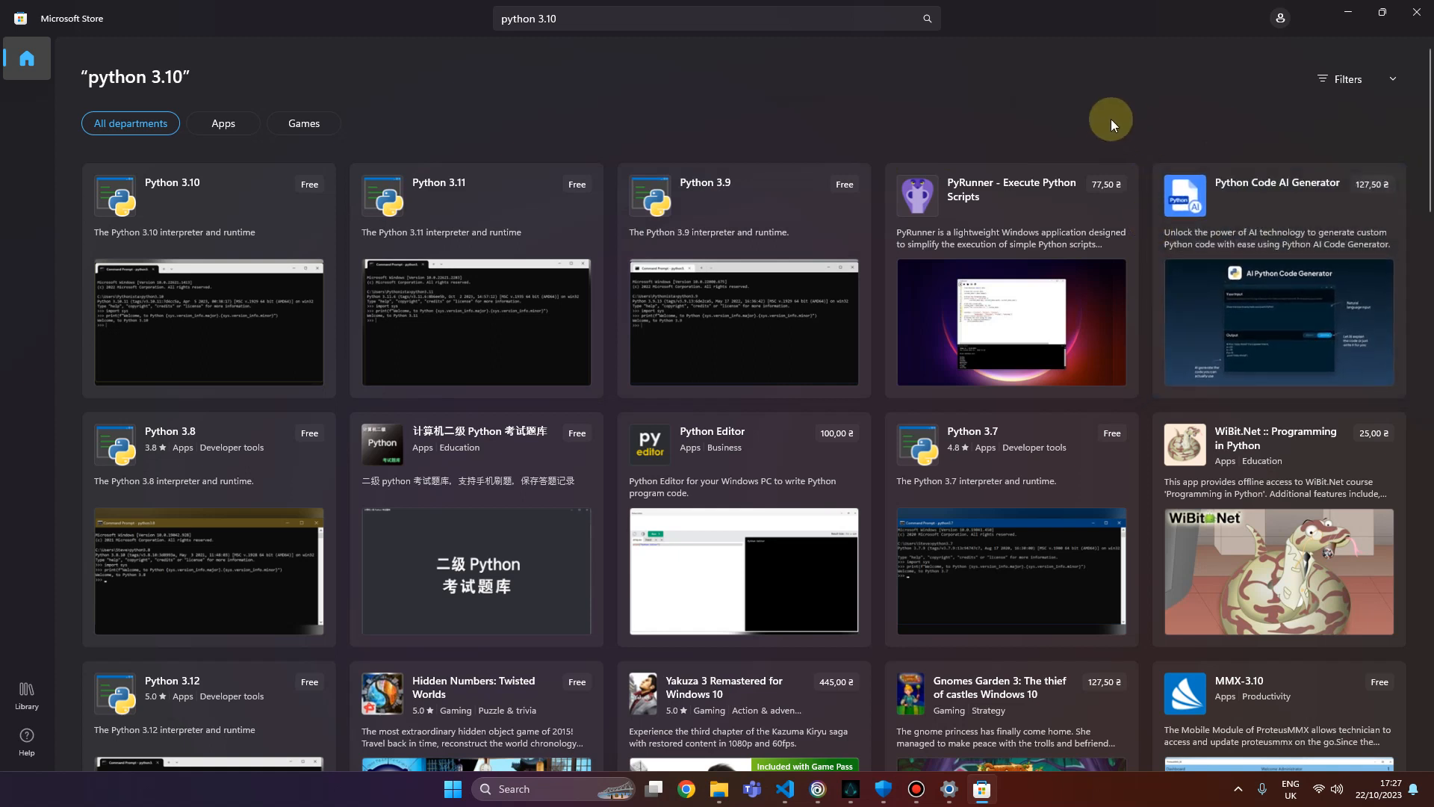
pyautogui.moveTo(1155, 33)
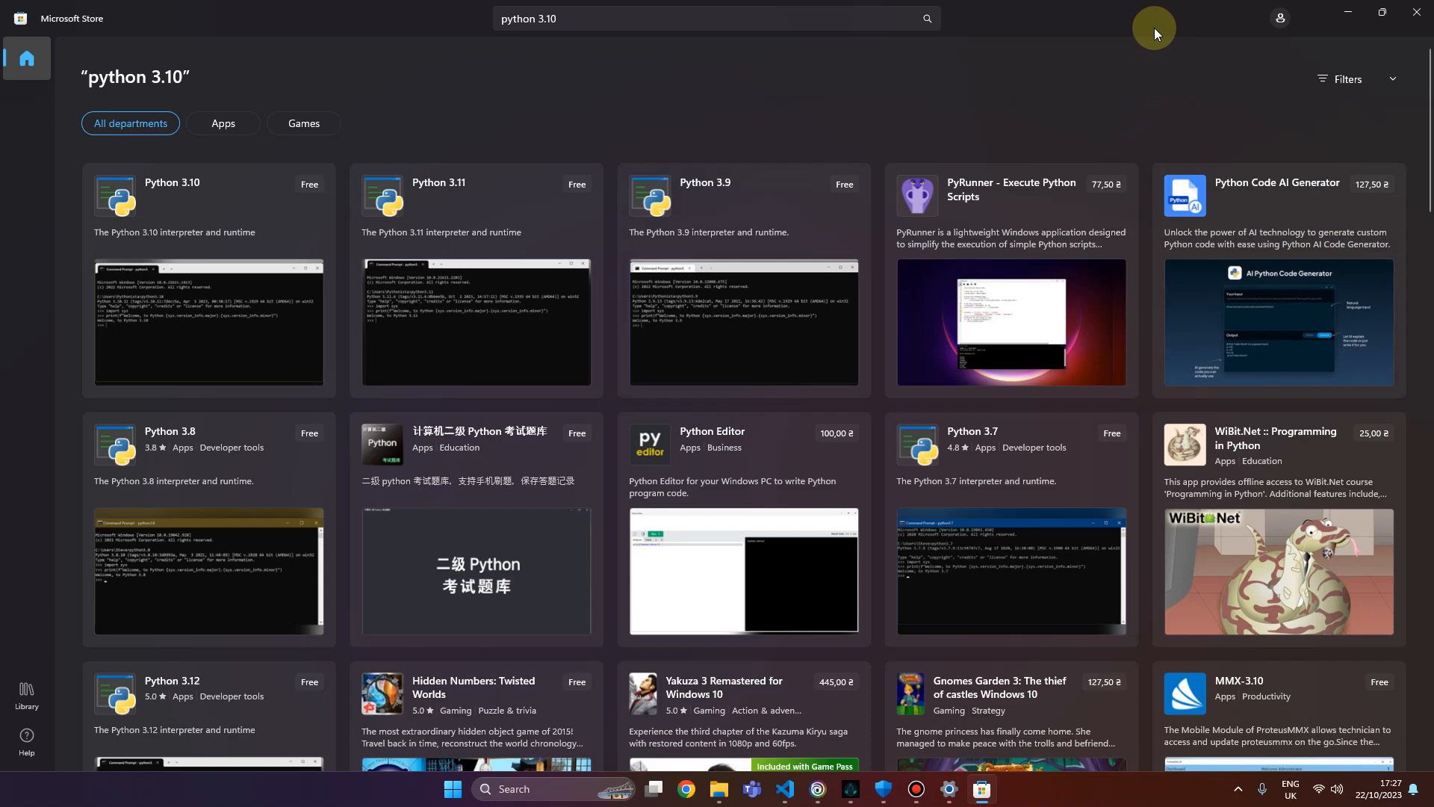
pyautogui.click(782, 787)
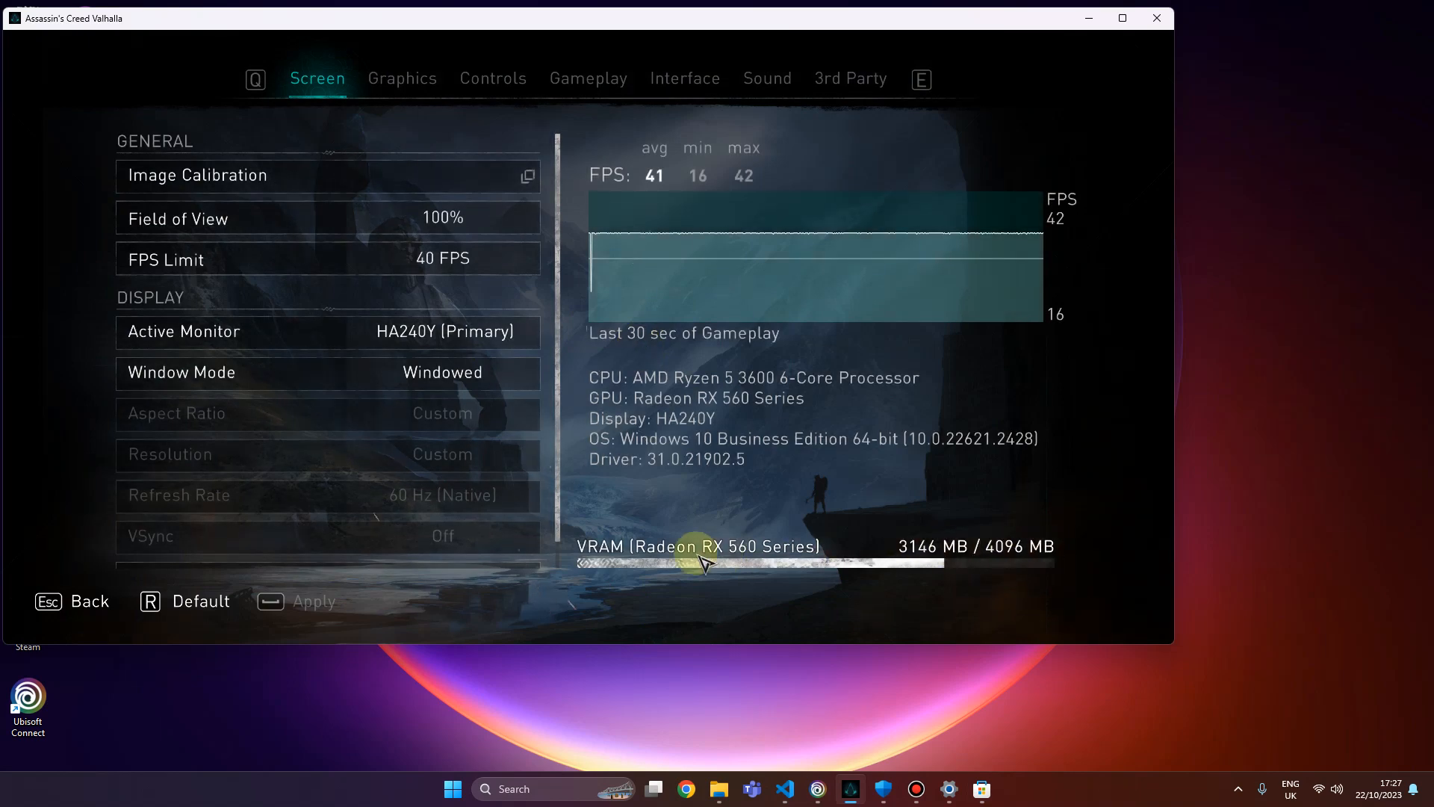
pyautogui.moveTo(810, 466)
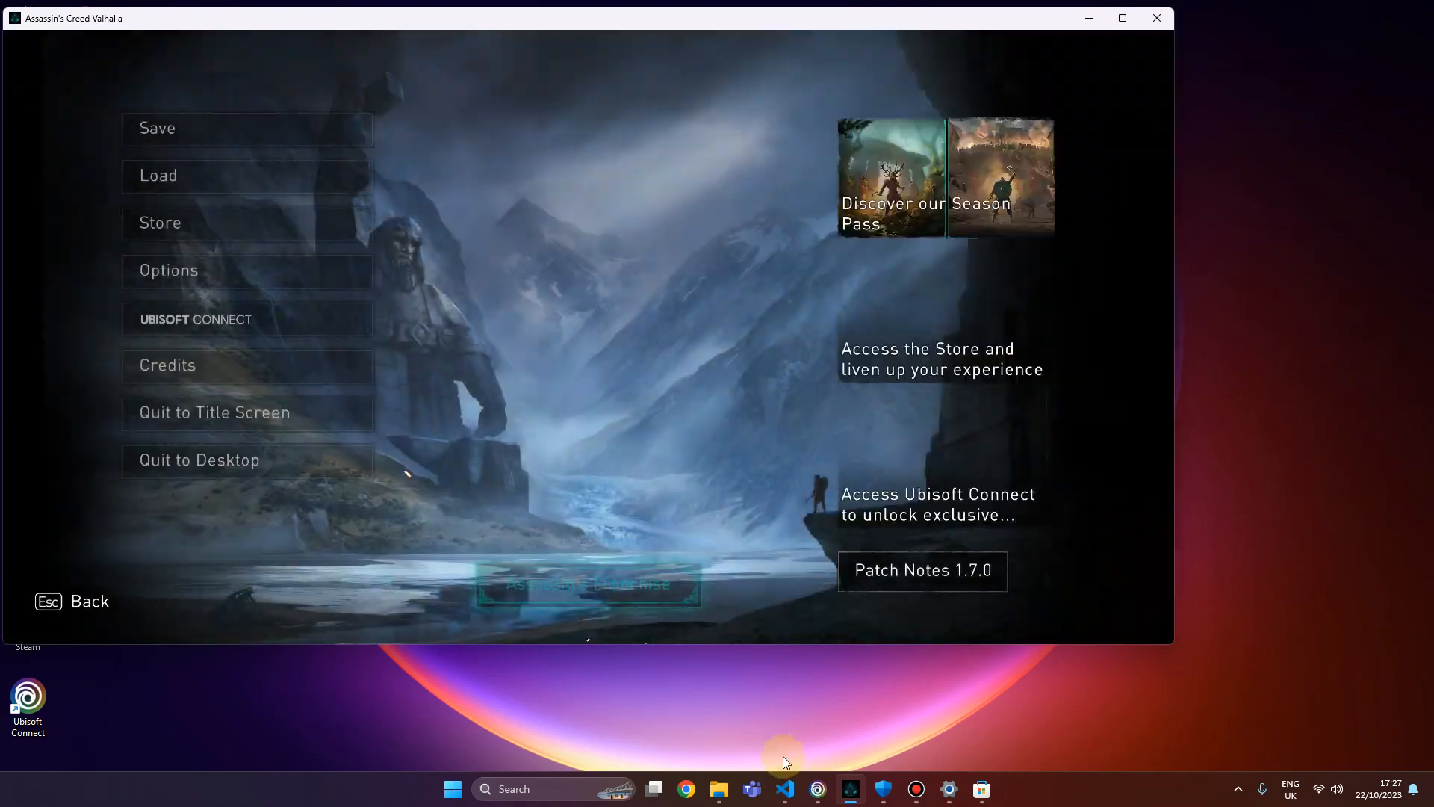
# Switch to VS Code and return focus to the ScenarioRunner_ACV_NN.ahk script.
pyautogui.click(784, 789)
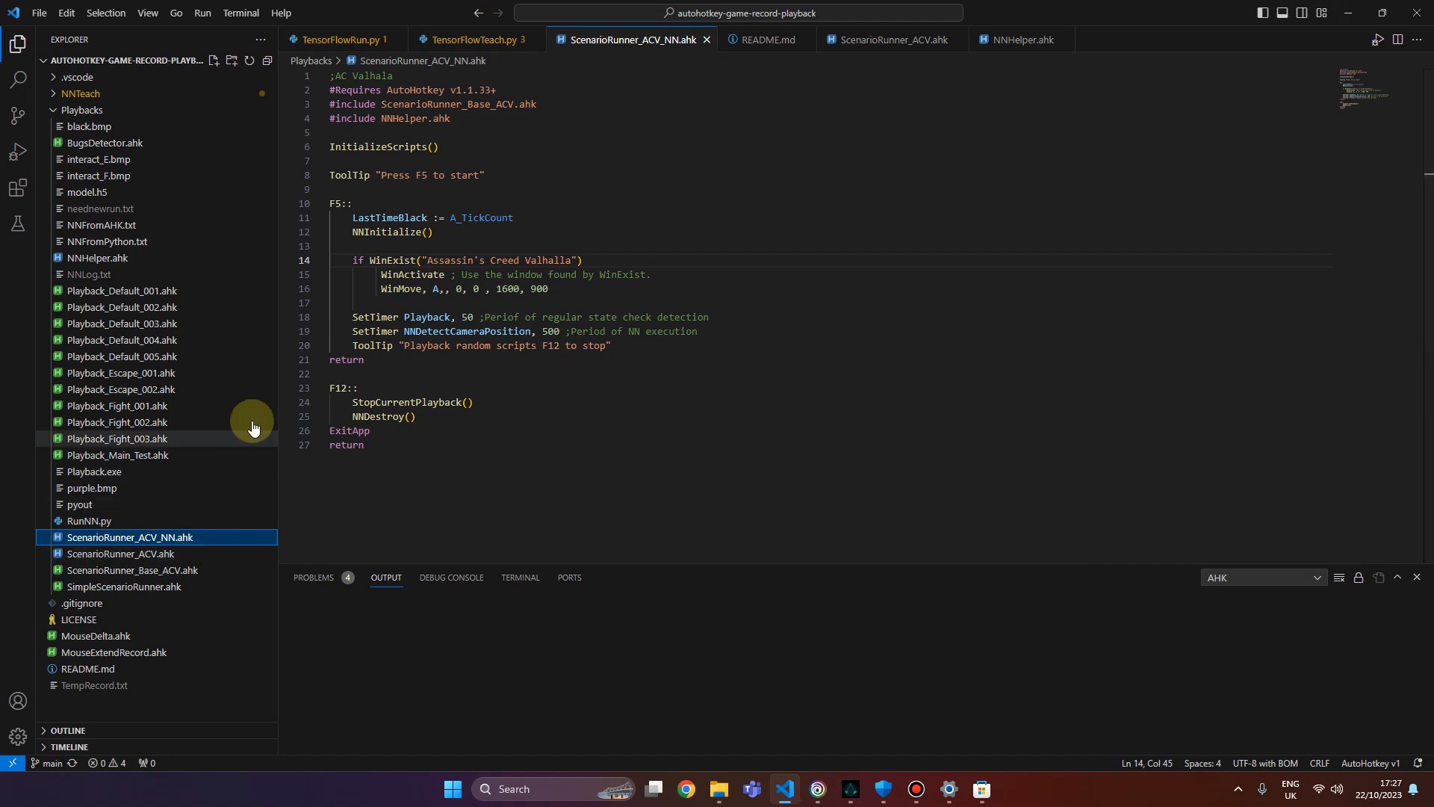
pyautogui.moveTo(131, 521)
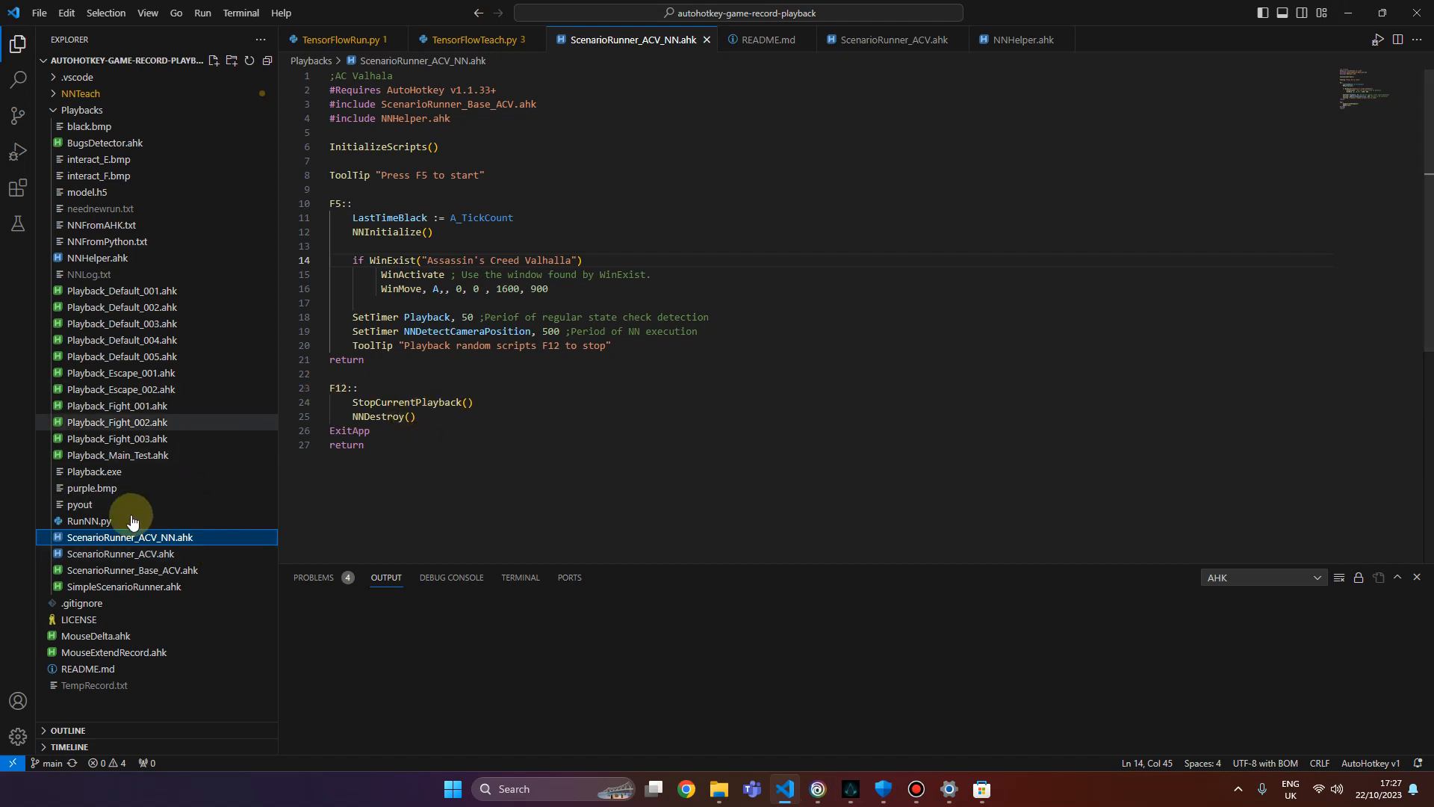
pyautogui.moveTo(148, 546)
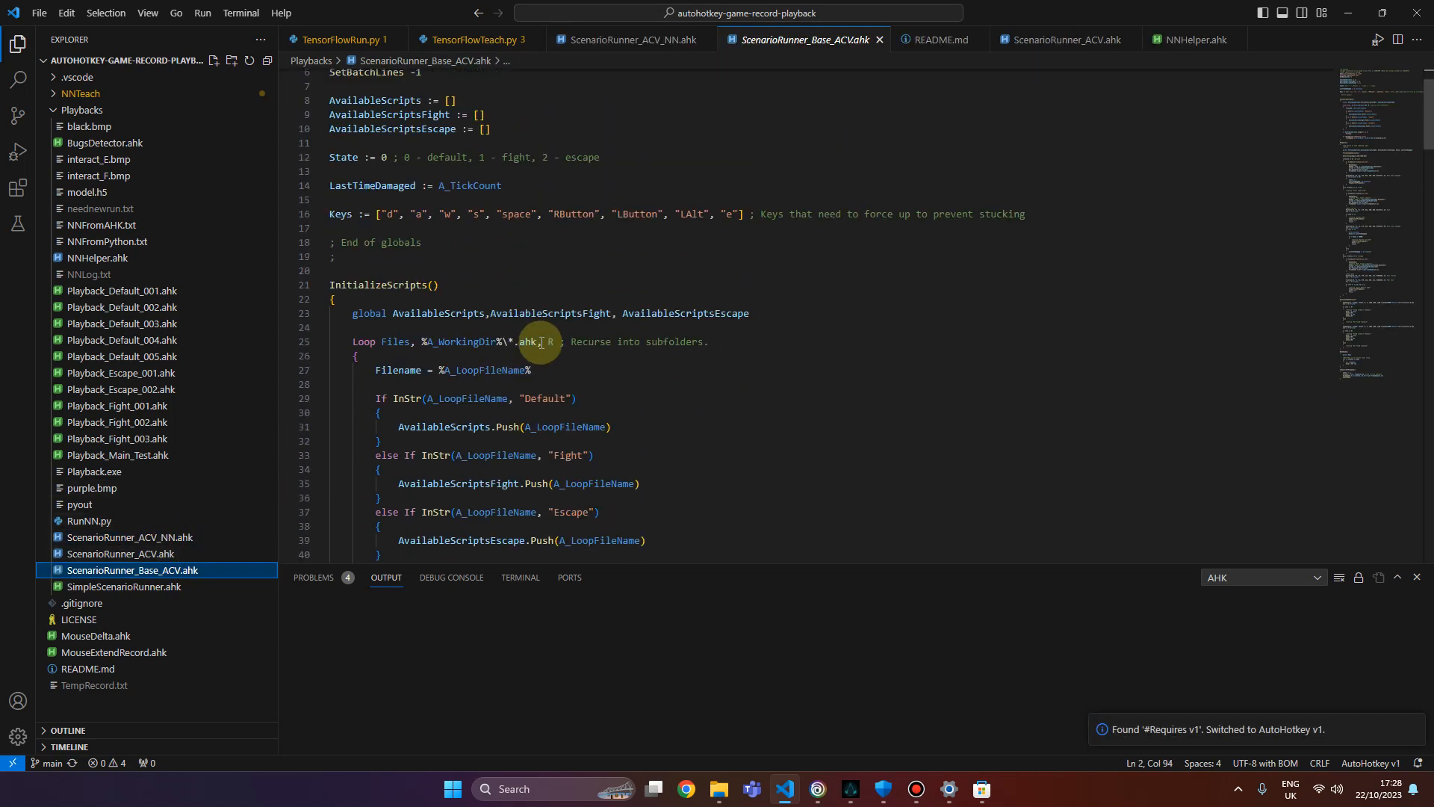
pyautogui.click(629, 39)
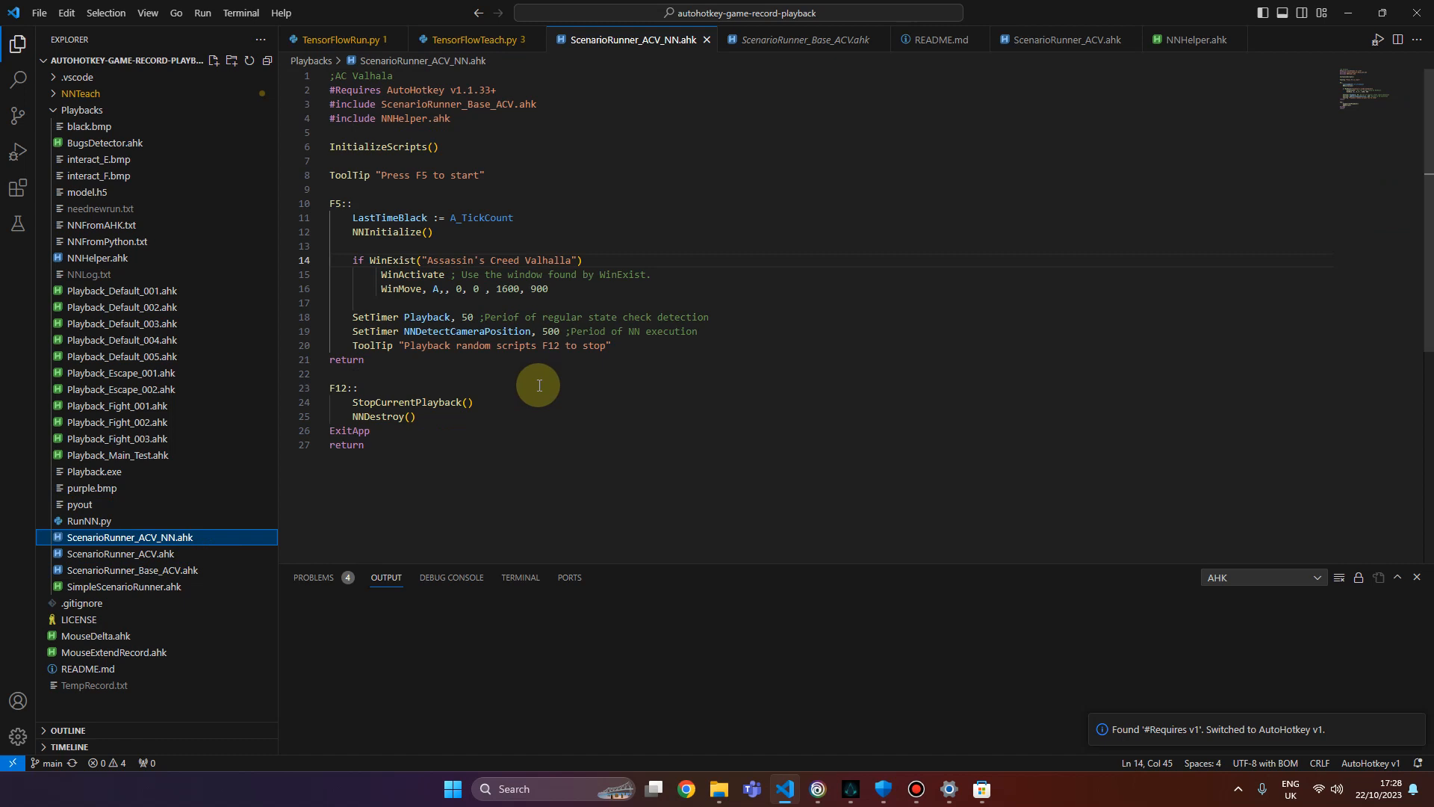
pyautogui.moveTo(1167, 488)
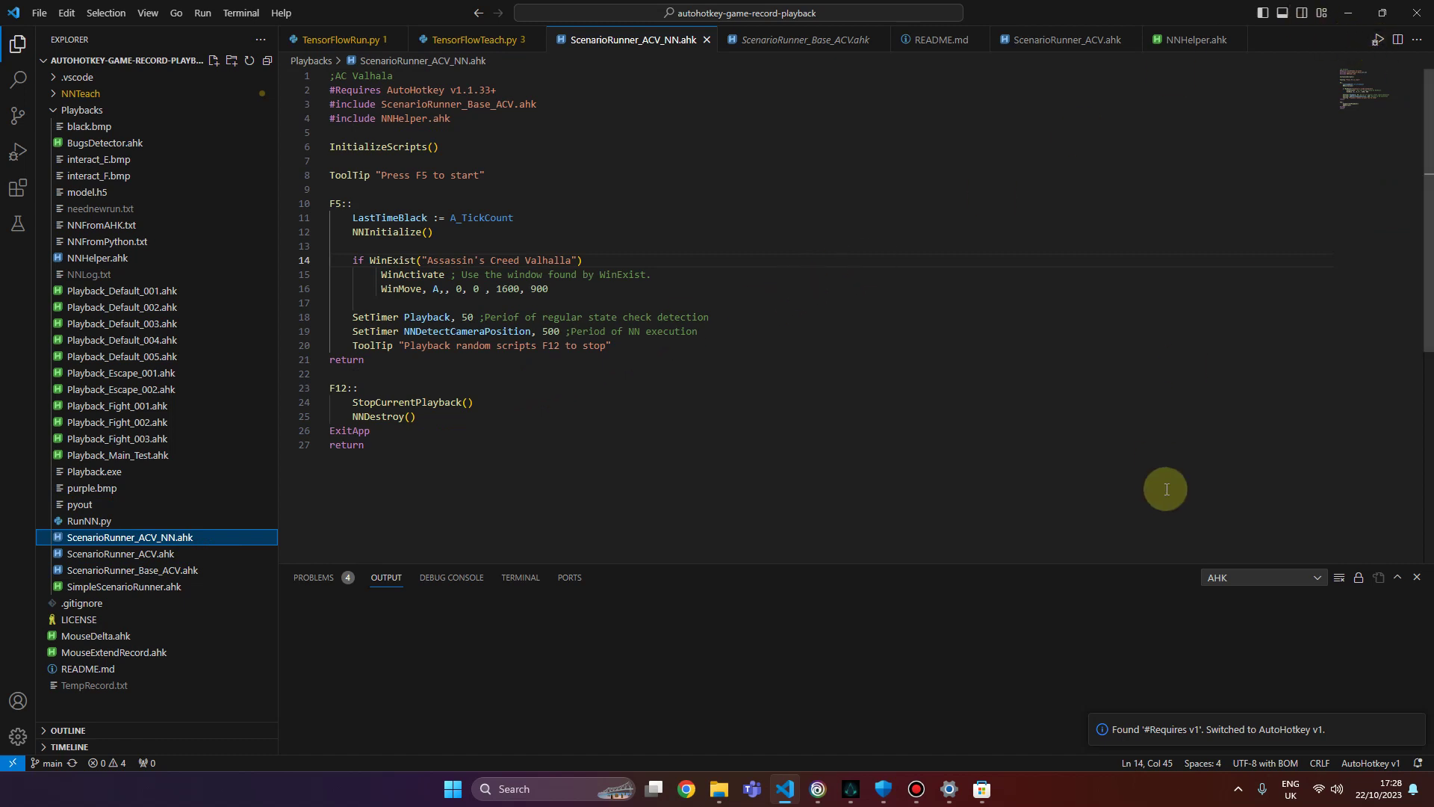
pyautogui.moveTo(1397, 768)
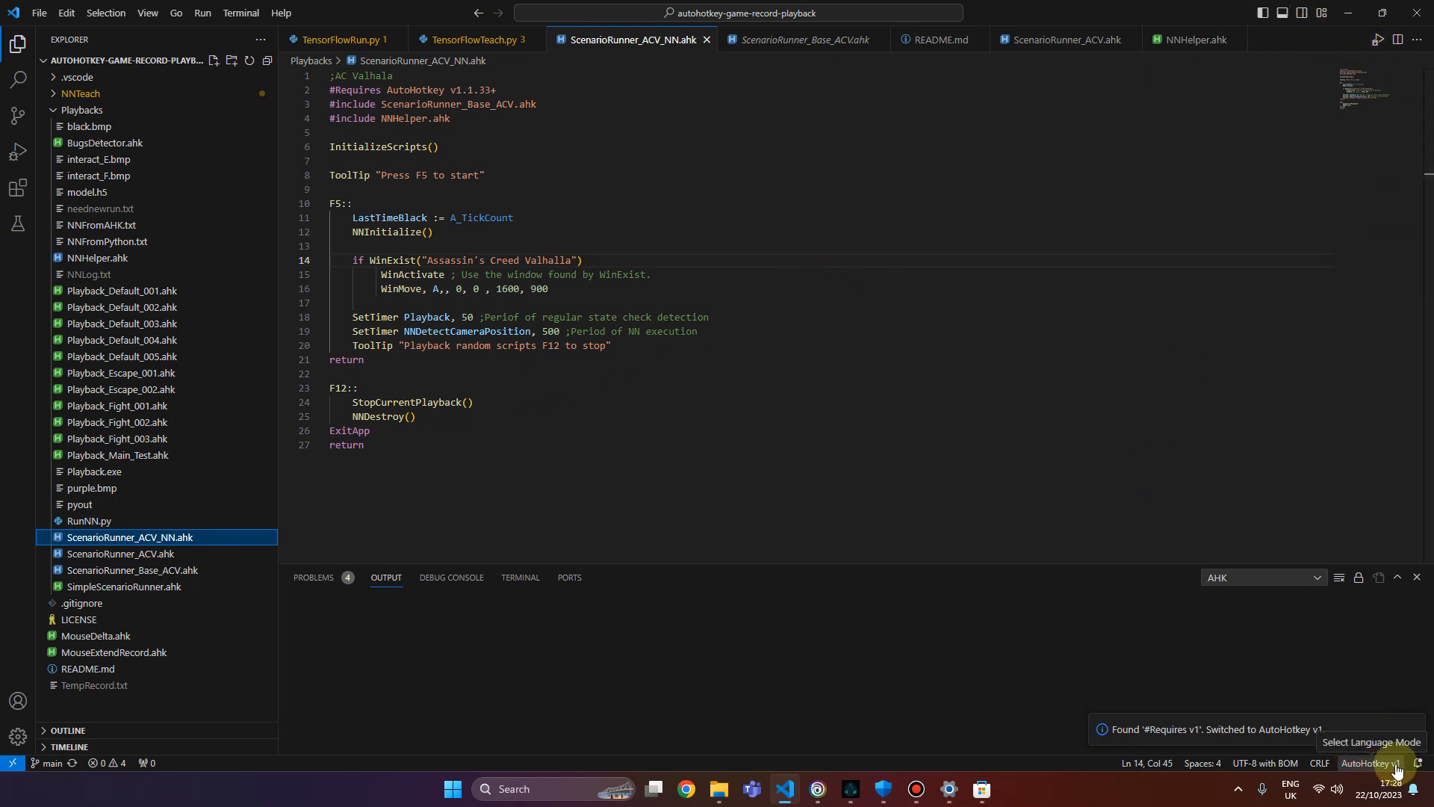
pyautogui.moveTo(1372, 764)
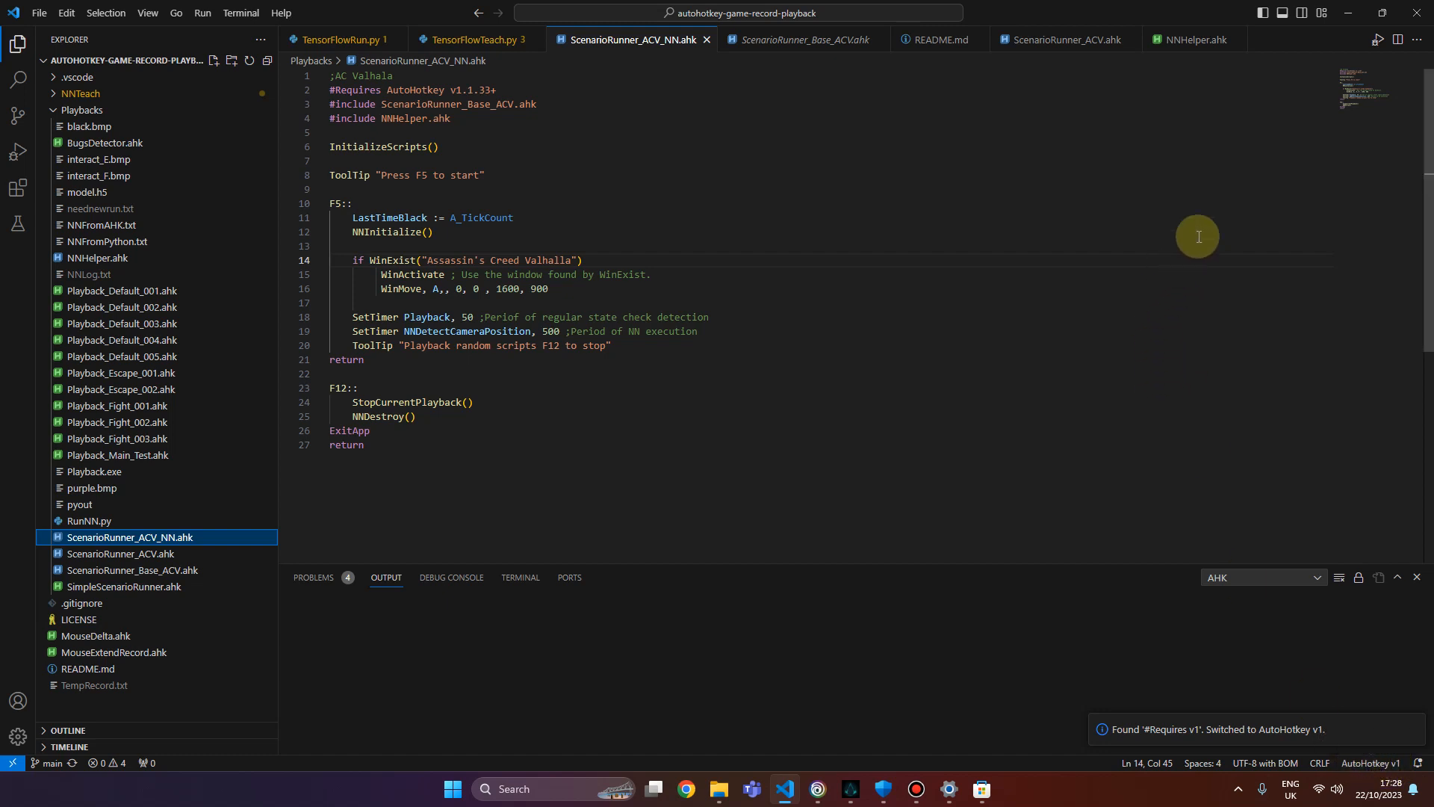
pyautogui.click(1370, 764)
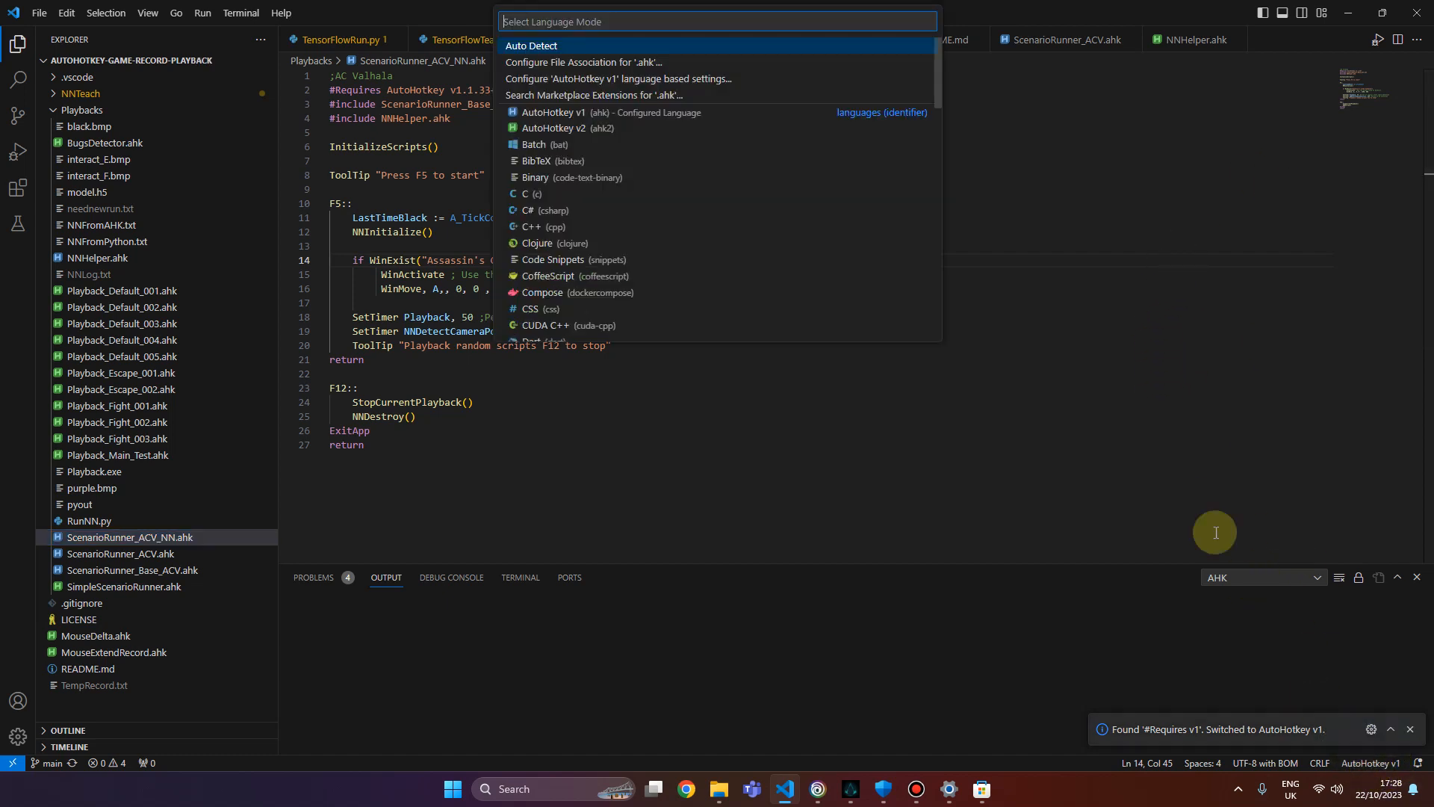
pyautogui.moveTo(582, 130)
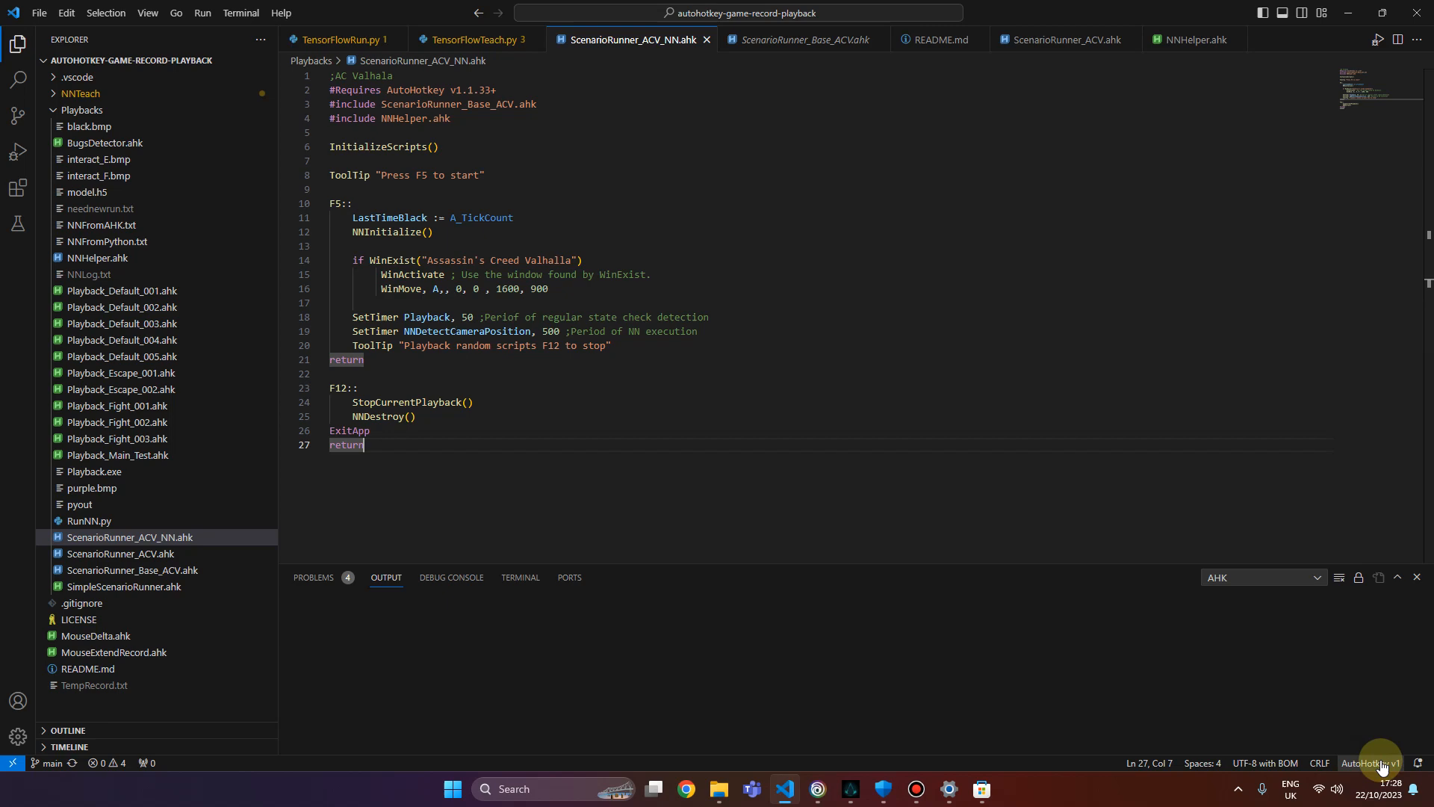
pyautogui.click(550, 288)
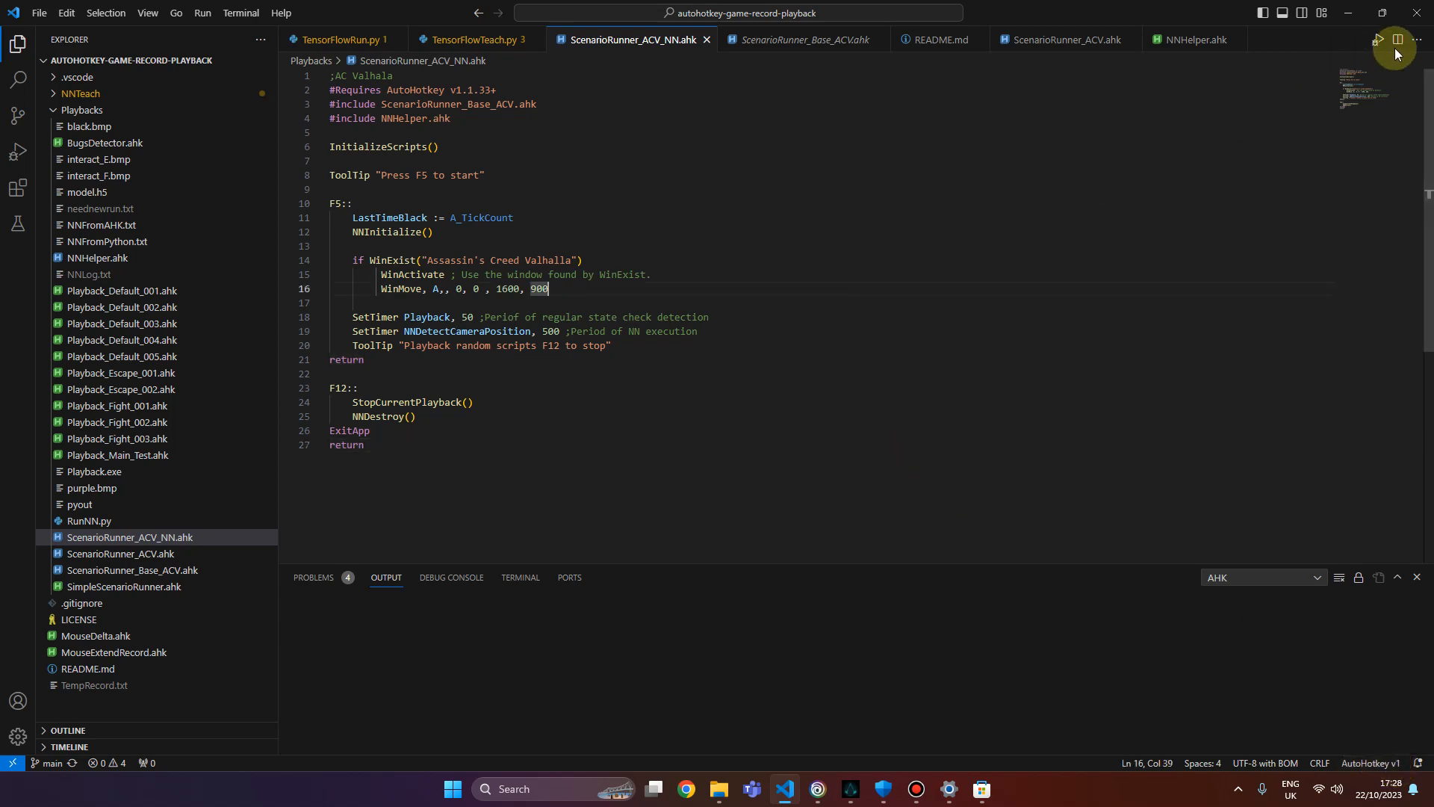
pyautogui.click(17, 149)
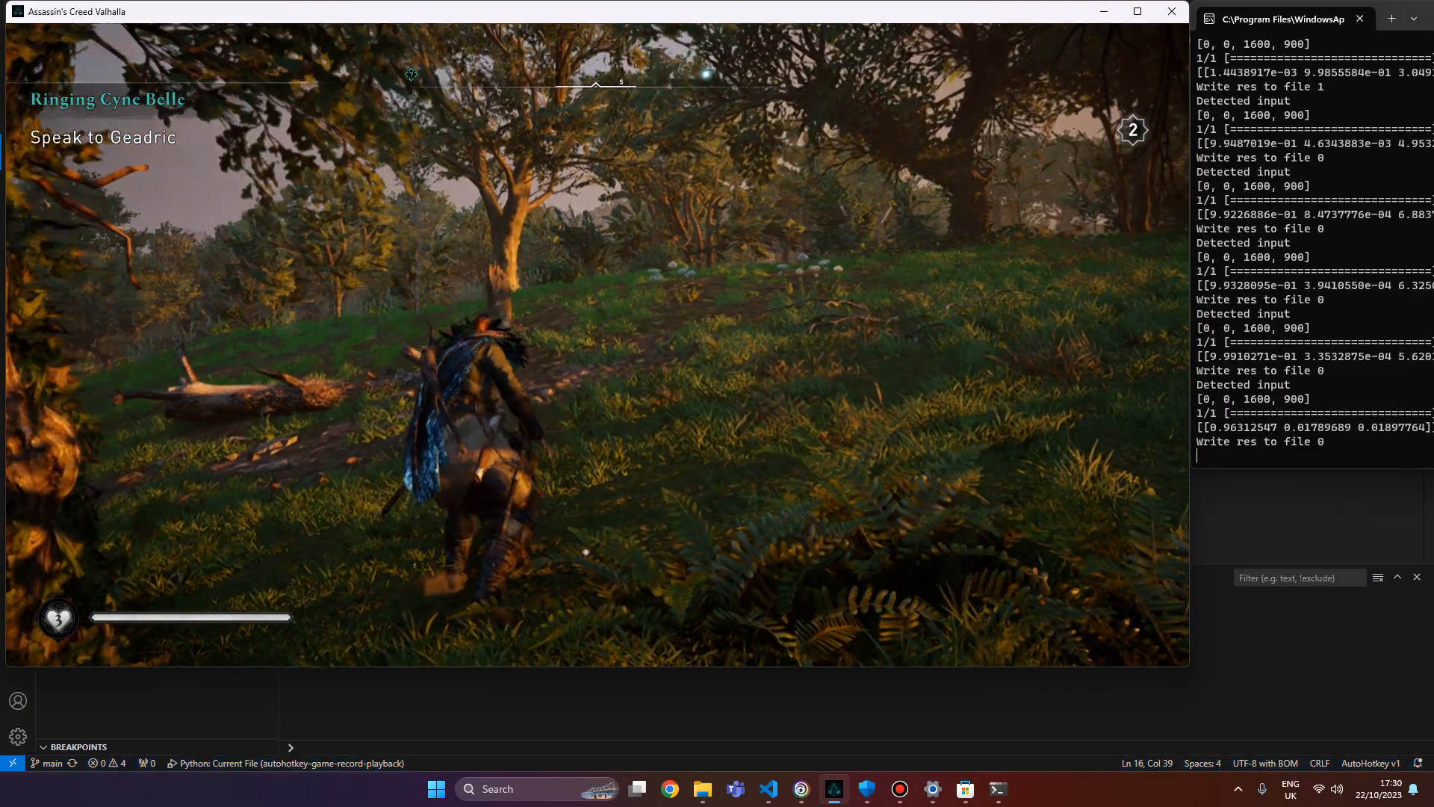
# Pause Assassin's Creed Valhalla with Escape and return to VS Code.
pyautogui.press('Escape')
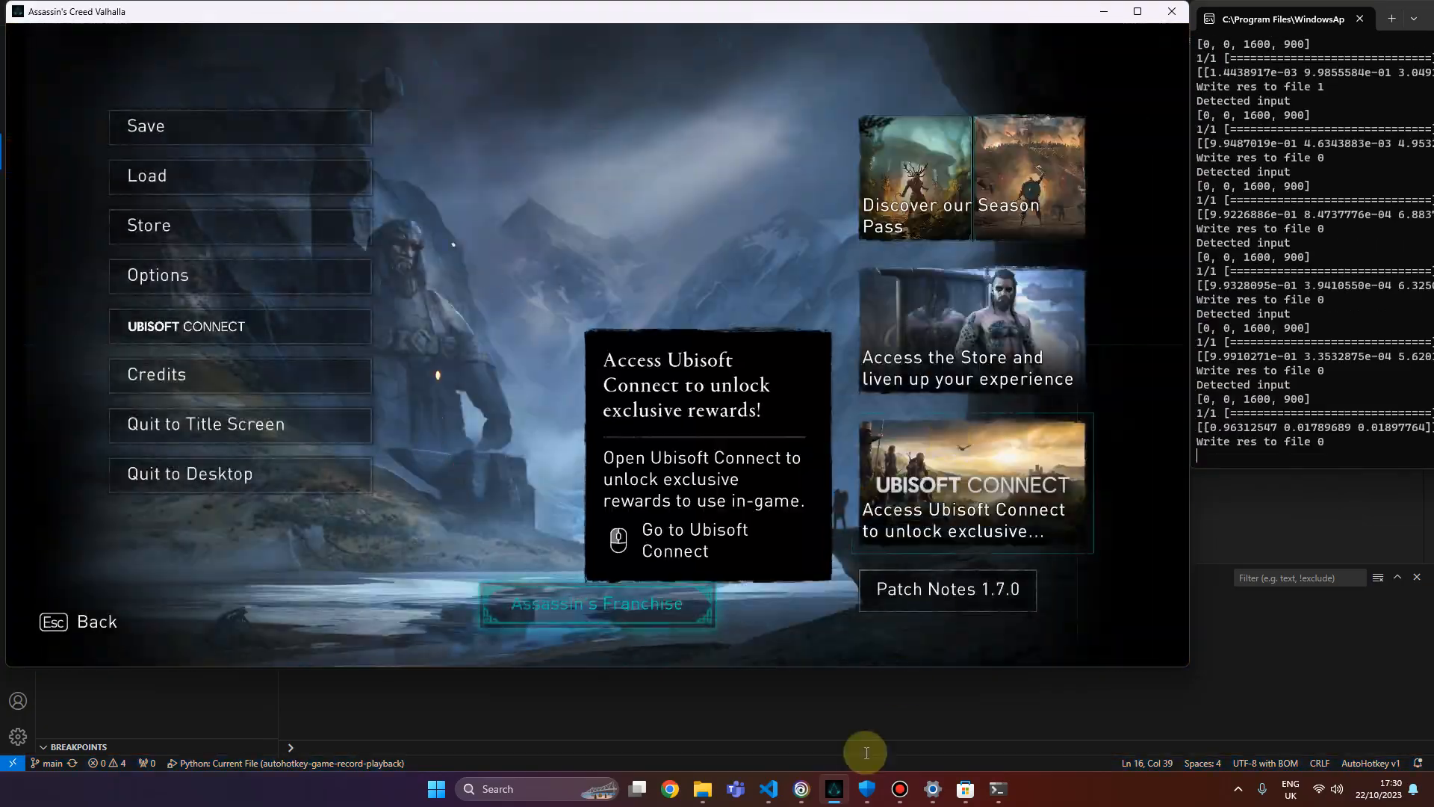
pyautogui.click(766, 789)
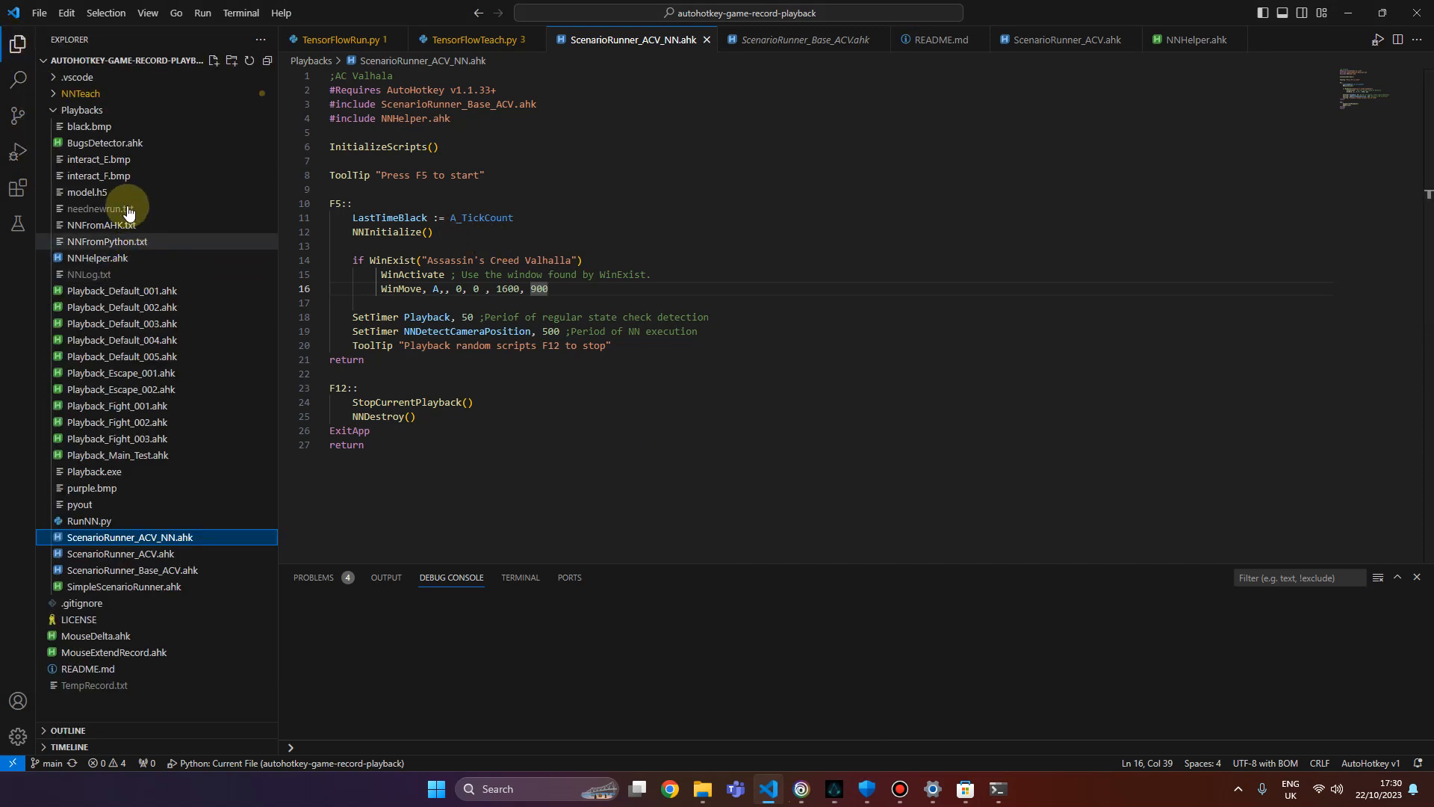
# Browse the NNTeach data folders and preview class 0 screenshots such as 13.png.
pyautogui.click(82, 109)
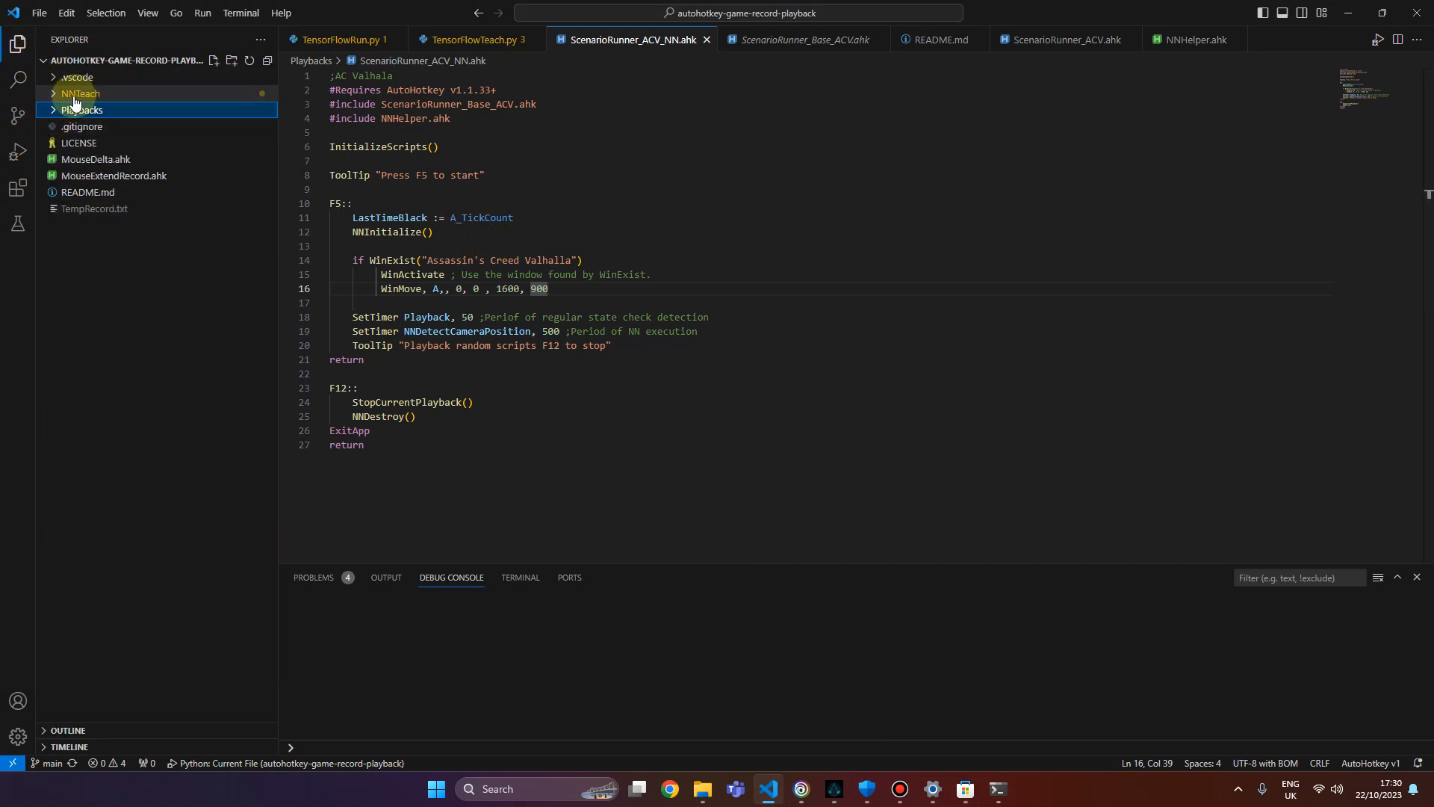
pyautogui.click(79, 93)
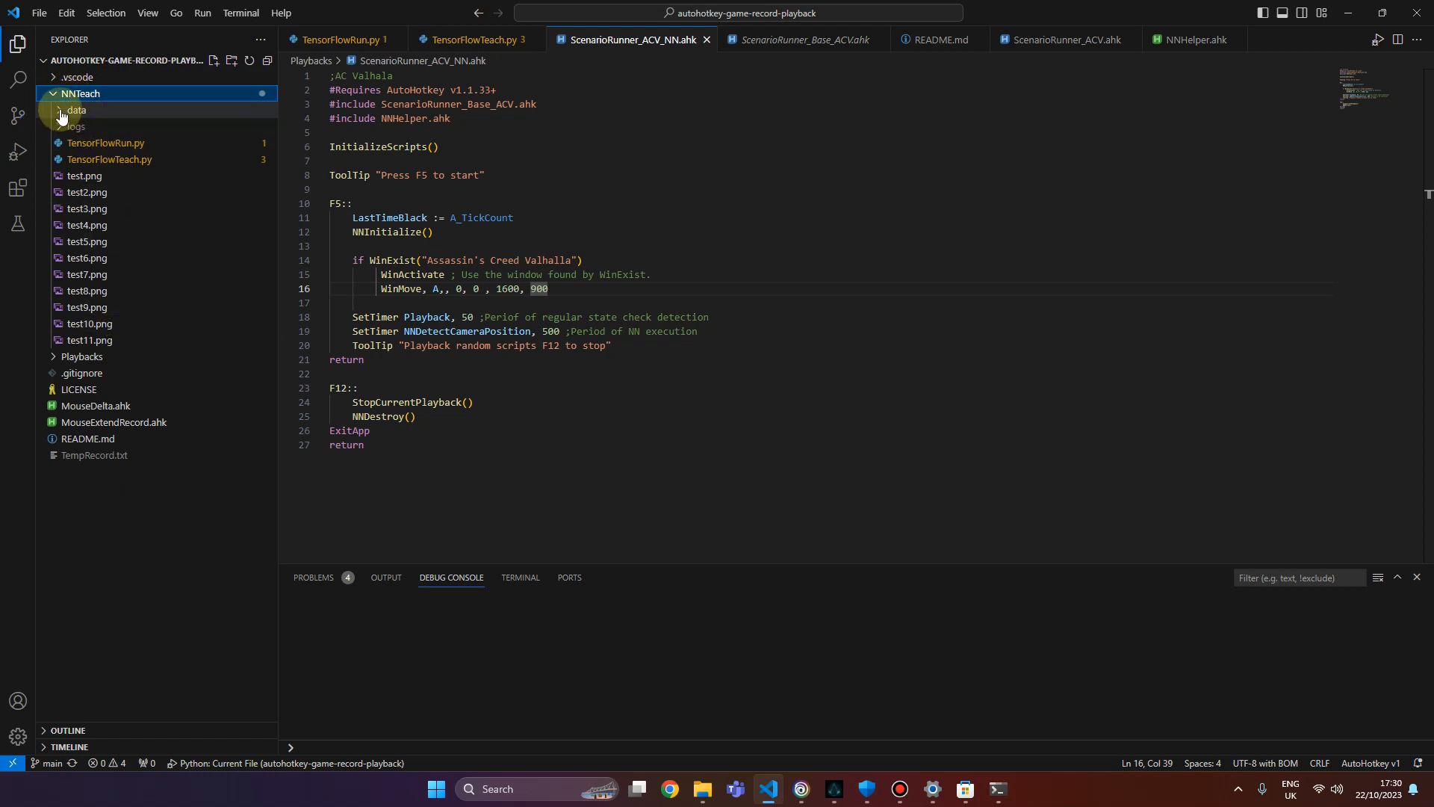
pyautogui.click(72, 125)
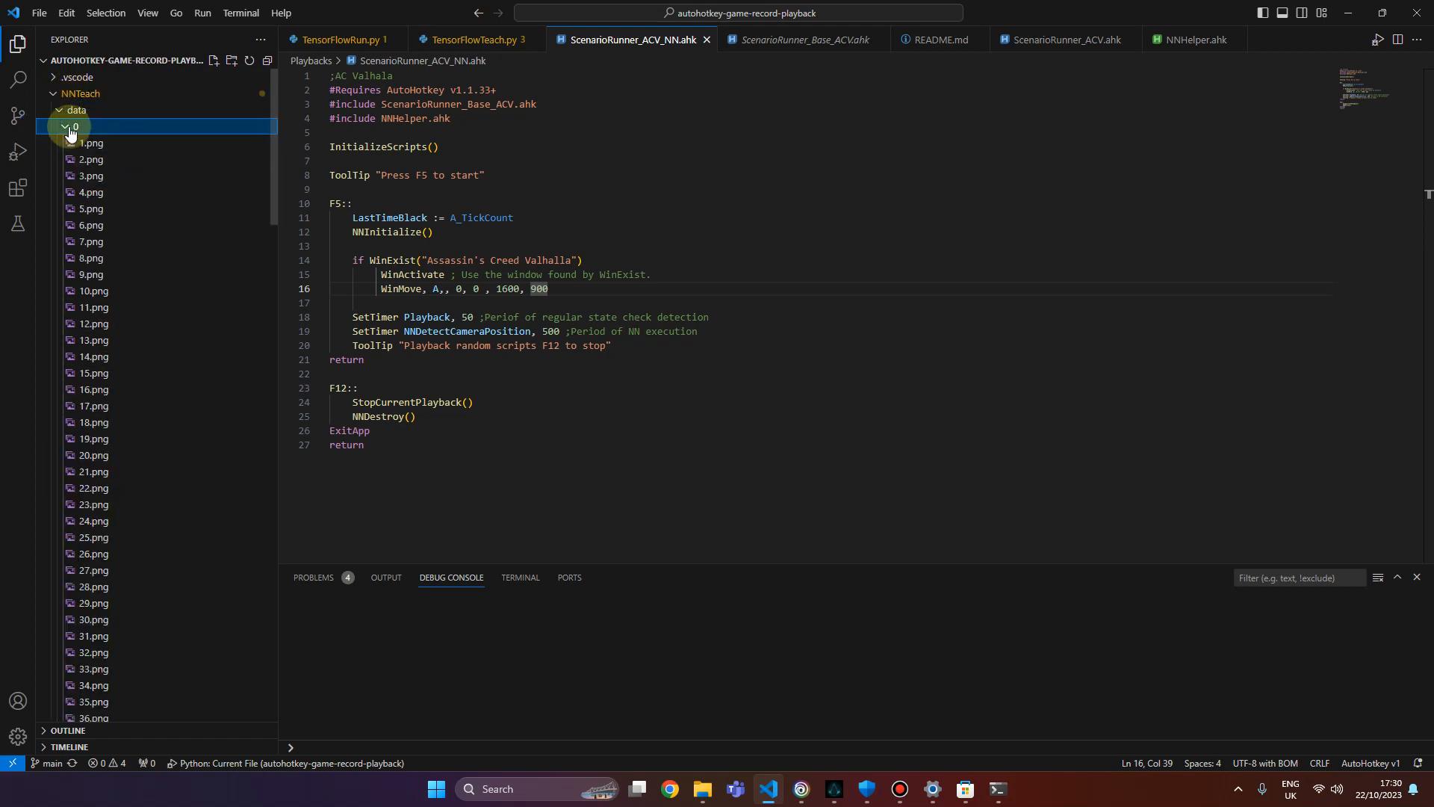
pyautogui.click(74, 143)
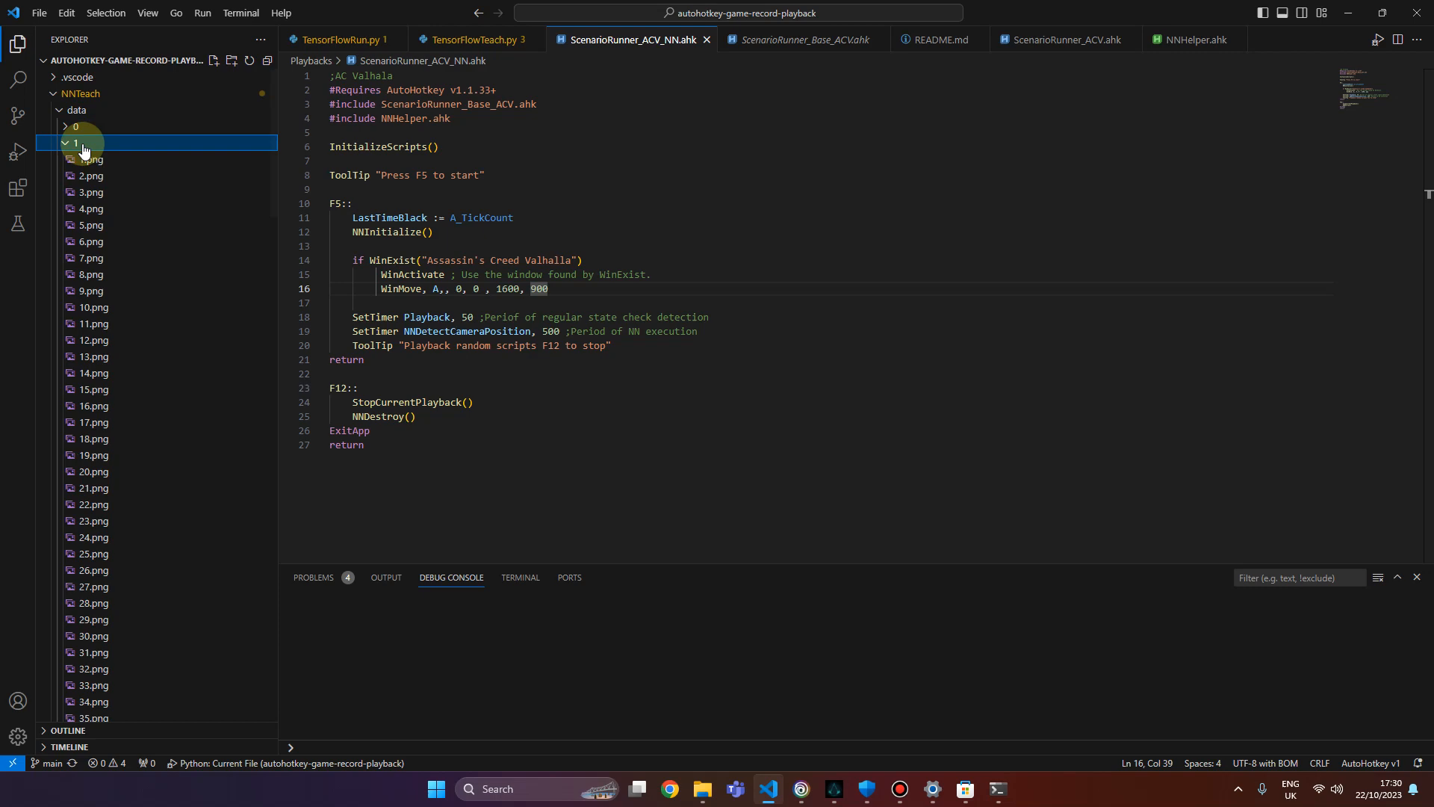
pyautogui.click(75, 143)
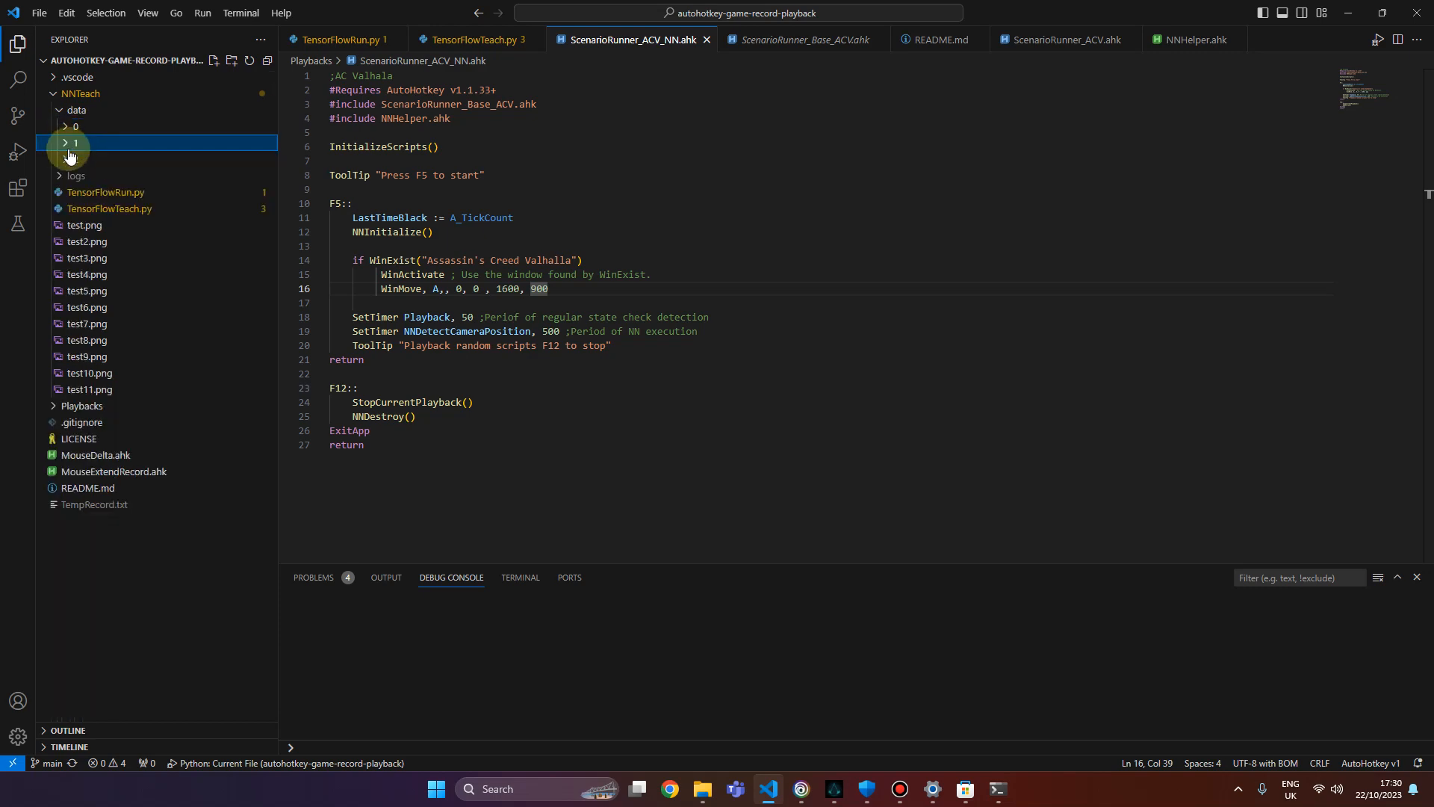
pyautogui.click(74, 126)
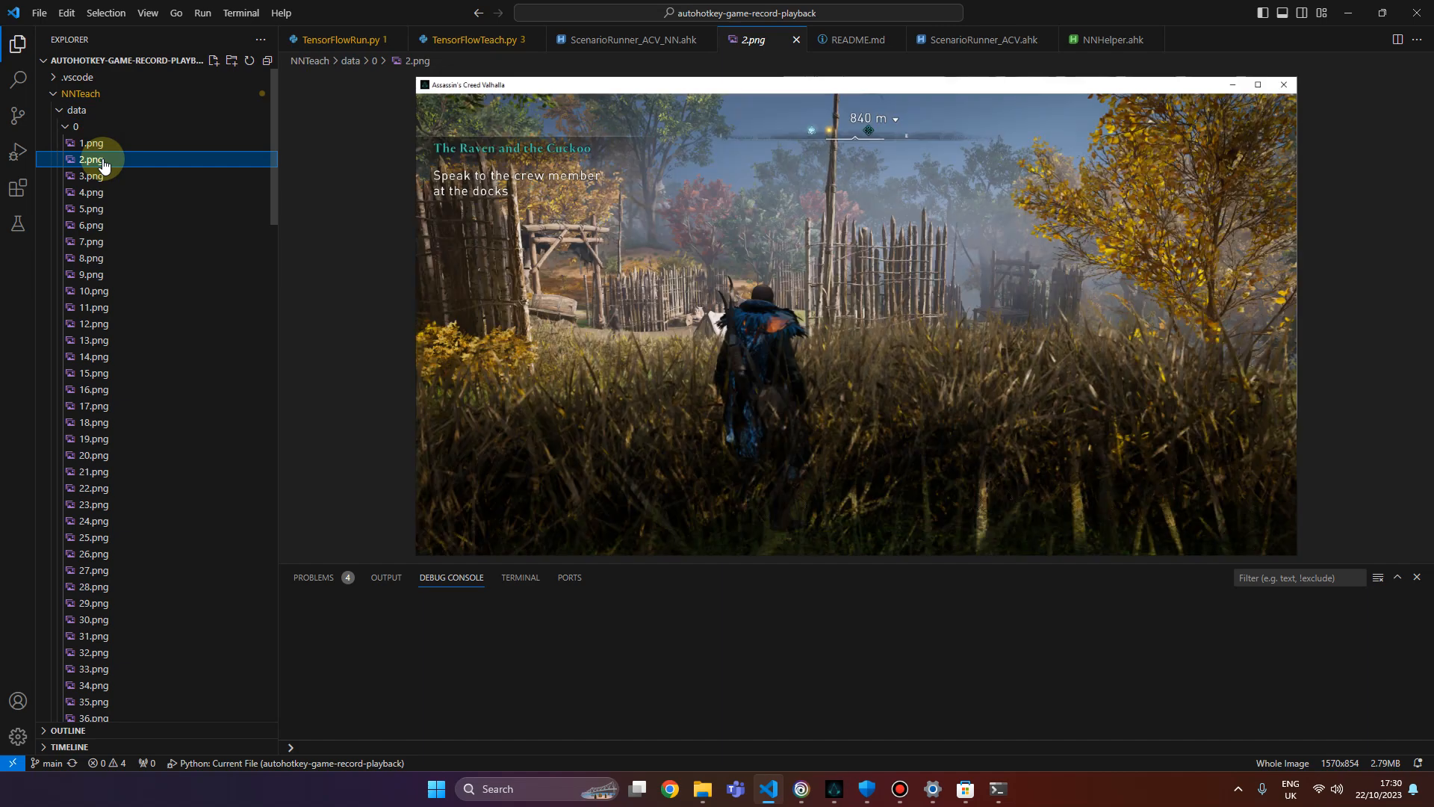
pyautogui.click(93, 339)
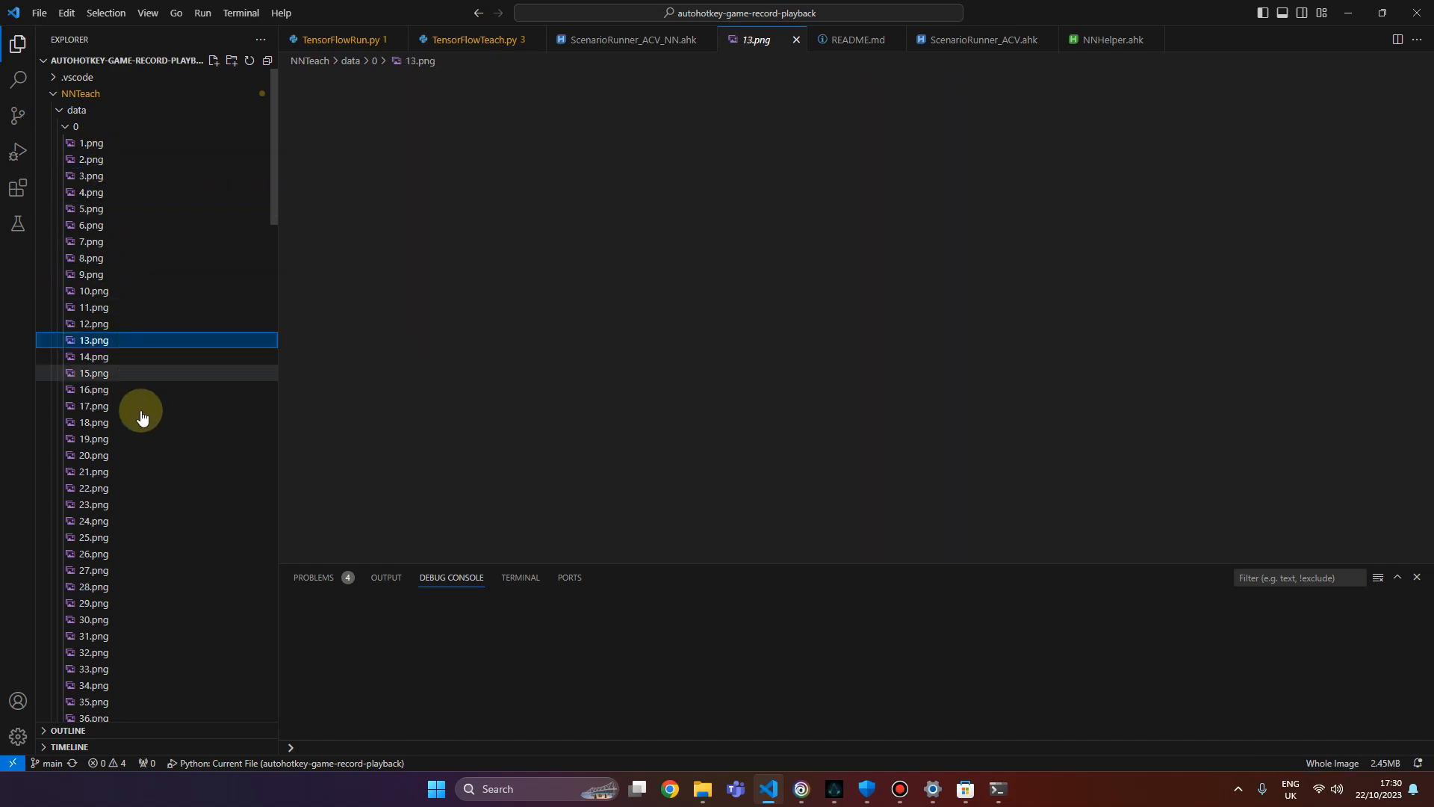
pyautogui.click(92, 636)
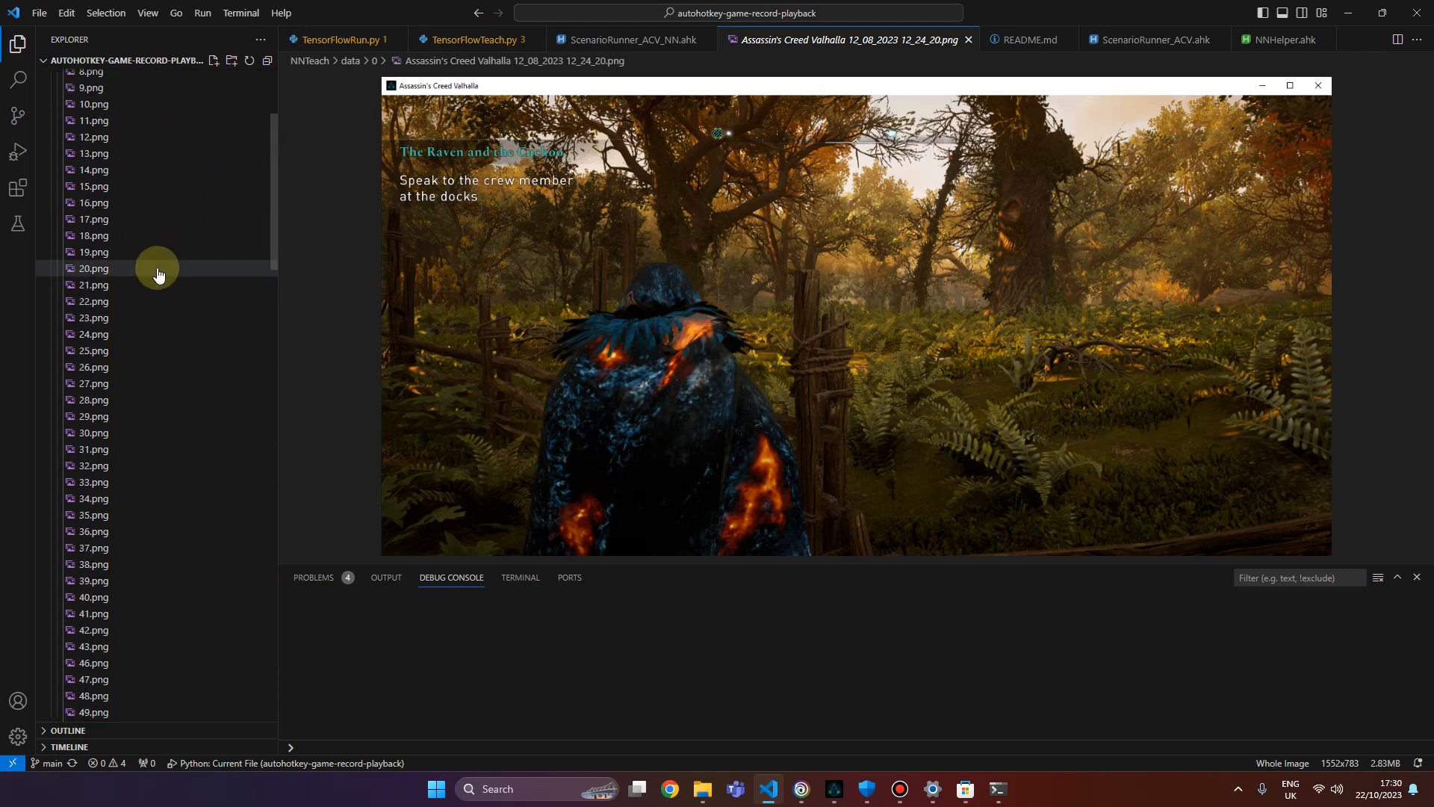
pyautogui.scroll(3)
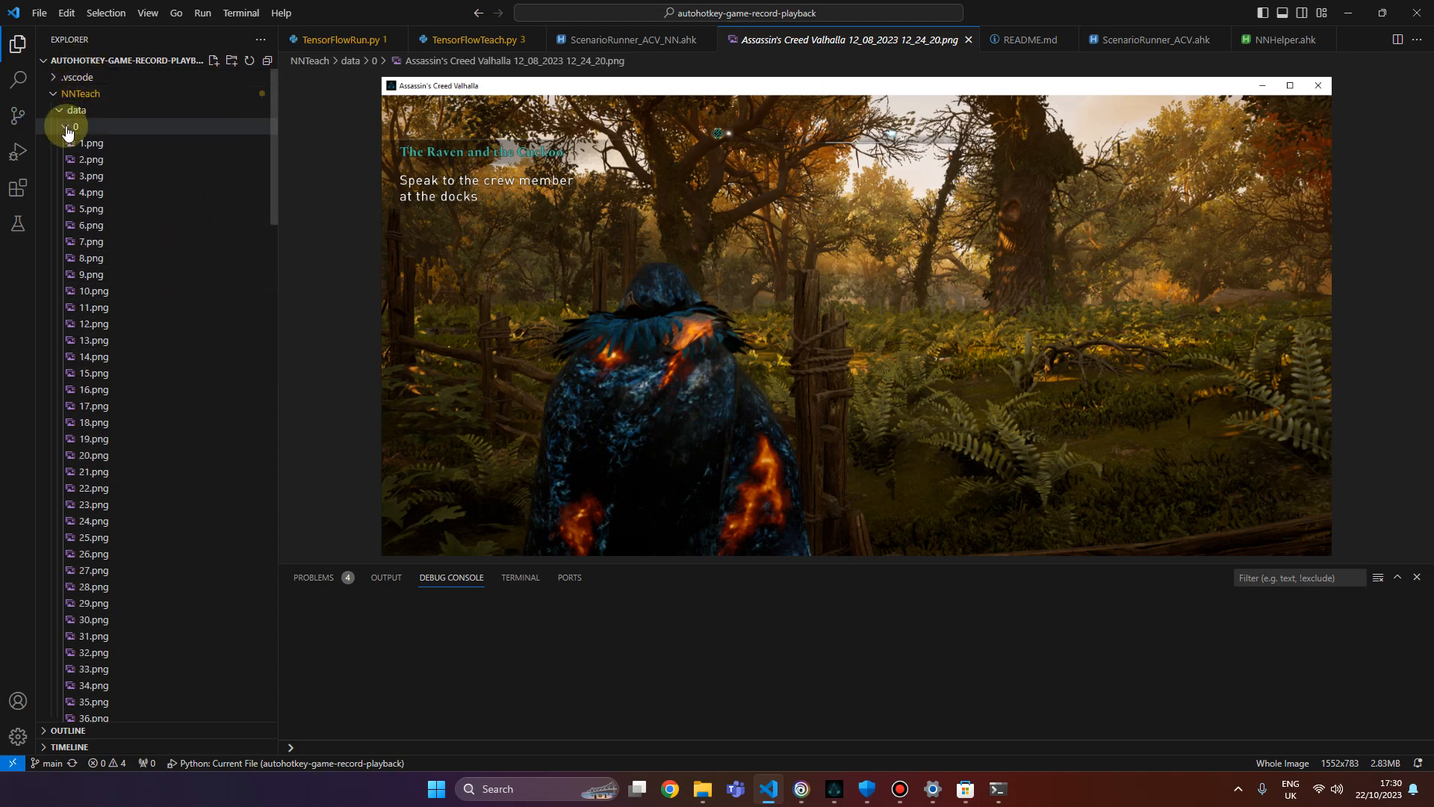
# Preview 27.png from class 1 and a couple of class 2 training screenshots.
pyautogui.click(73, 126)
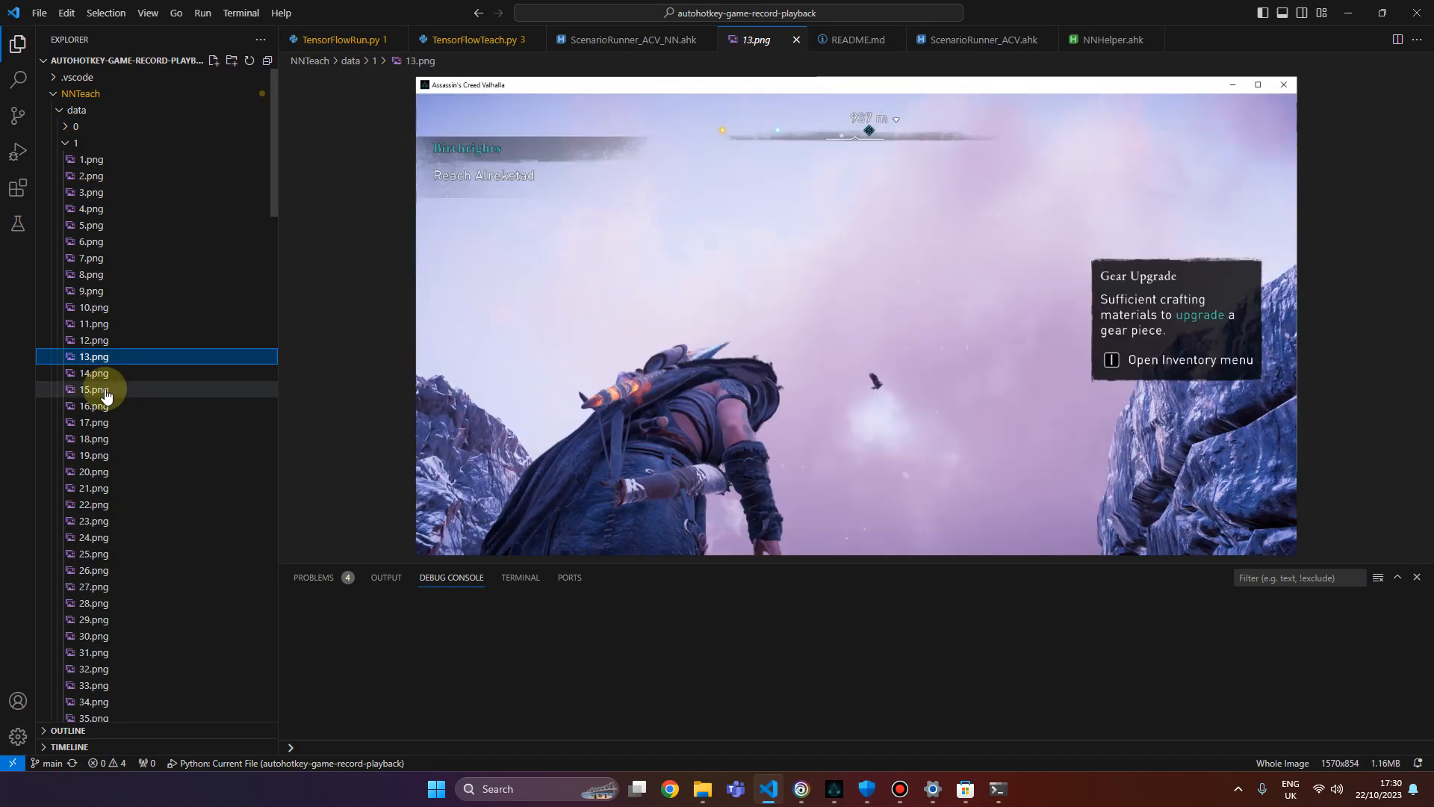
pyautogui.click(92, 586)
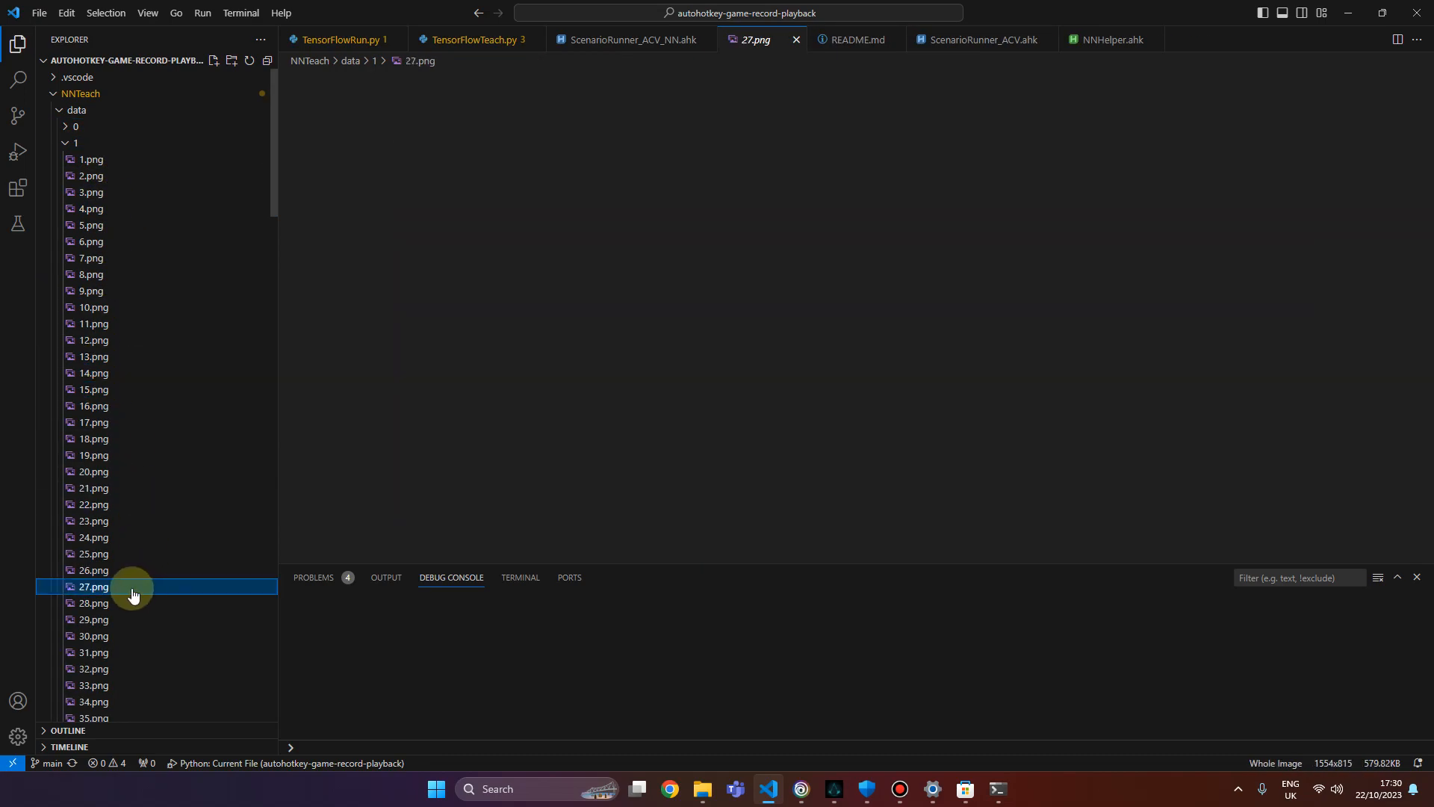
pyautogui.click(75, 144)
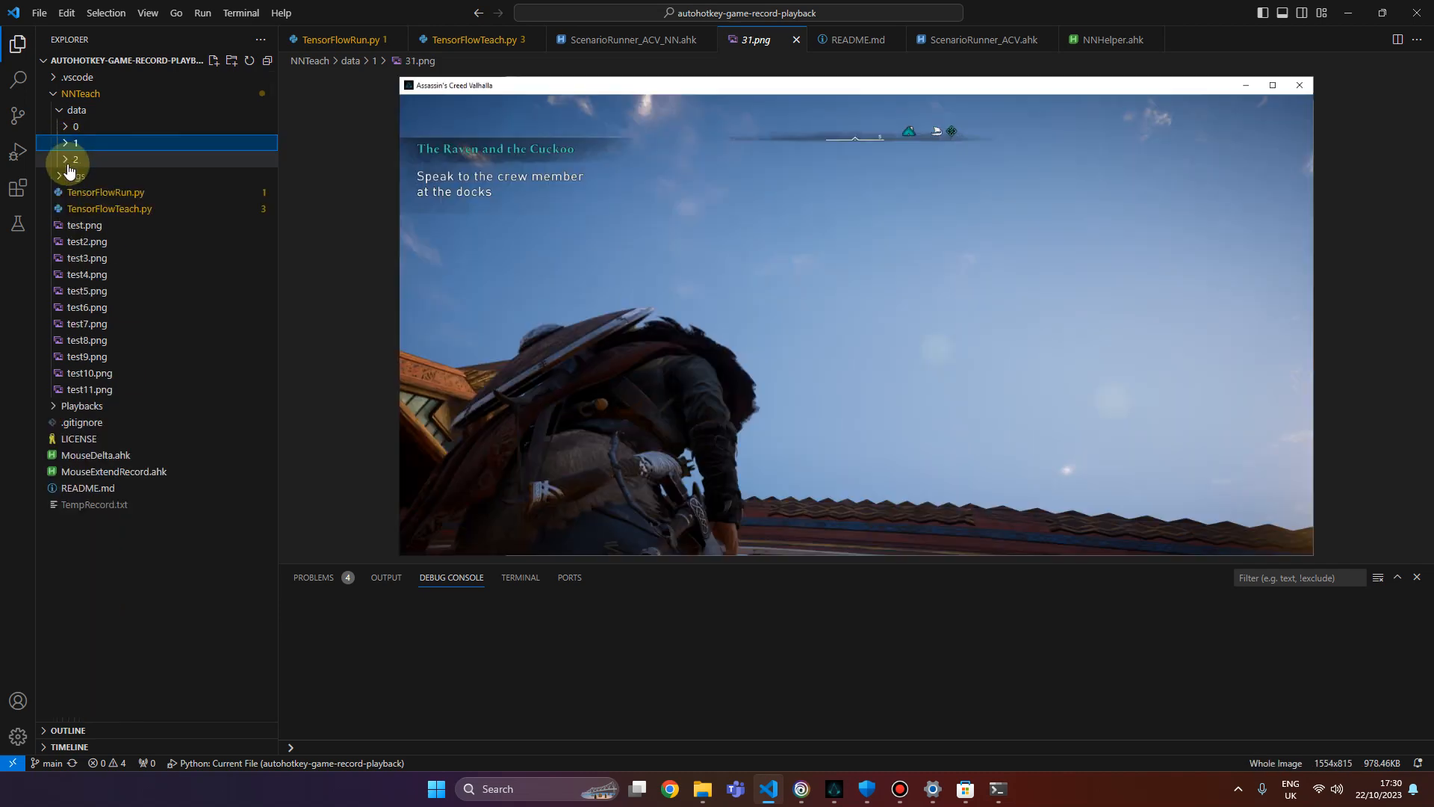
pyautogui.click(75, 160)
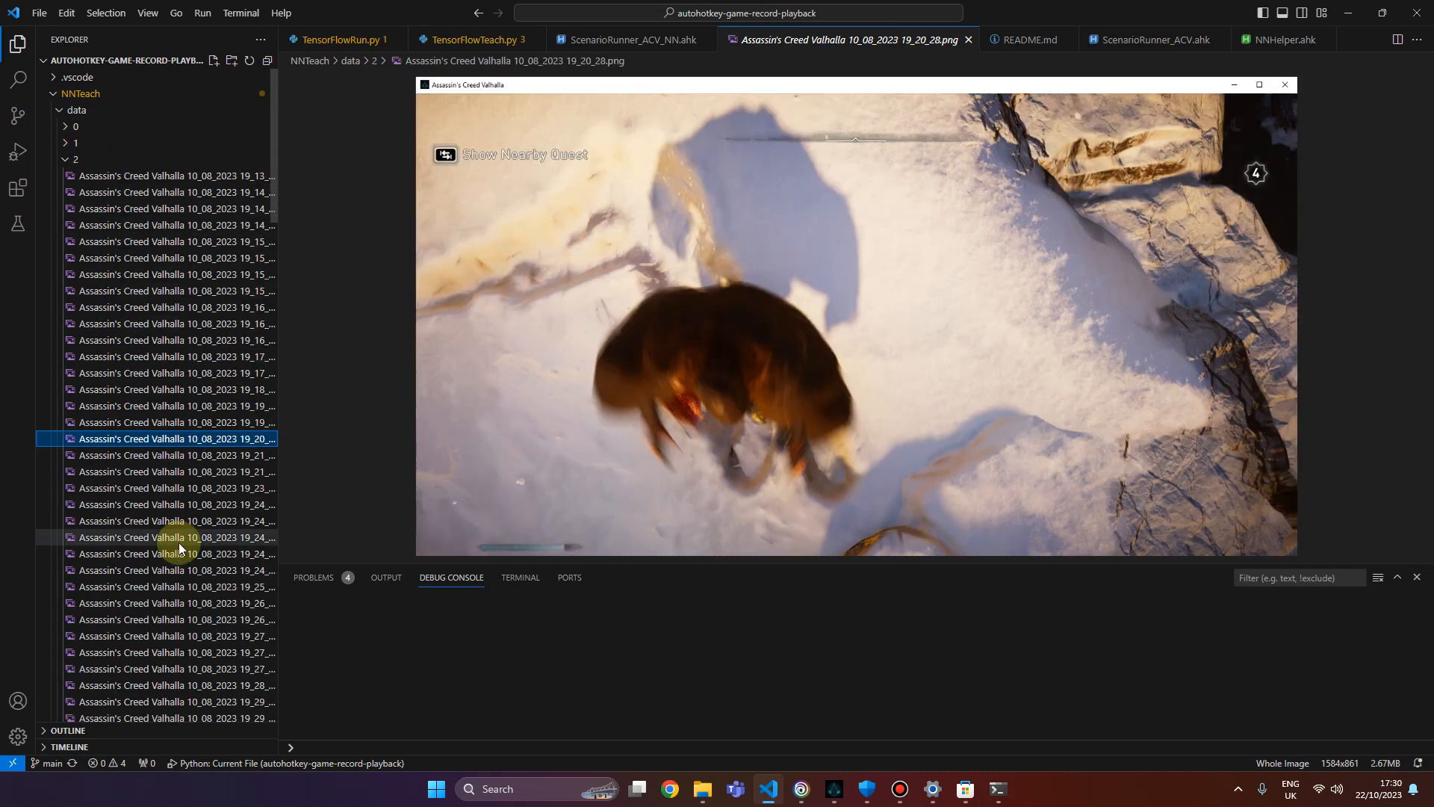
pyautogui.click(75, 158)
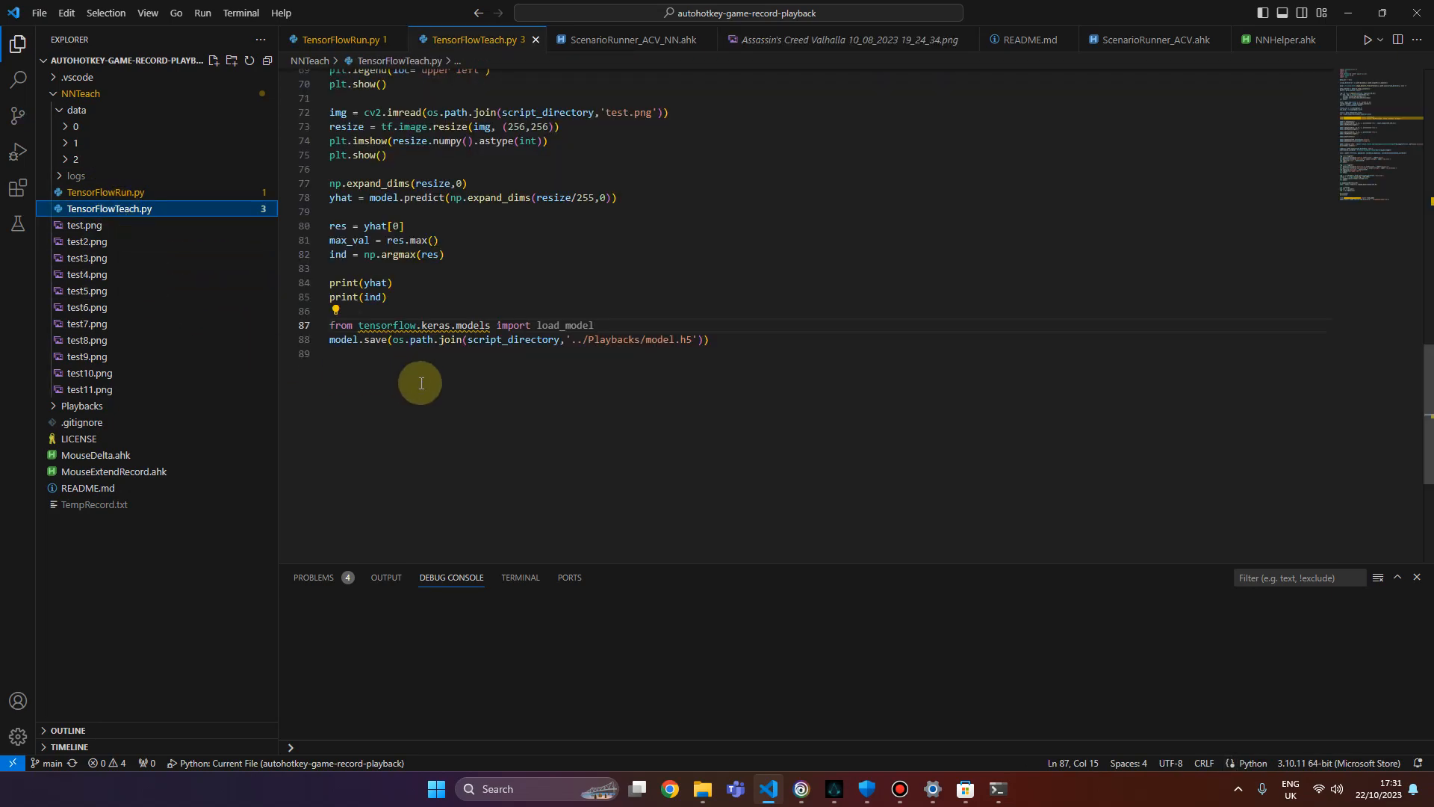
pyautogui.scroll(3)
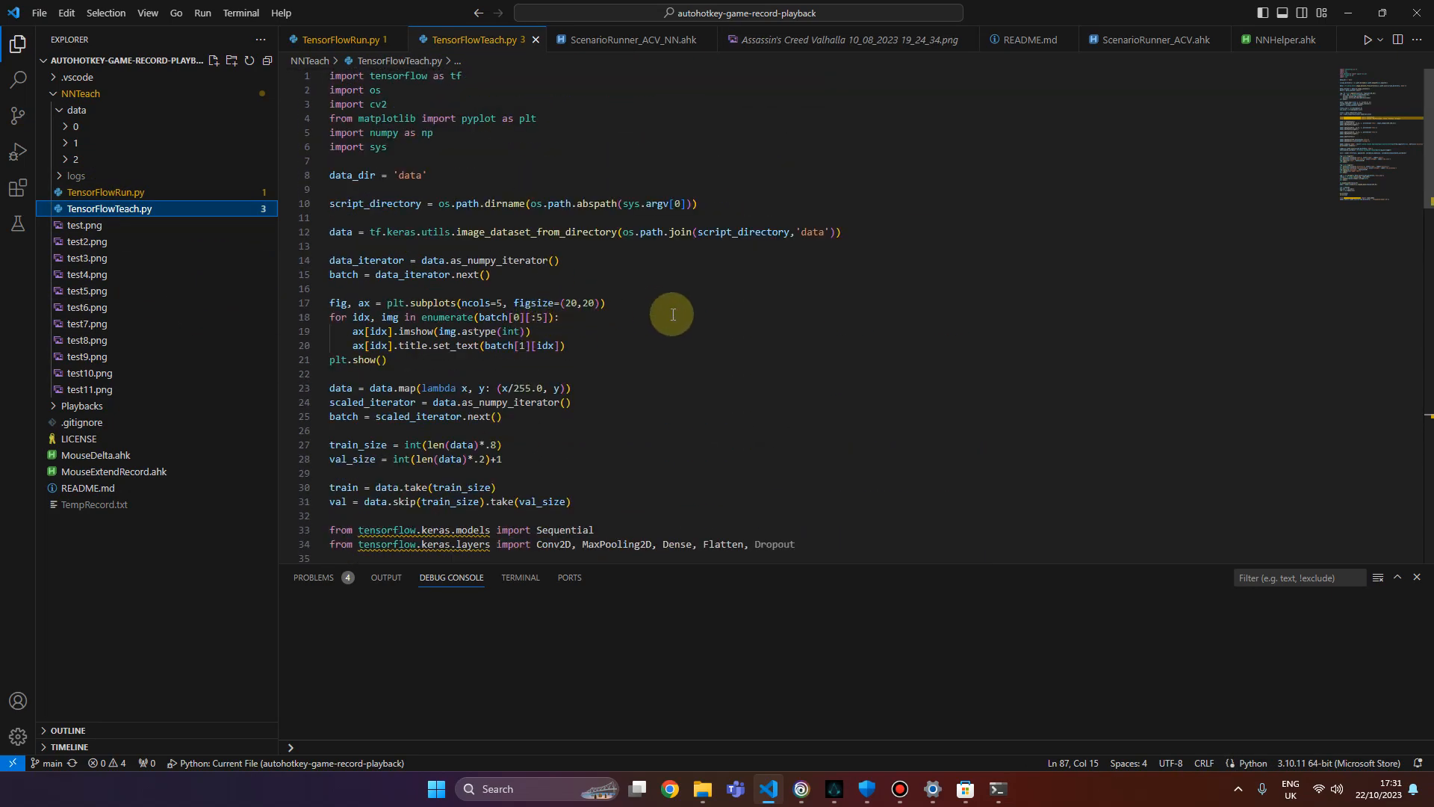
pyautogui.scroll(-3)
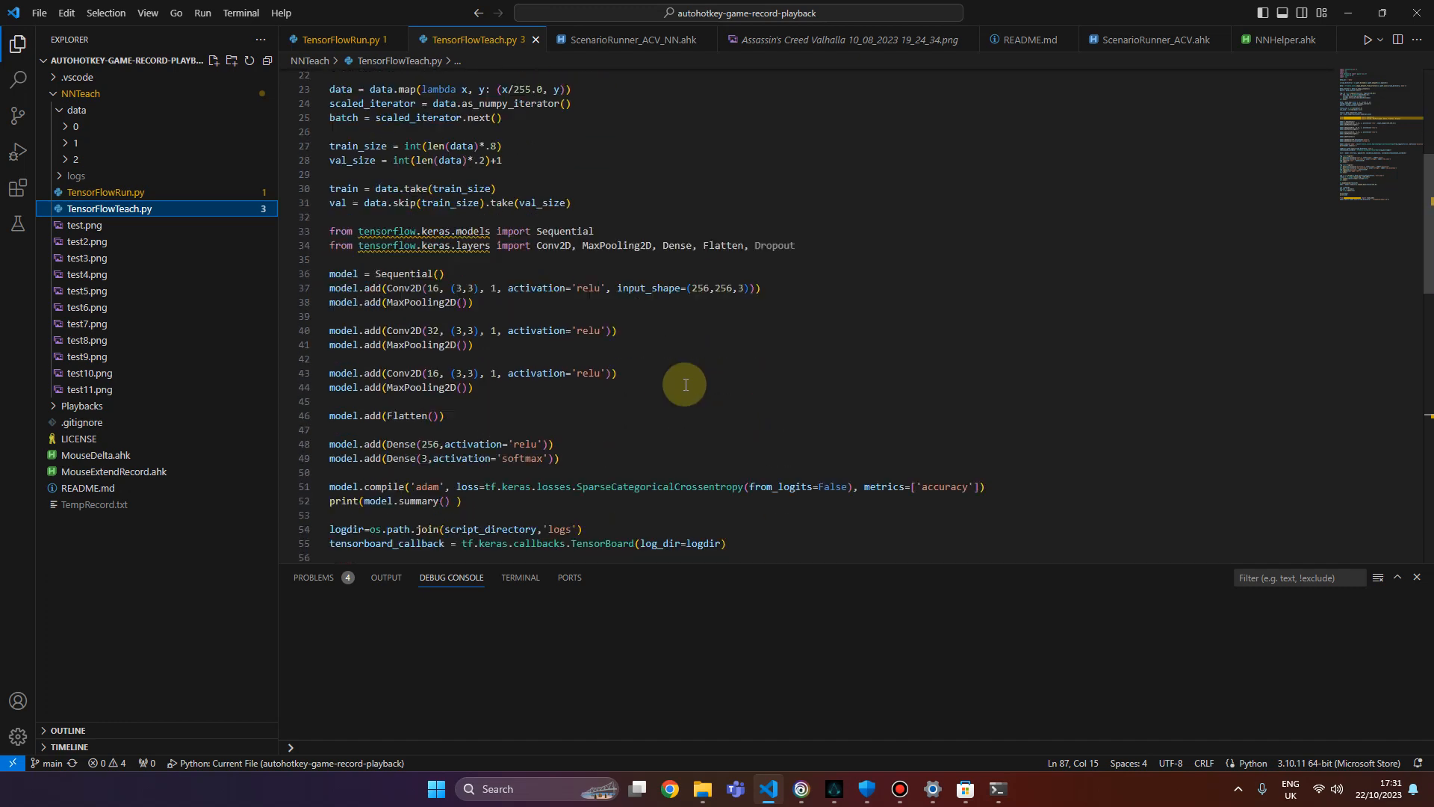
pyautogui.scroll(-3)
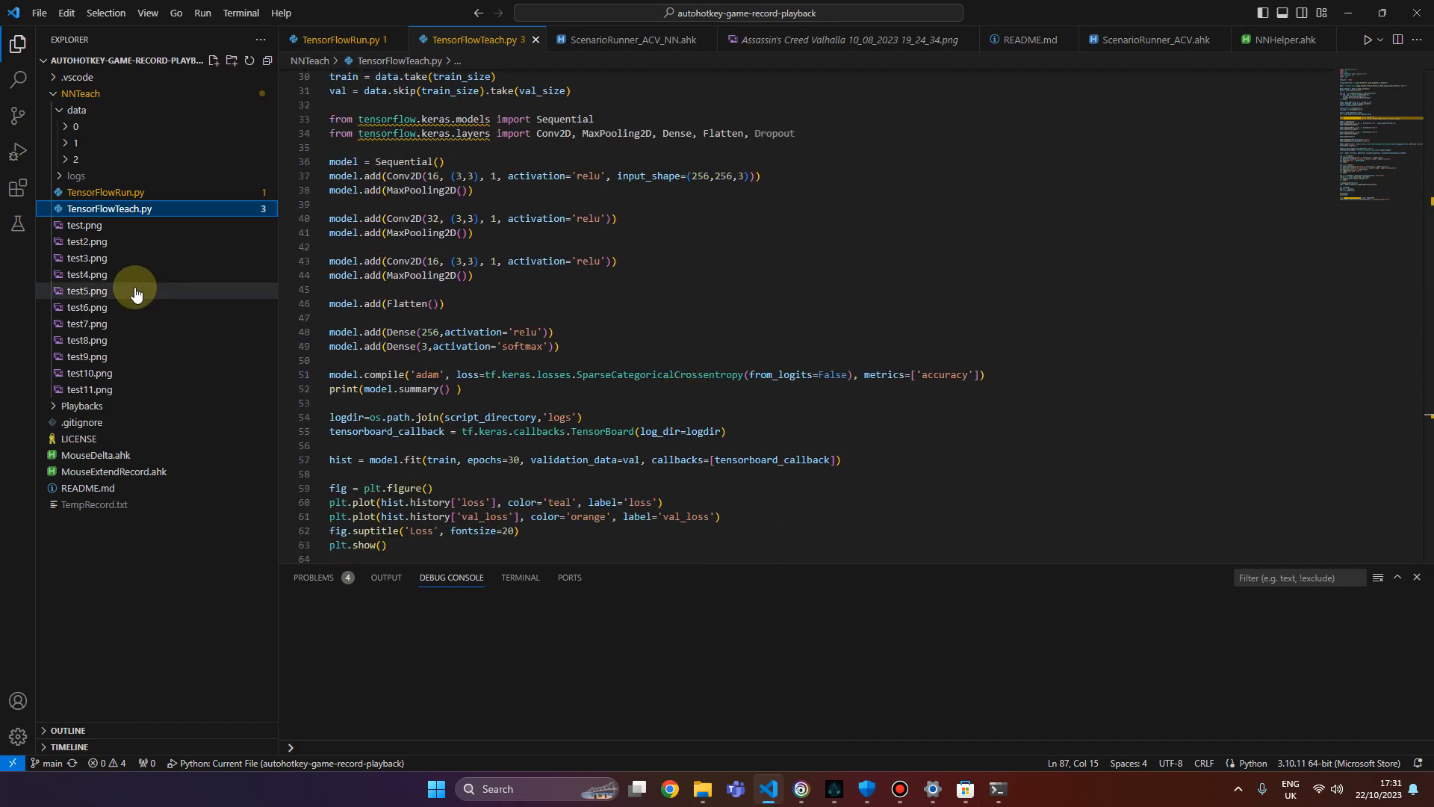
pyautogui.moveTo(181, 340)
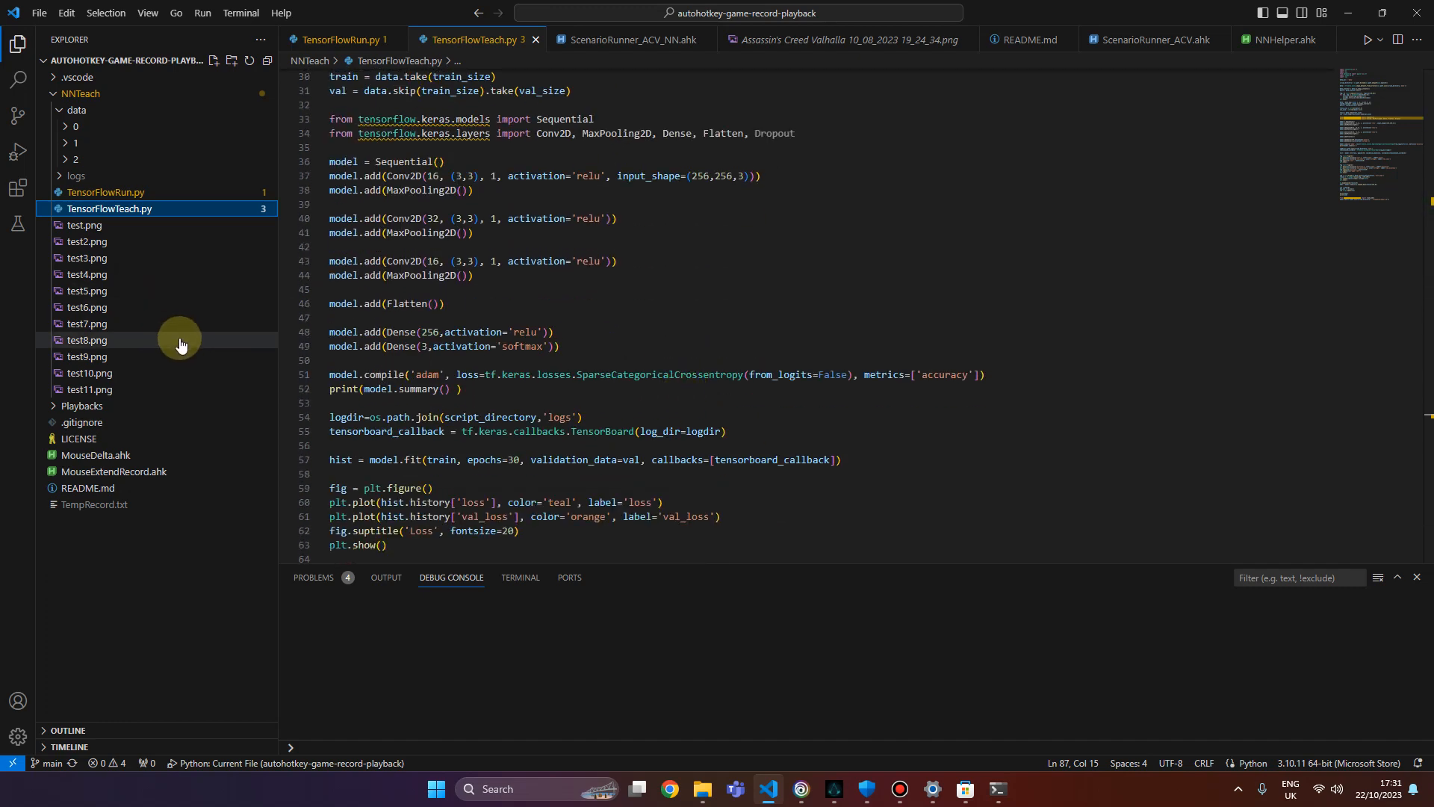
pyautogui.moveTo(190, 312)
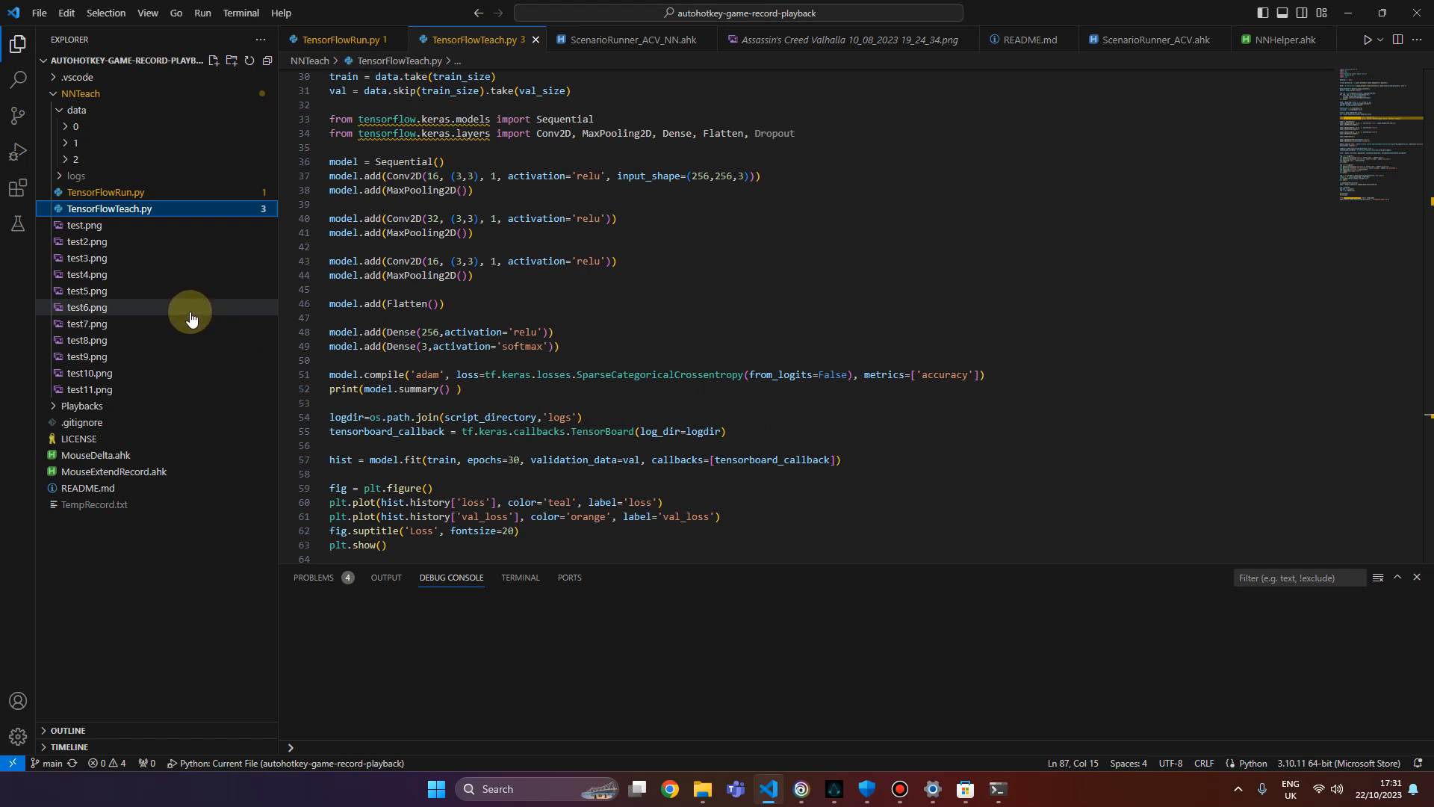
pyautogui.moveTo(129, 372)
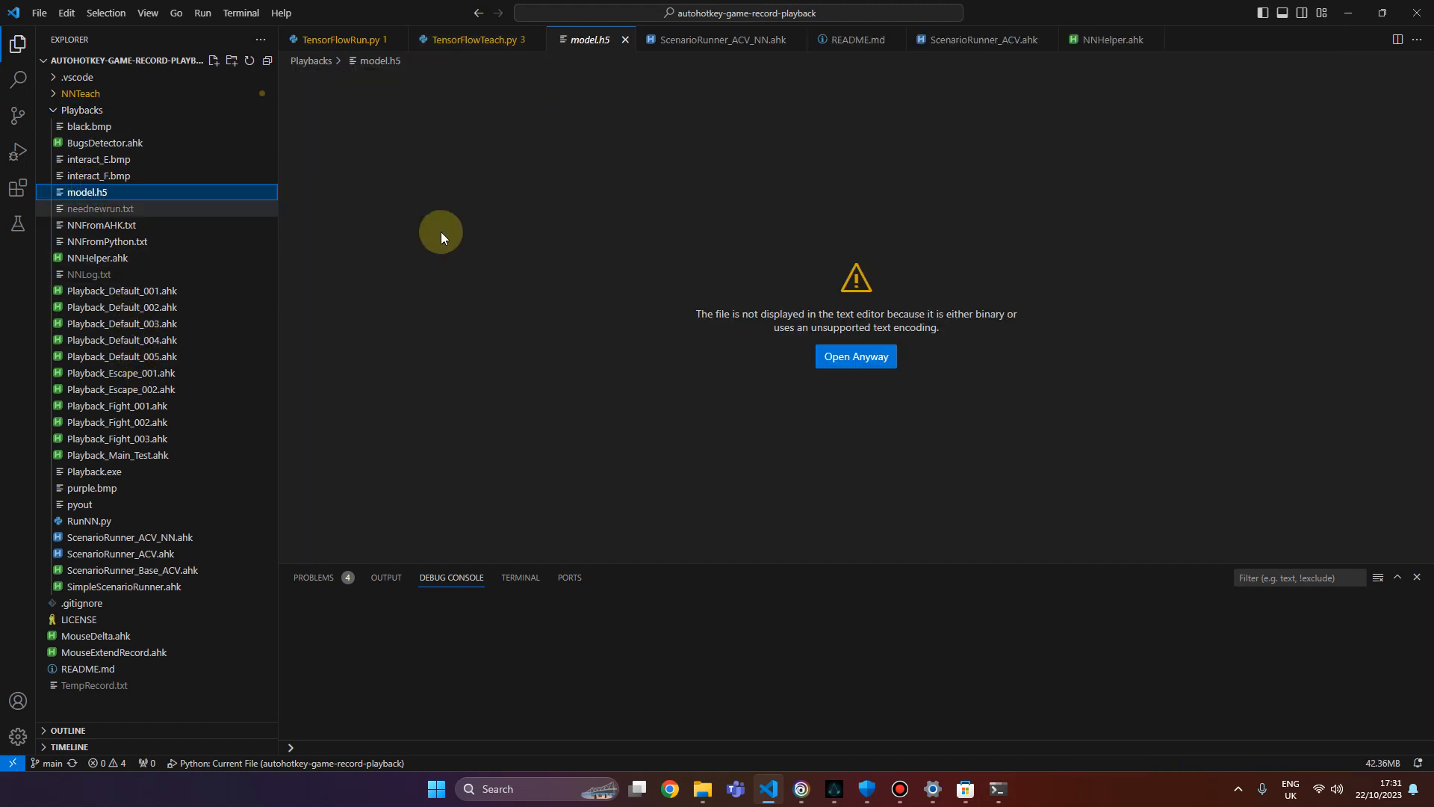
pyautogui.moveTo(79, 103)
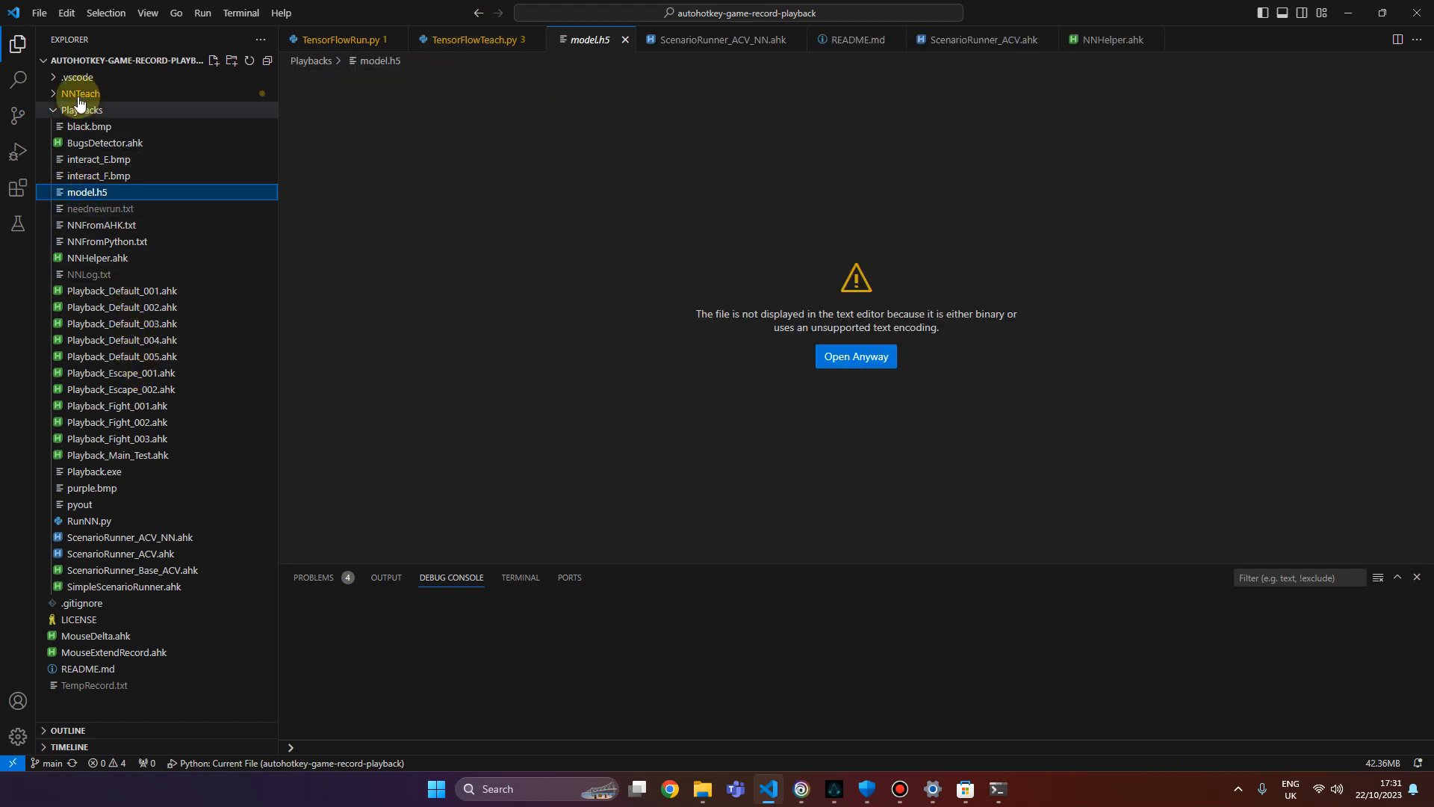
# Expand NNTeach, view test11.png, then switch to the TensorFlowRun.py prediction script.
pyautogui.click(81, 93)
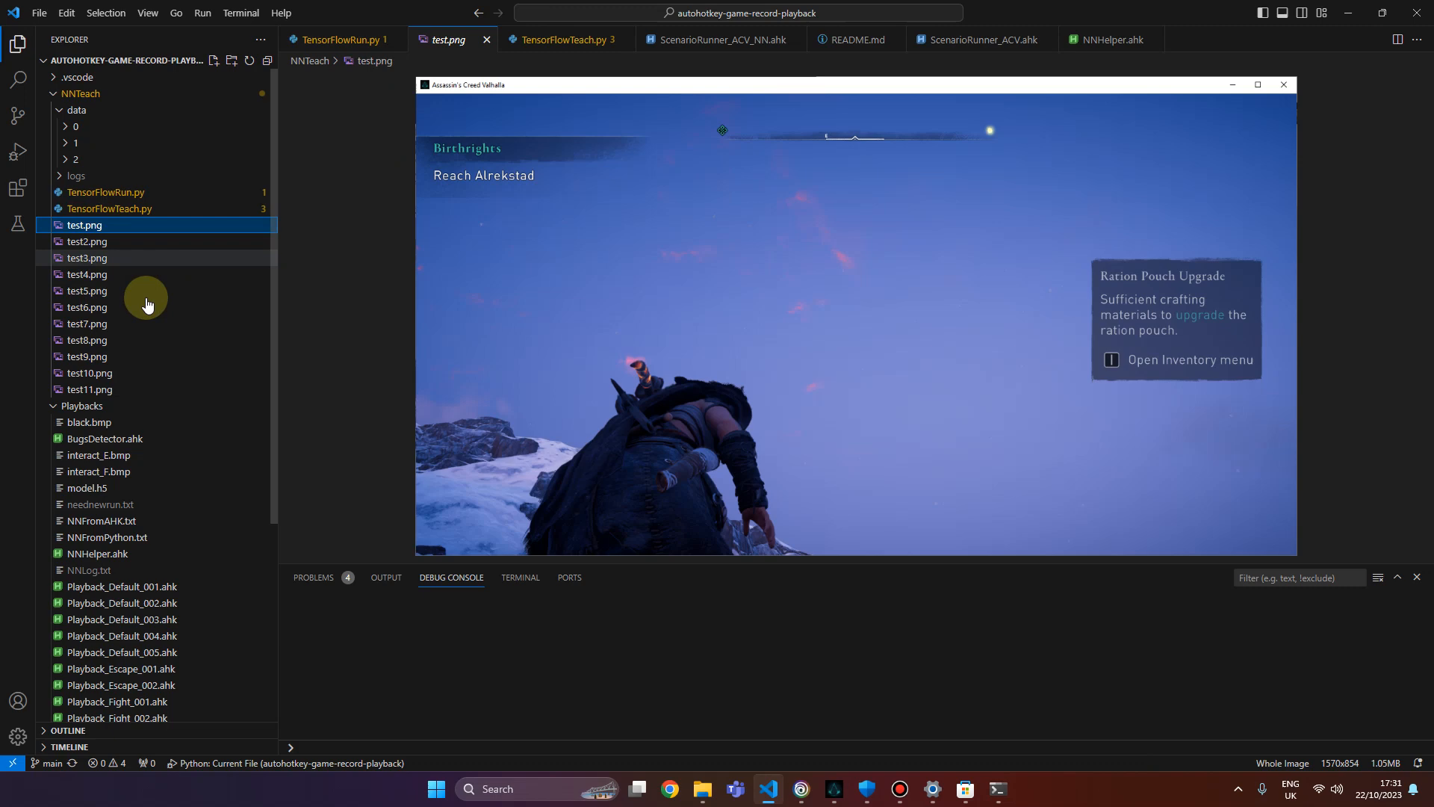
pyautogui.click(90, 389)
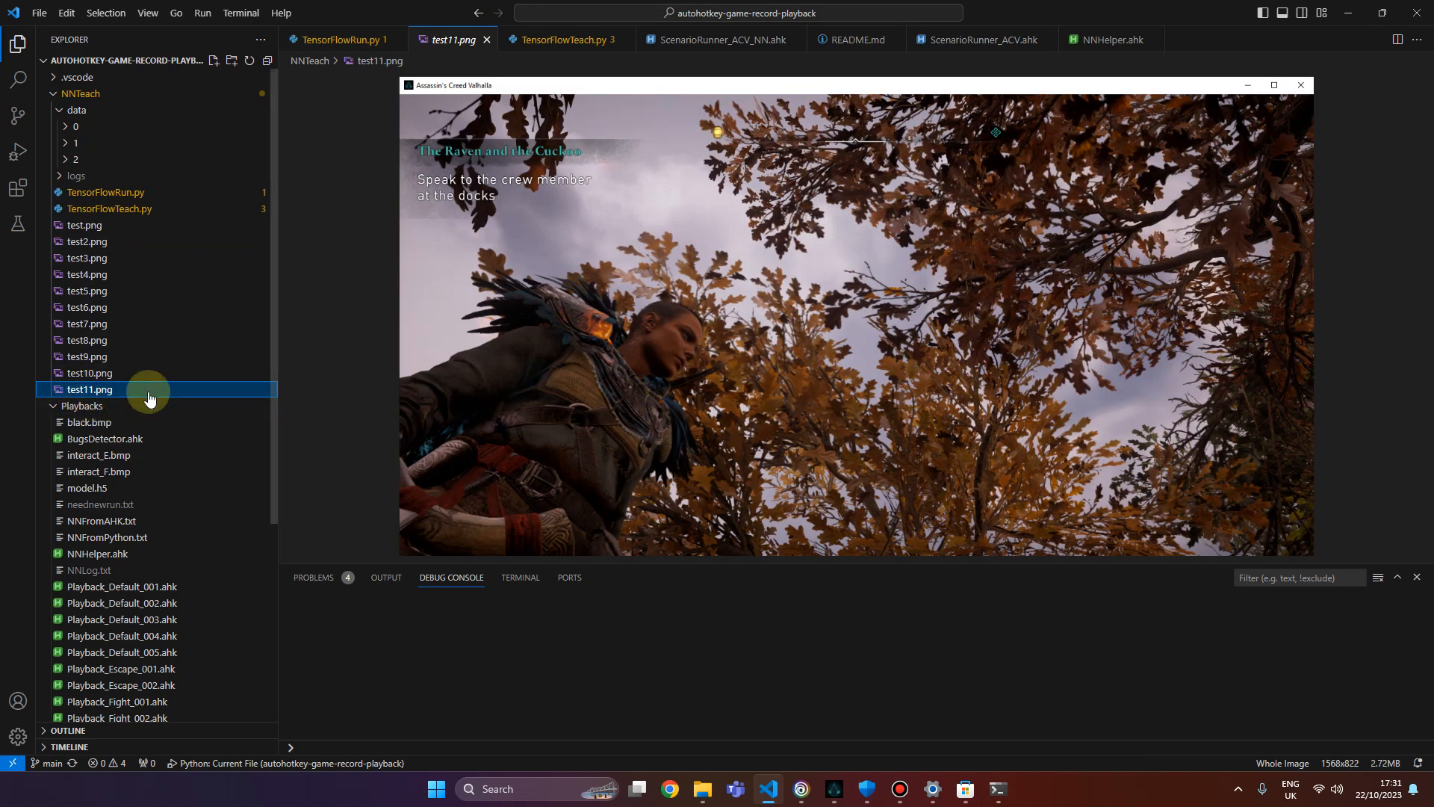
pyautogui.click(344, 39)
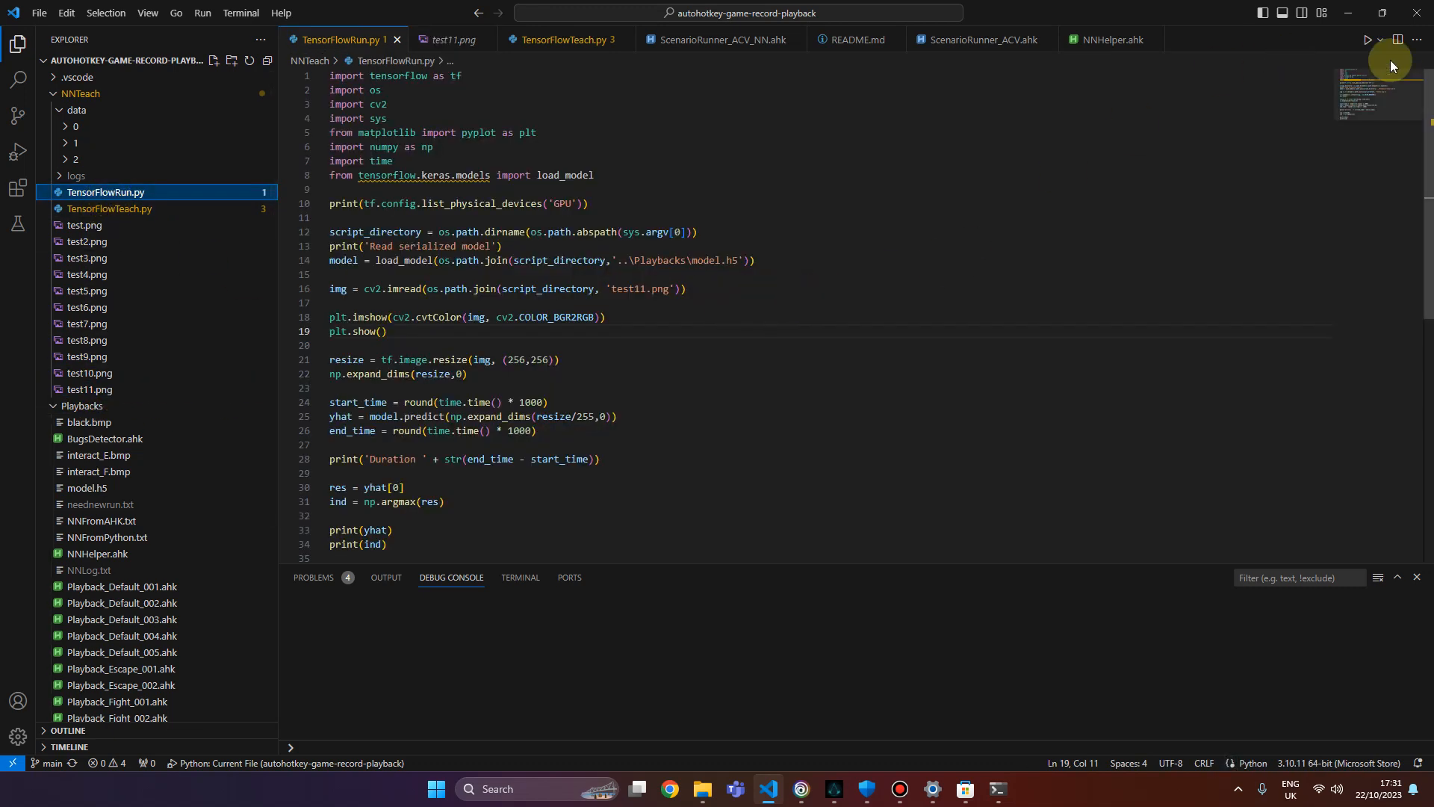
# Run TensorFlowRun.py on test11.png and close the figure to get predicted class 1.
pyautogui.click(1368, 39)
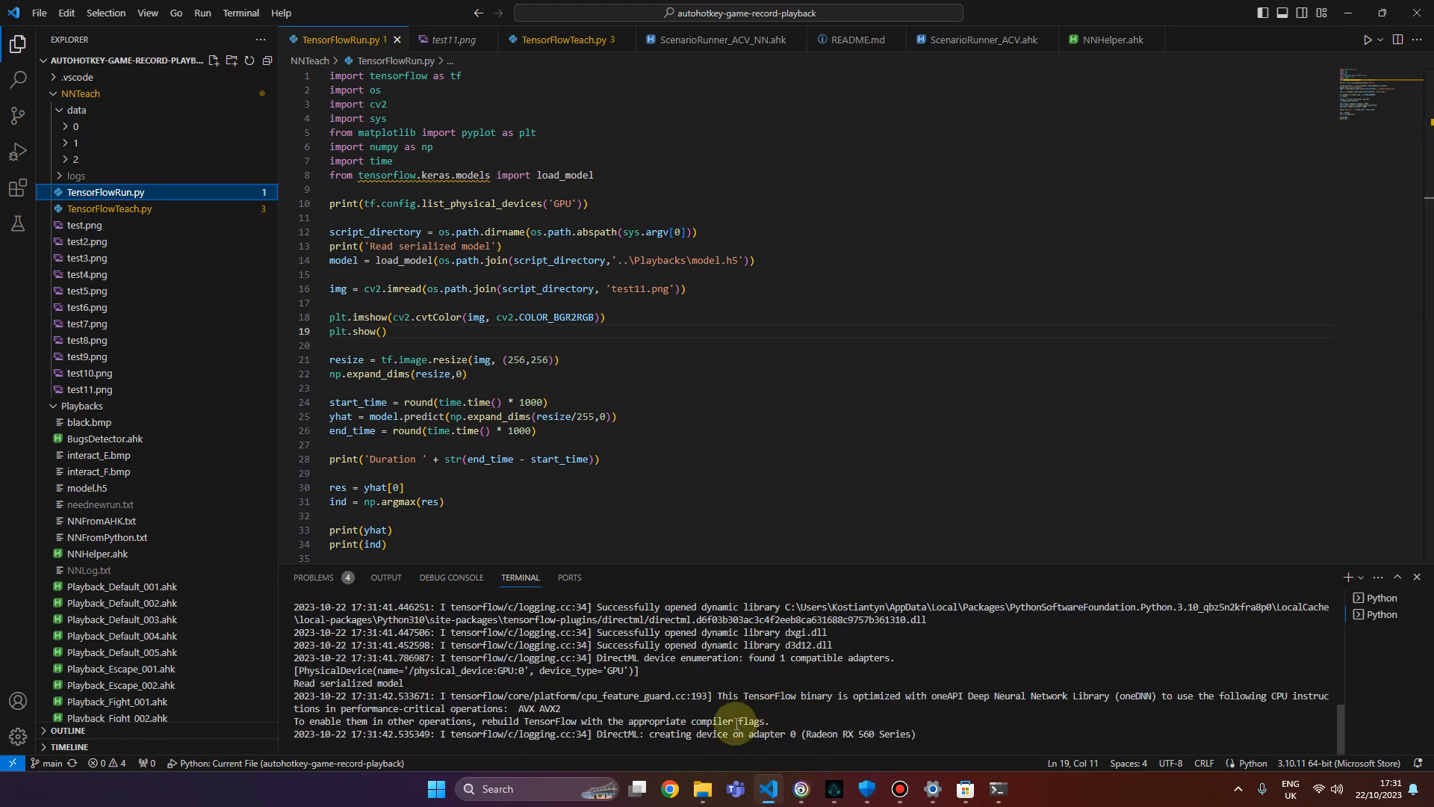
pyautogui.click(1370, 39)
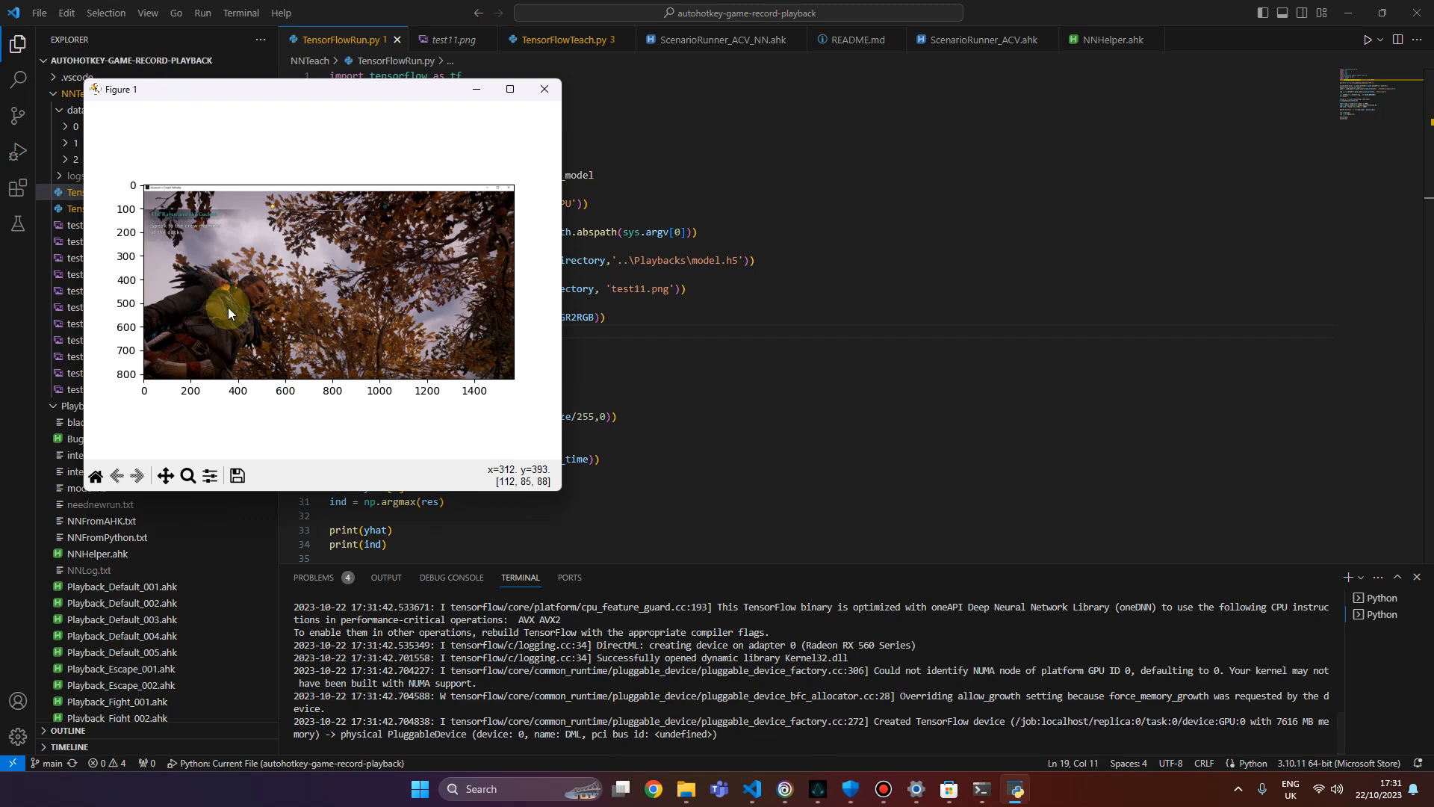
pyautogui.moveTo(544, 98)
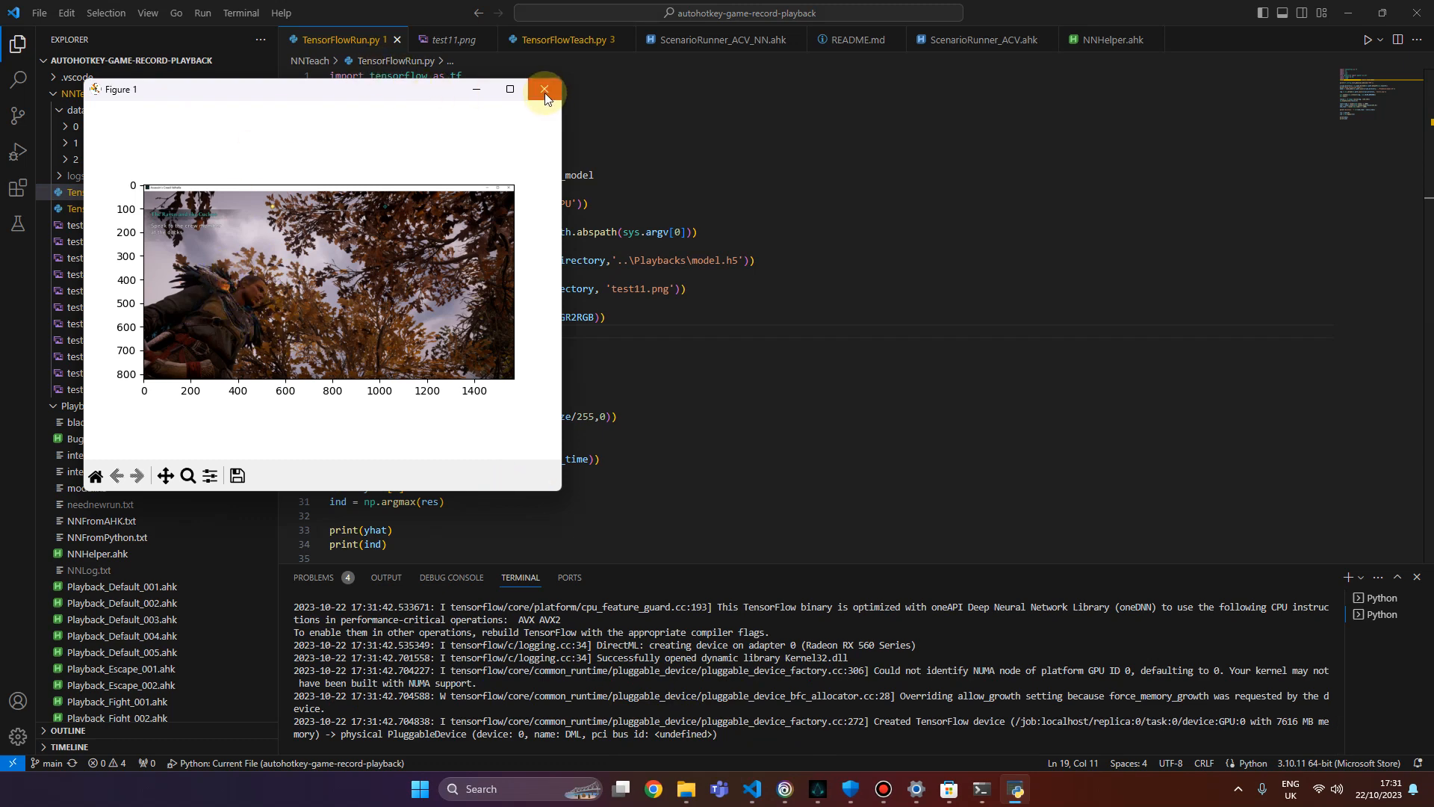
pyautogui.click(544, 89)
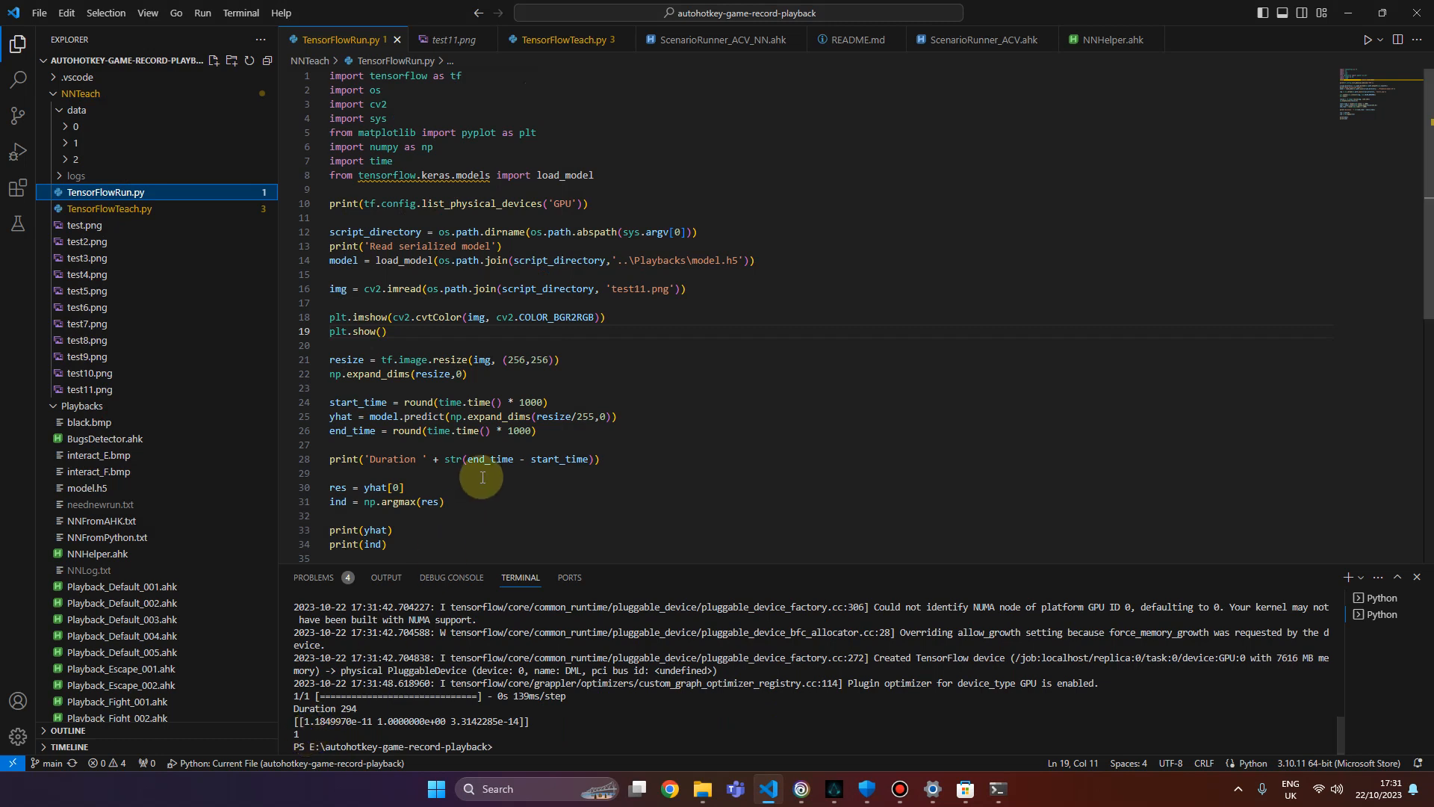
pyautogui.moveTo(679, 355)
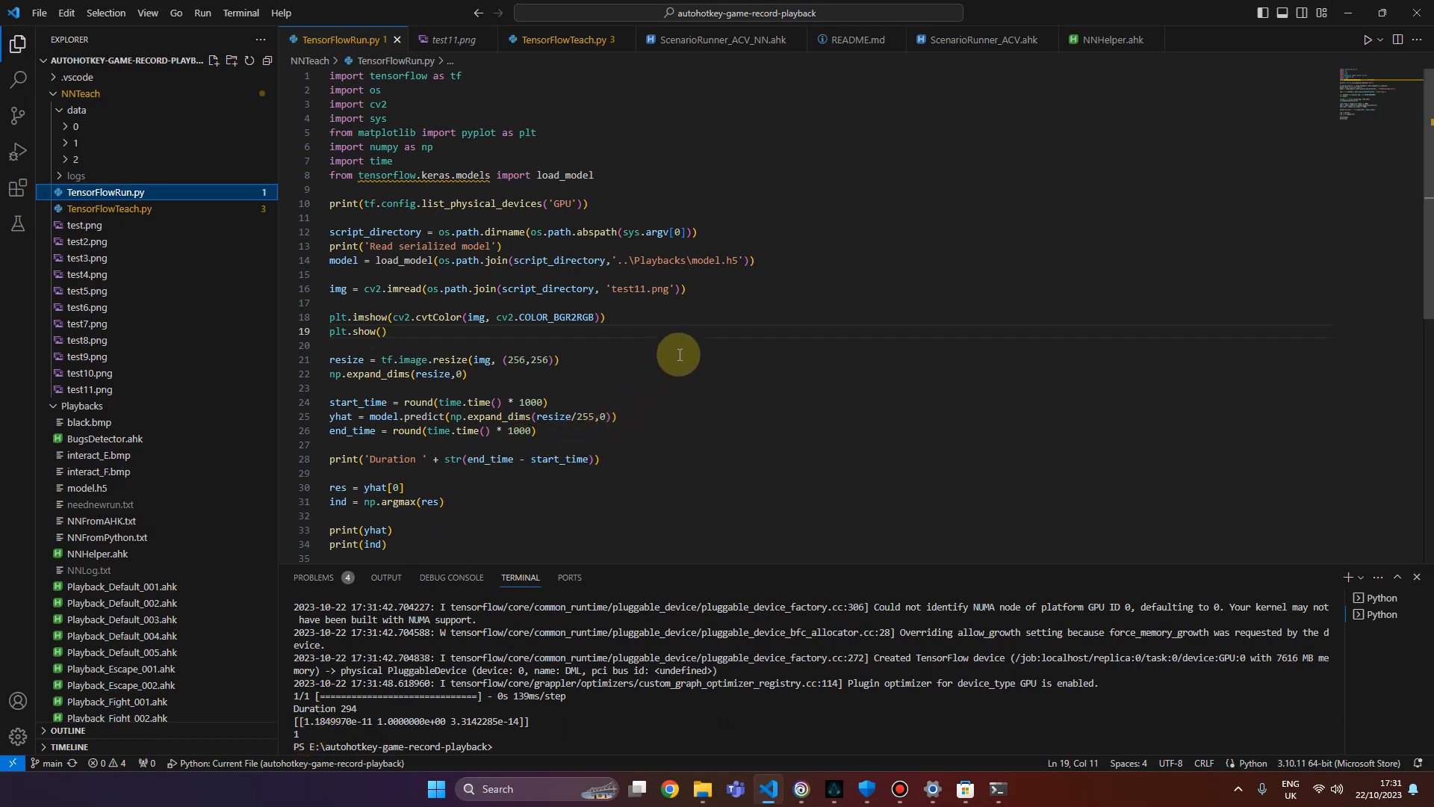
pyautogui.moveTo(663, 340)
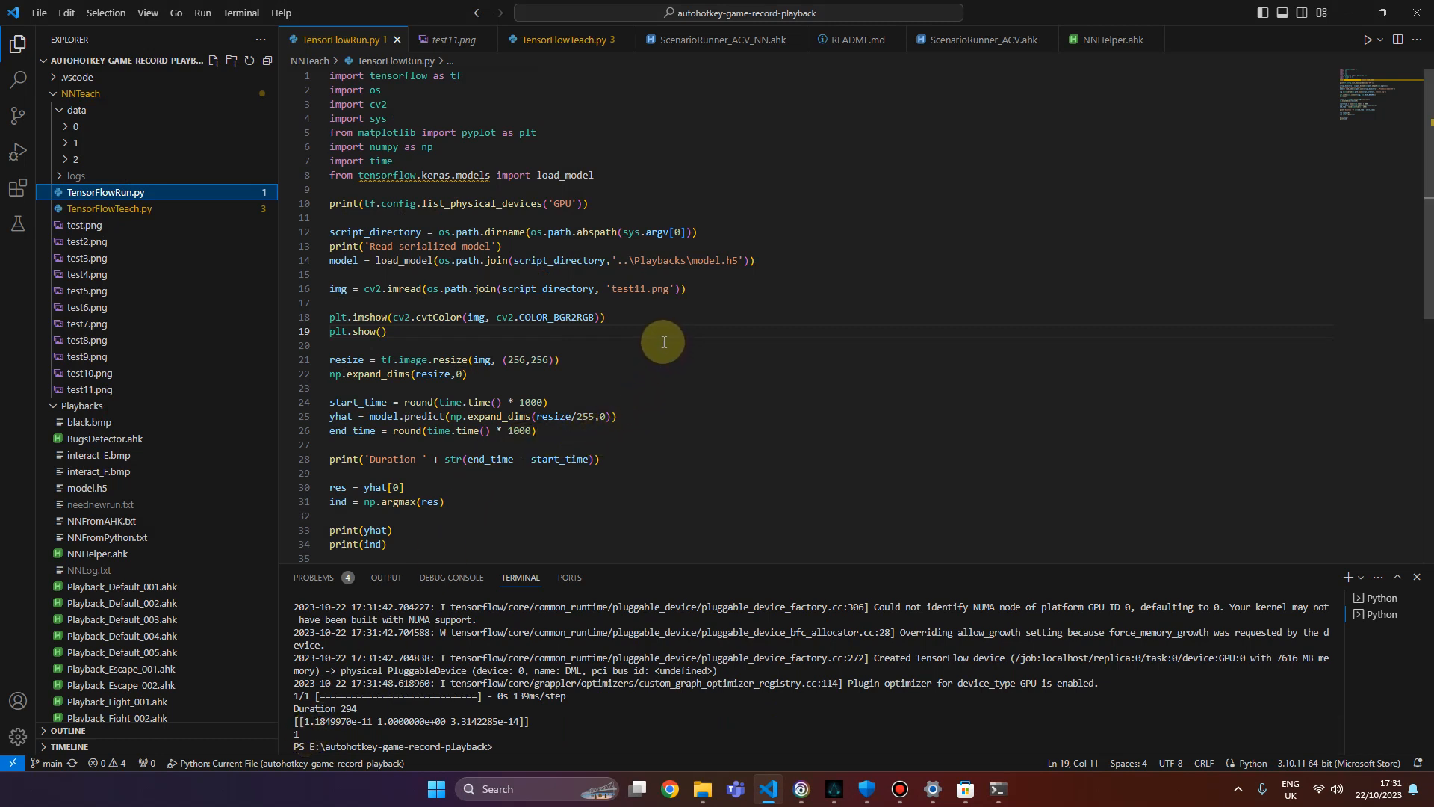
# Change the input image to test7.png and rerun the script, predicting class 0.
pyautogui.click(645, 289)
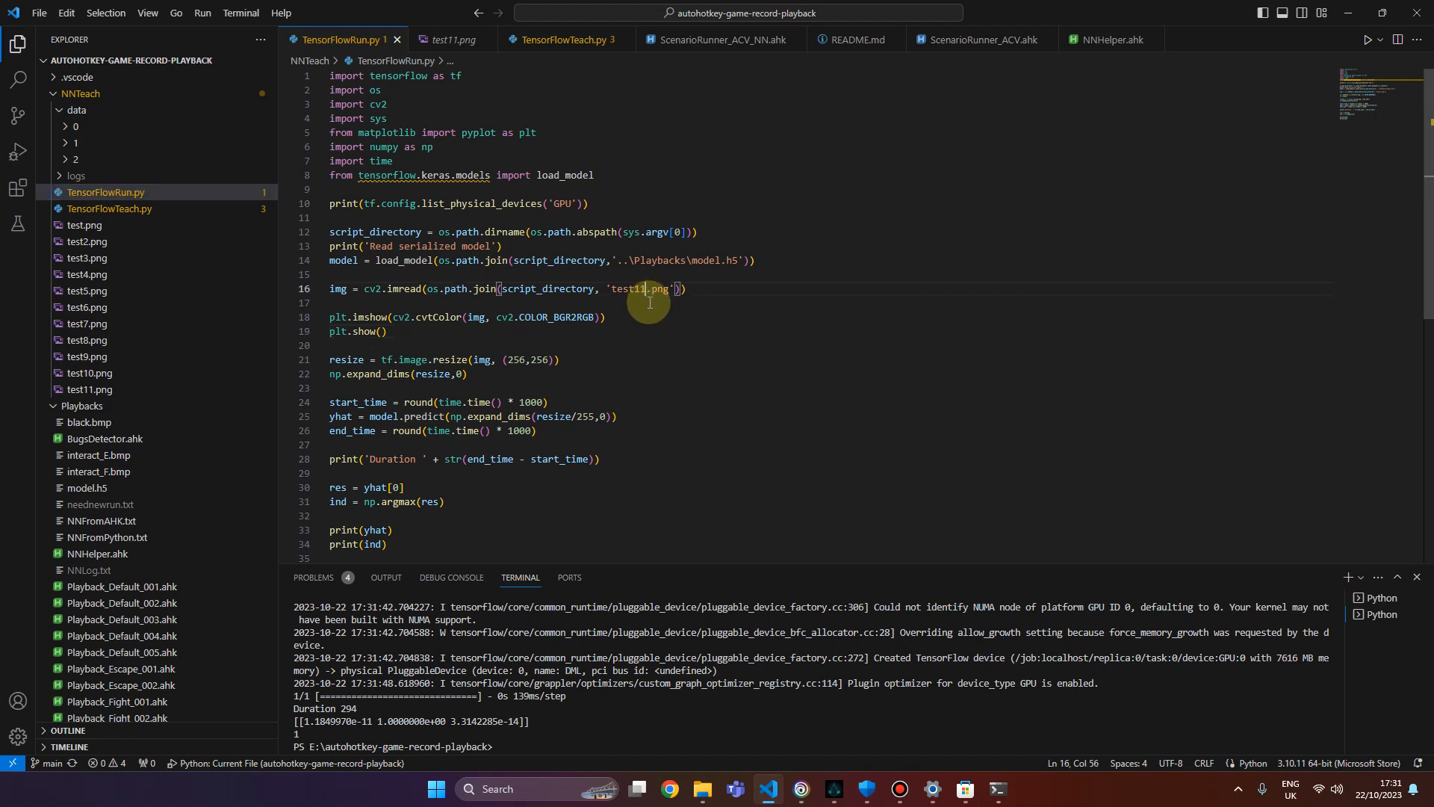
pyautogui.write('test7.png')
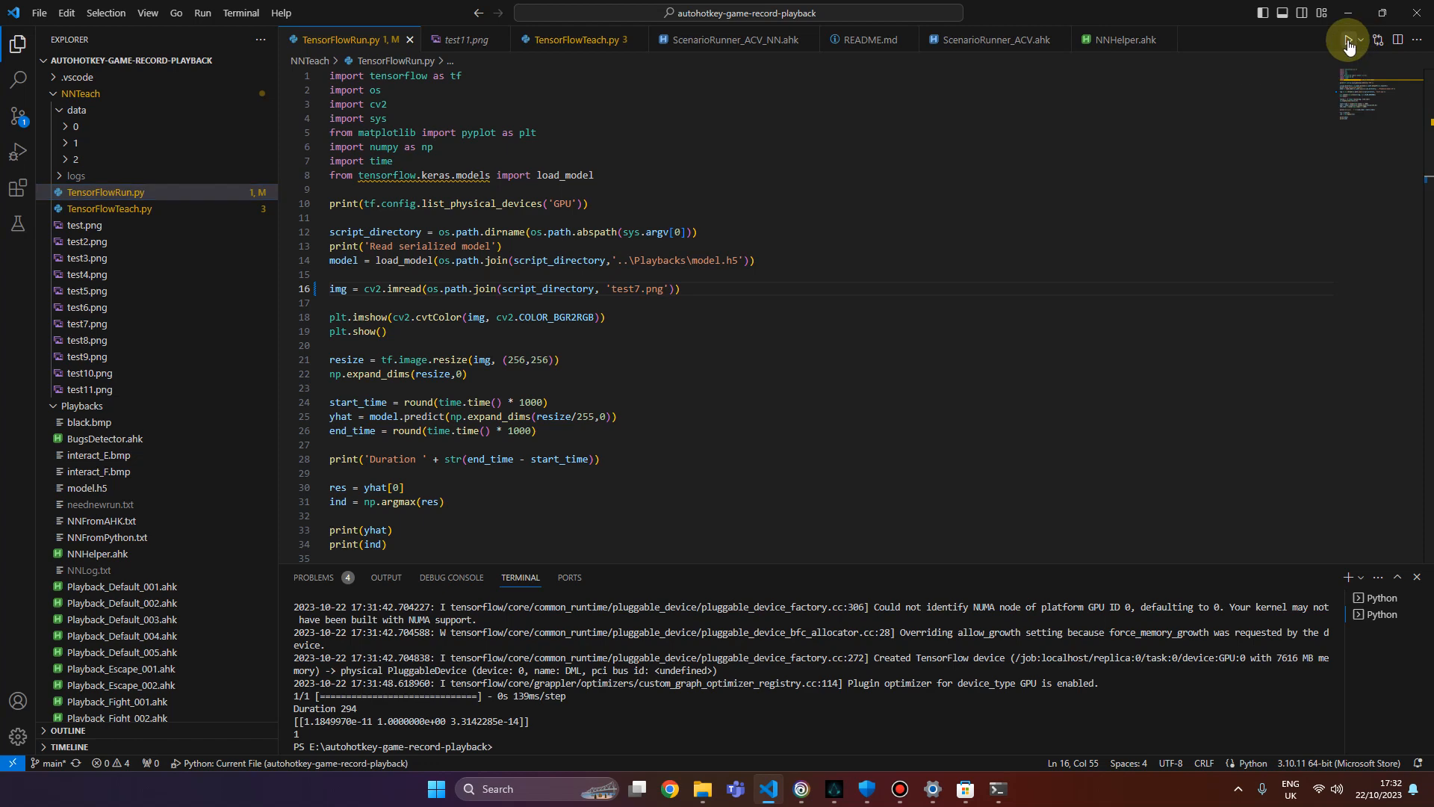
pyautogui.click(1347, 47)
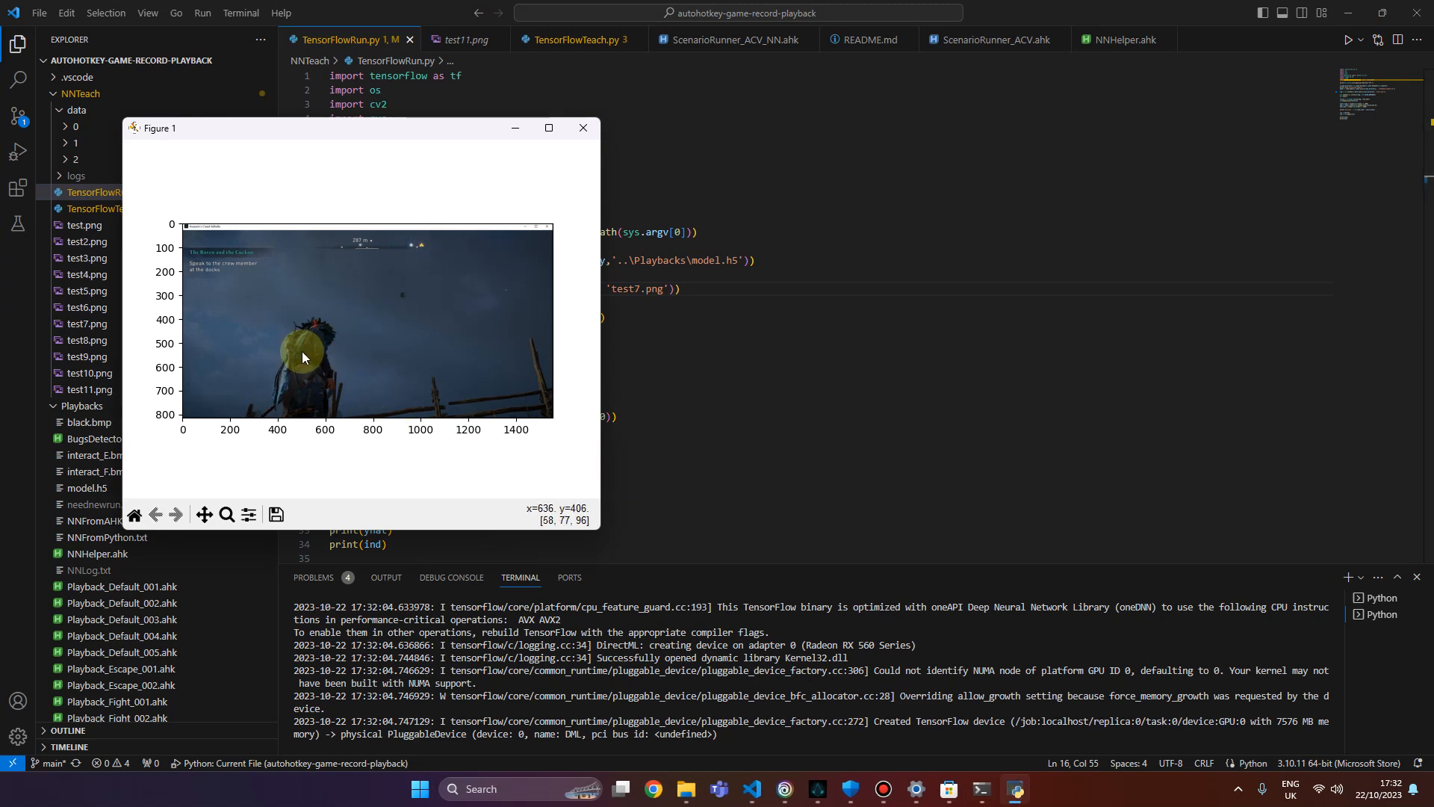
pyautogui.moveTo(396, 303)
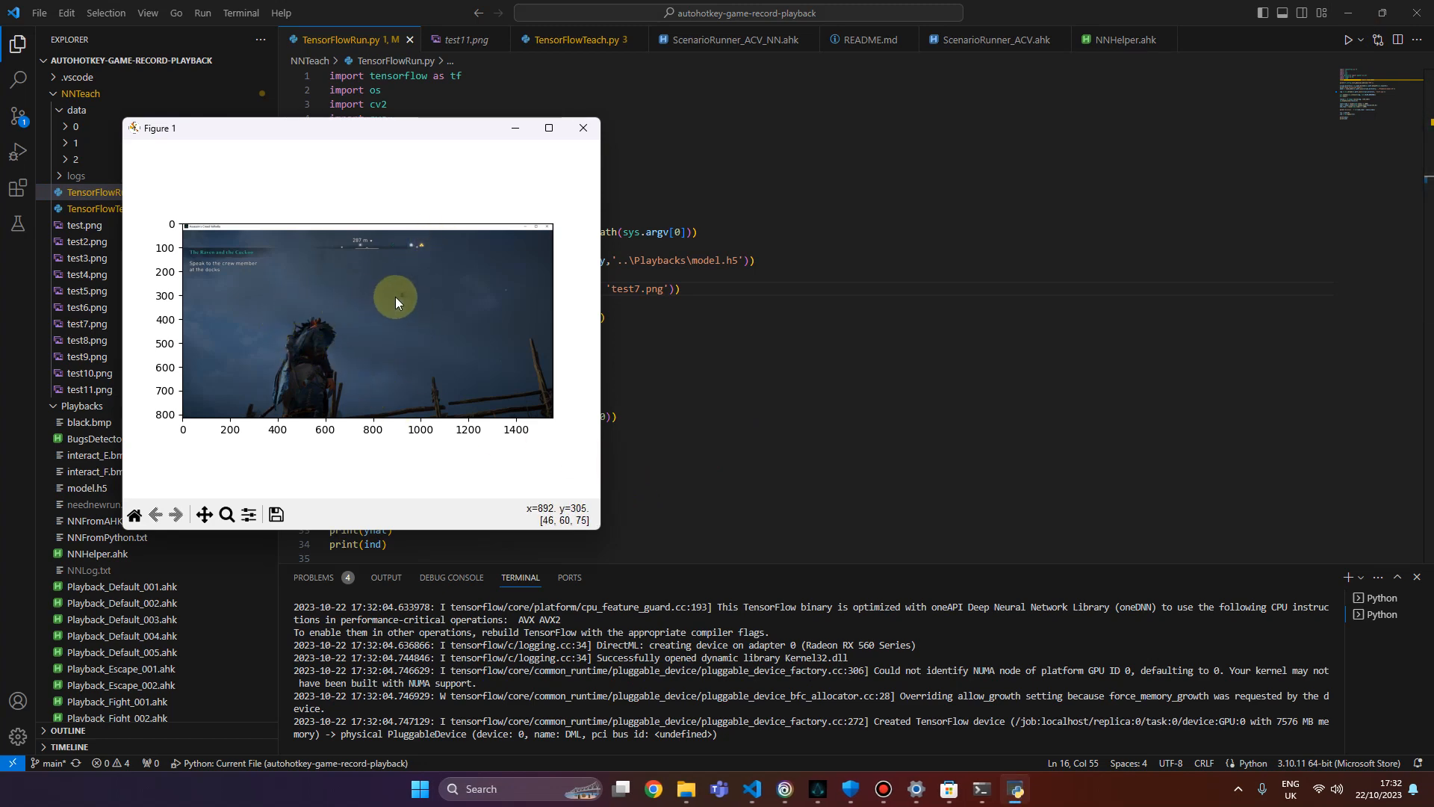
pyautogui.click(582, 129)
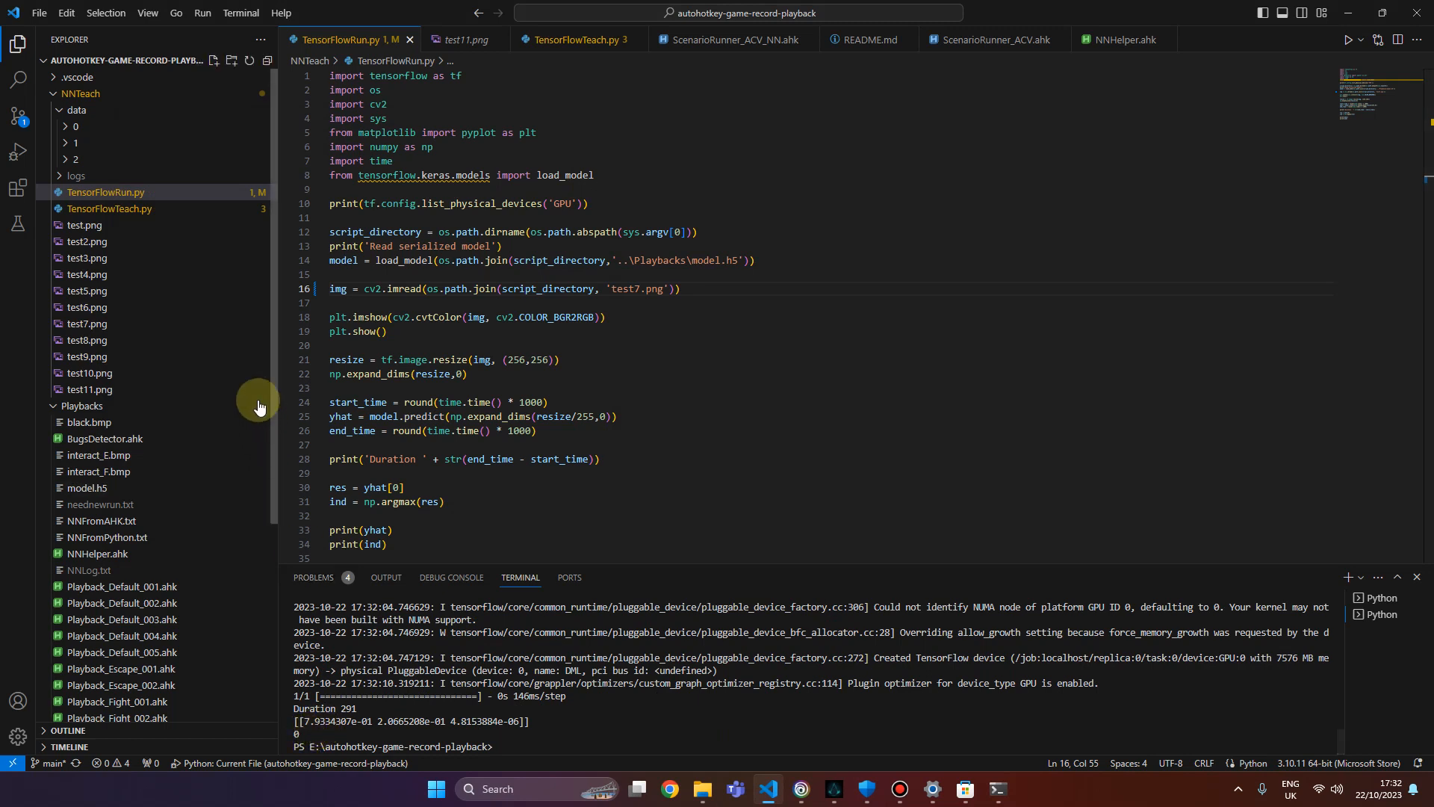
pyautogui.moveTo(582, 361)
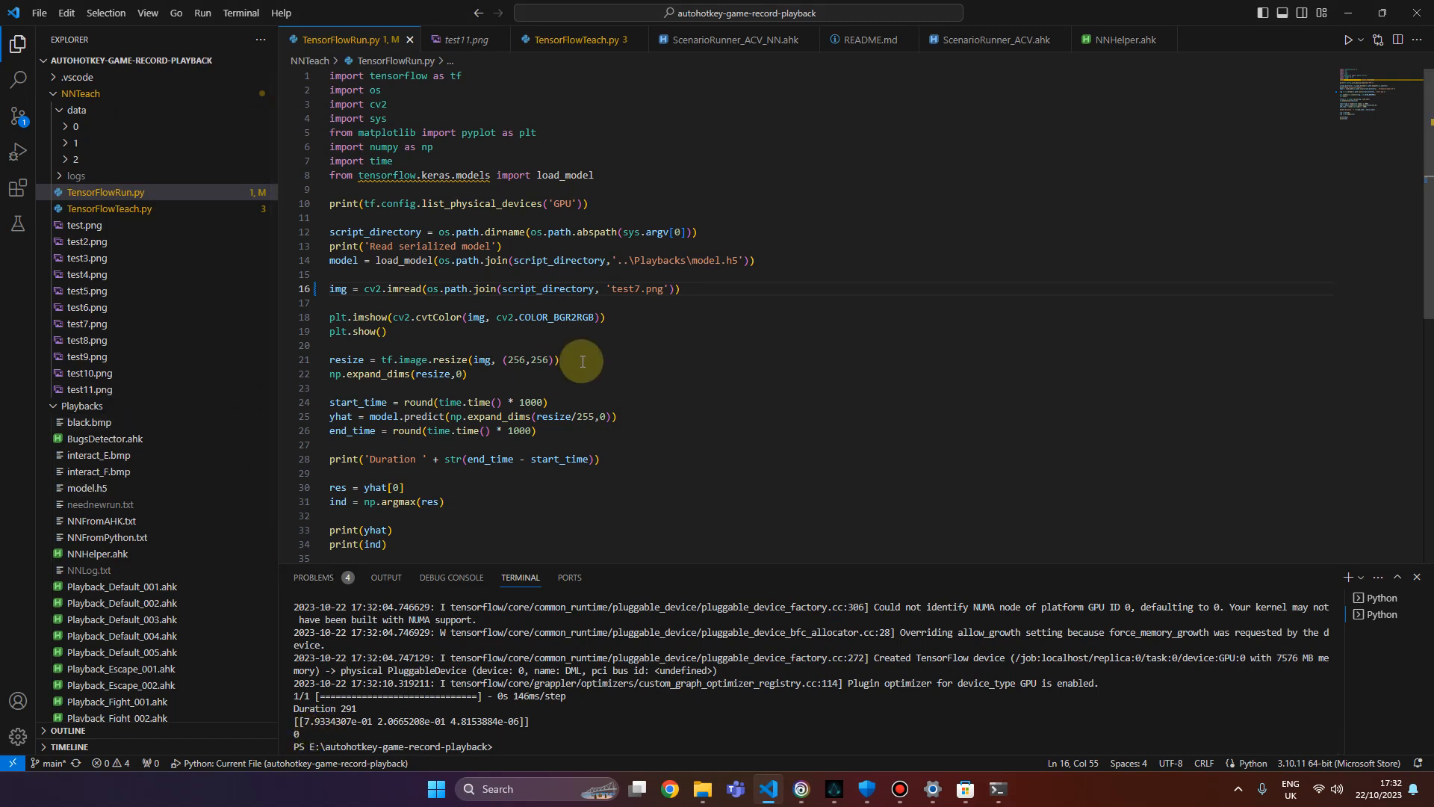
pyautogui.moveTo(388, 402)
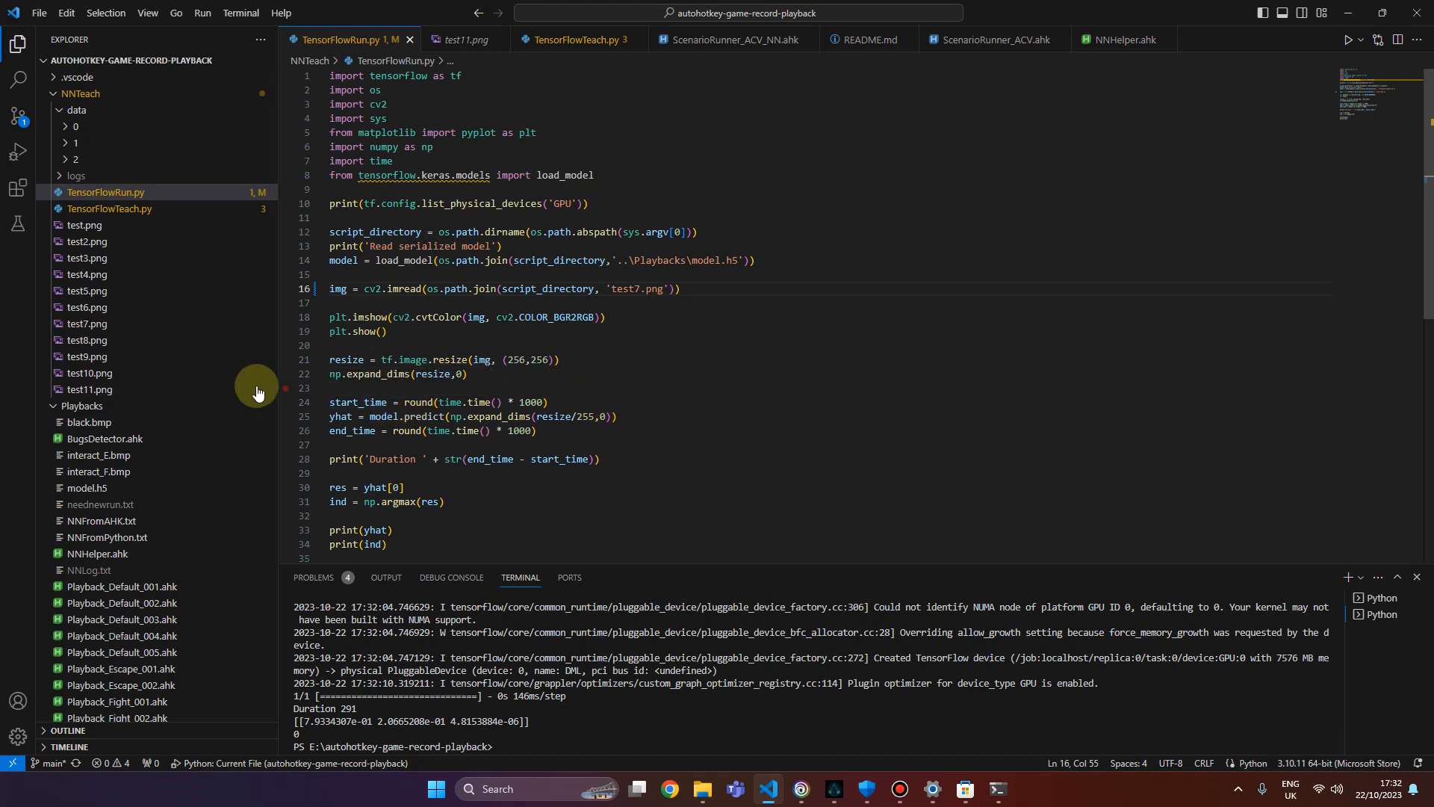
pyautogui.moveTo(229, 342)
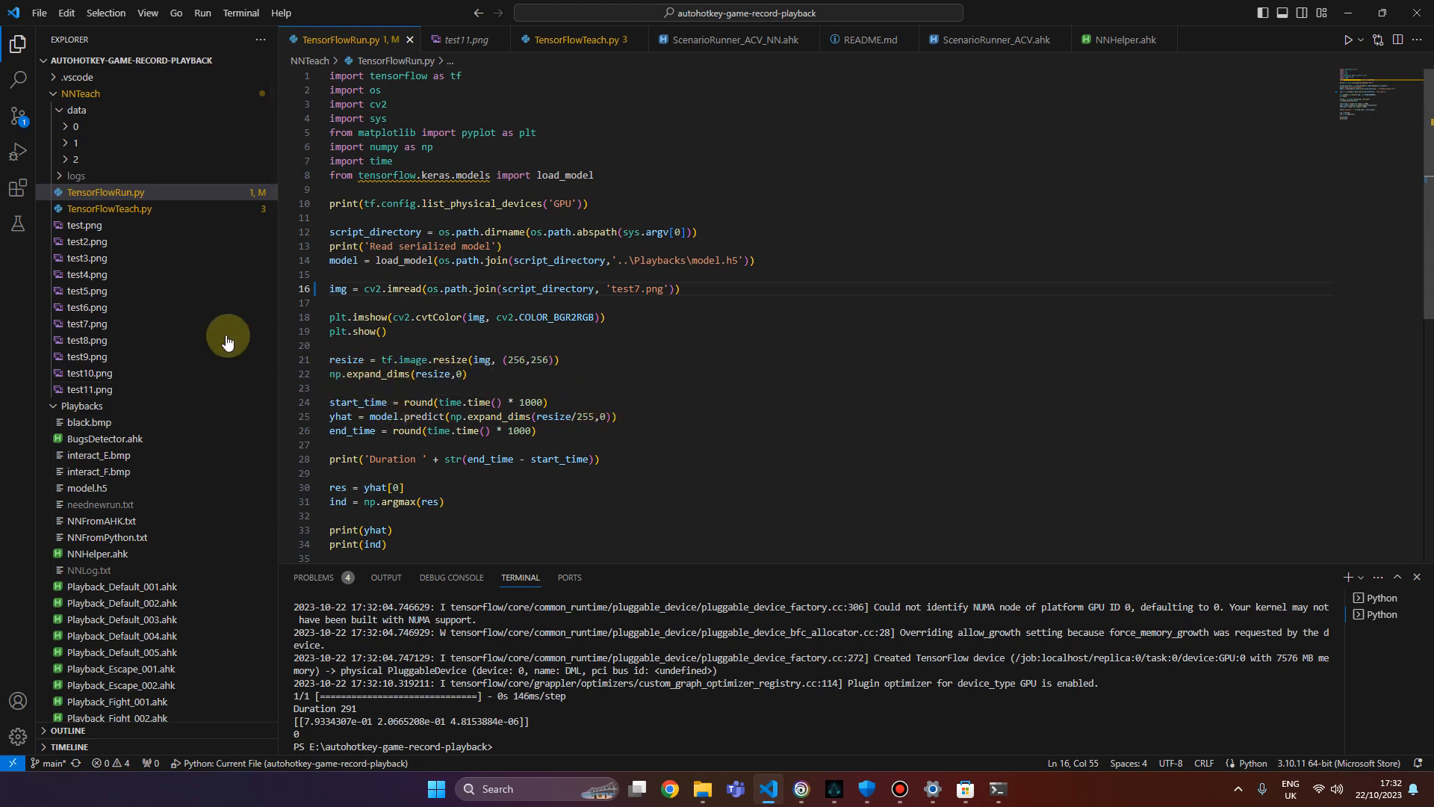
# Preview test8.png, run the classifier on it and close the figure, predicting class 2.
pyautogui.click(87, 340)
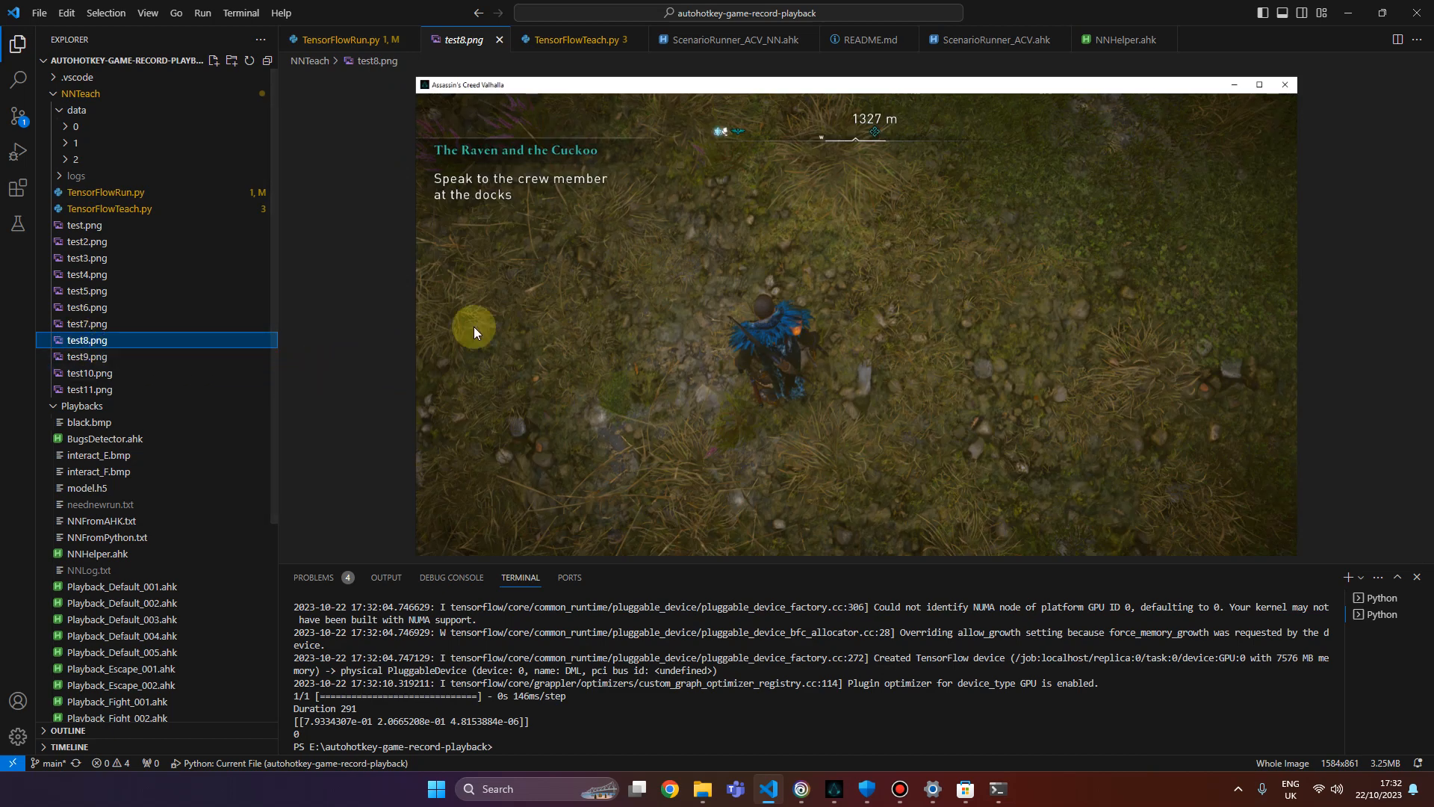
pyautogui.click(344, 38)
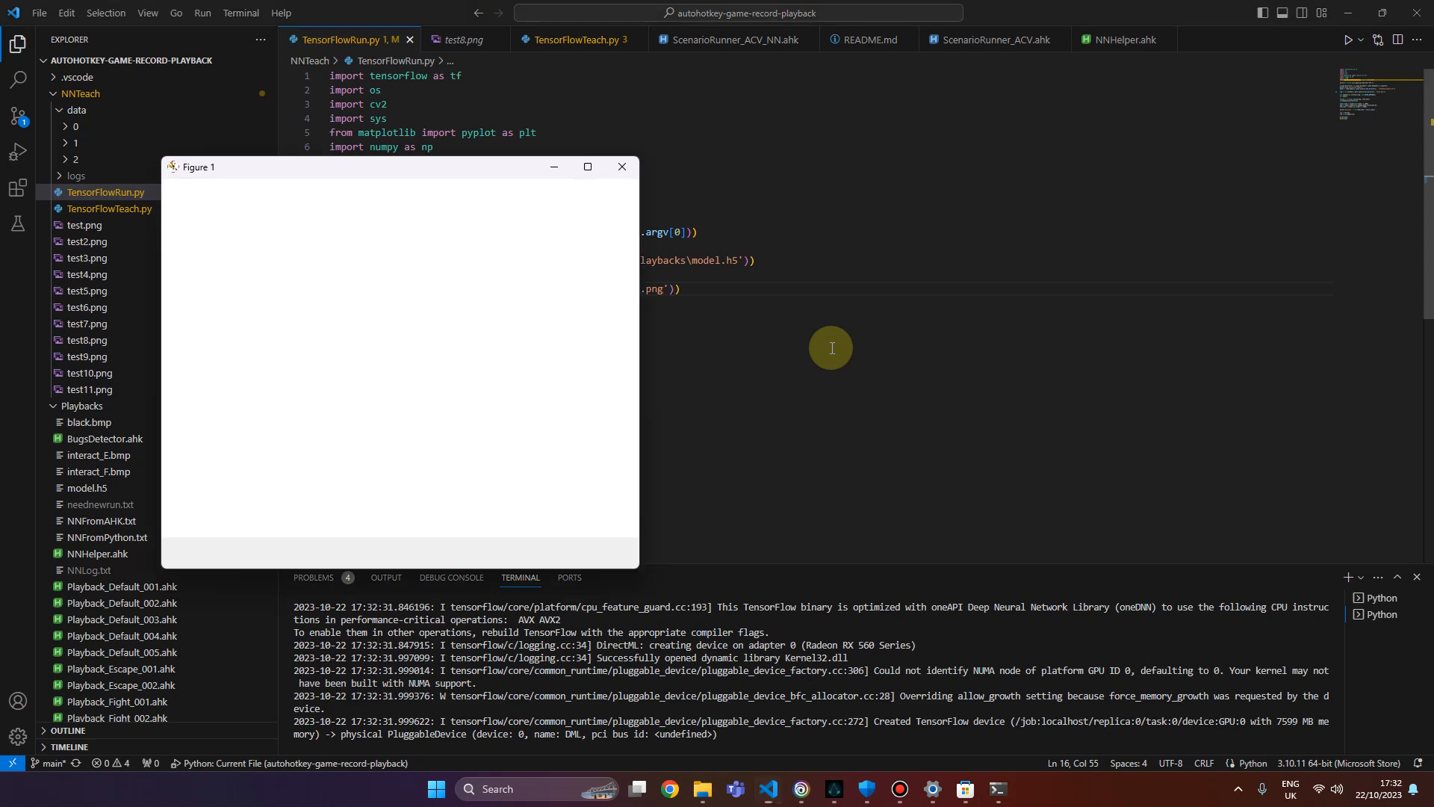
pyautogui.click(621, 165)
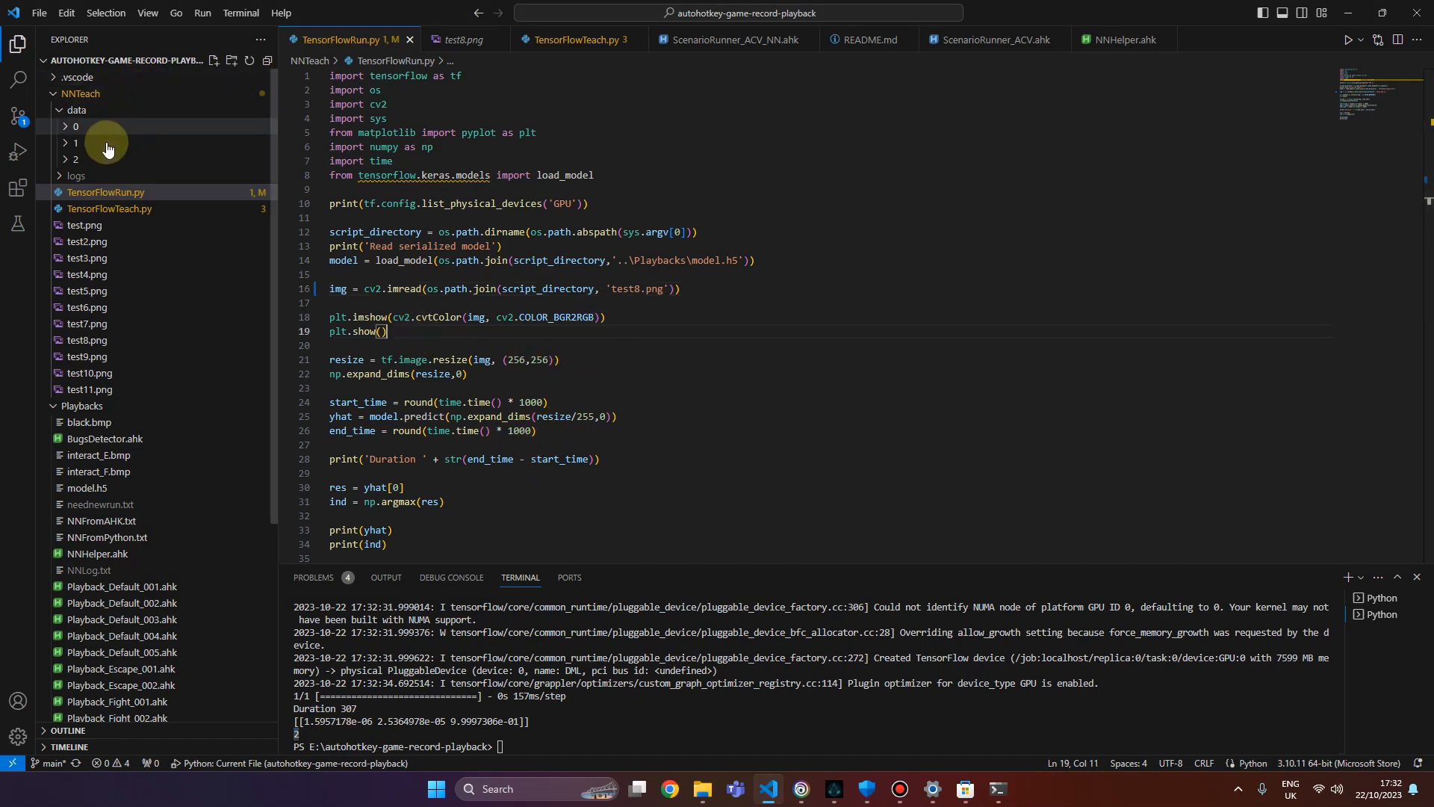
# Browse the NNTeach/data/0 screenshots, preview 66.png, then collapse the class 0 folder.
pyautogui.click(73, 125)
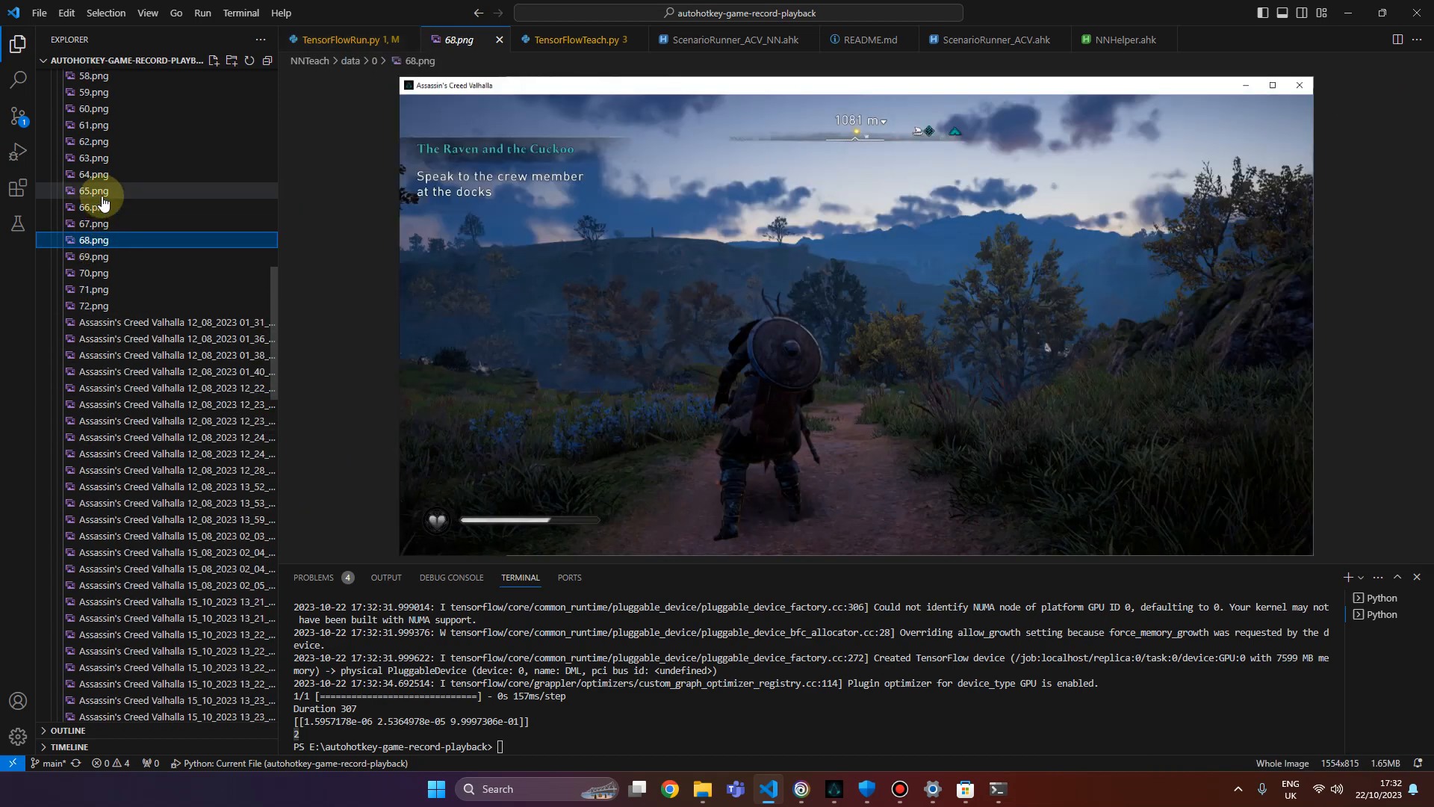
pyautogui.click(93, 288)
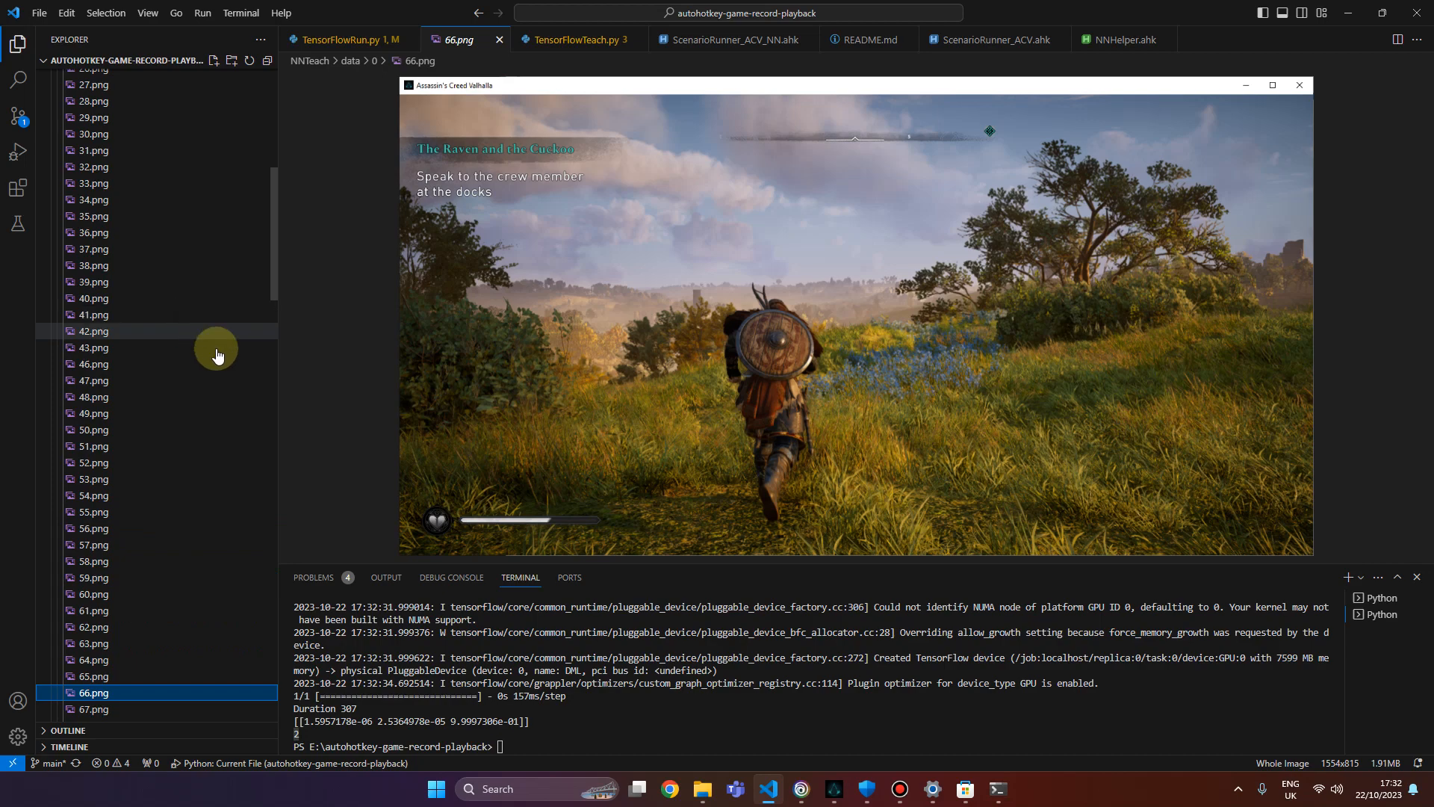
pyautogui.moveTo(144, 297)
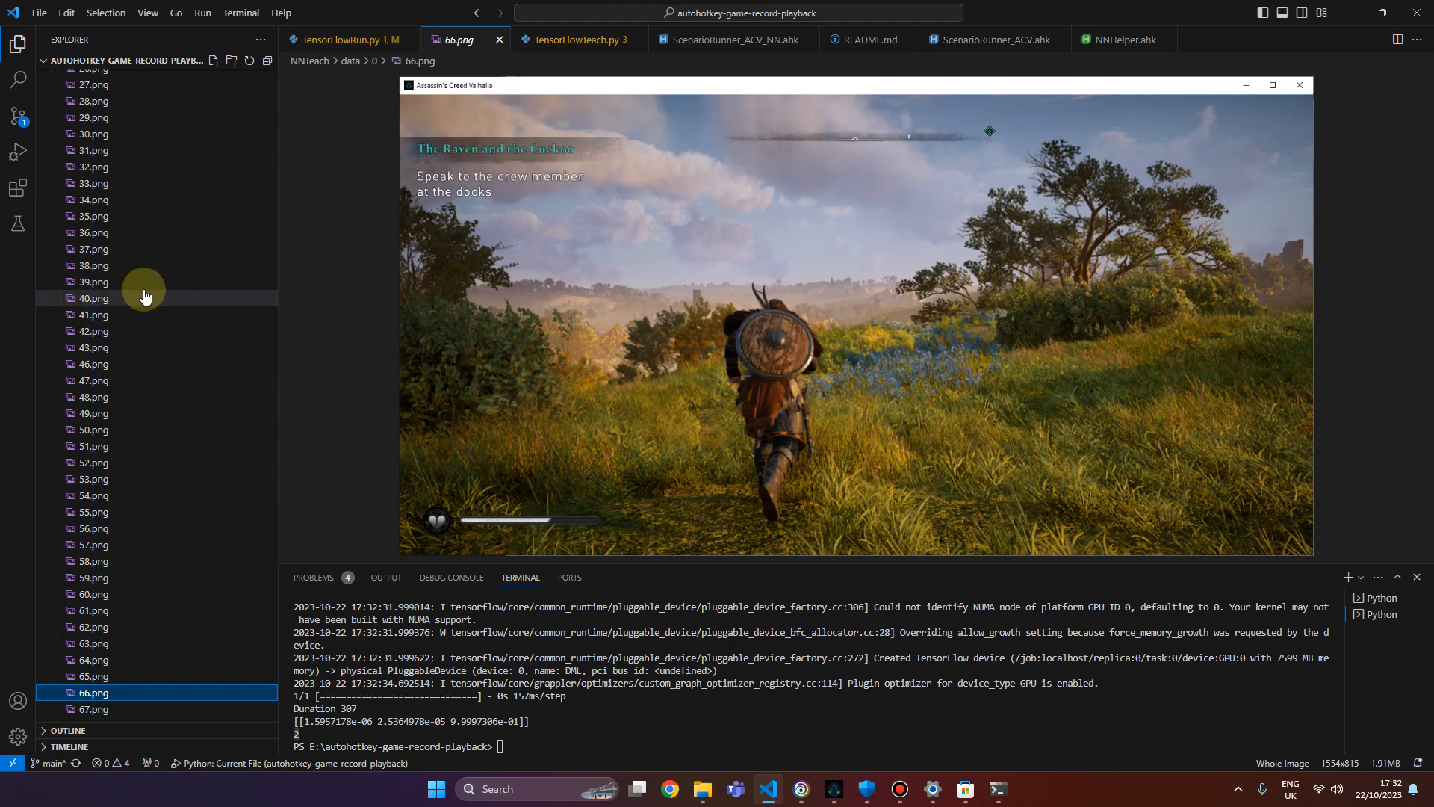
pyautogui.scroll(3)
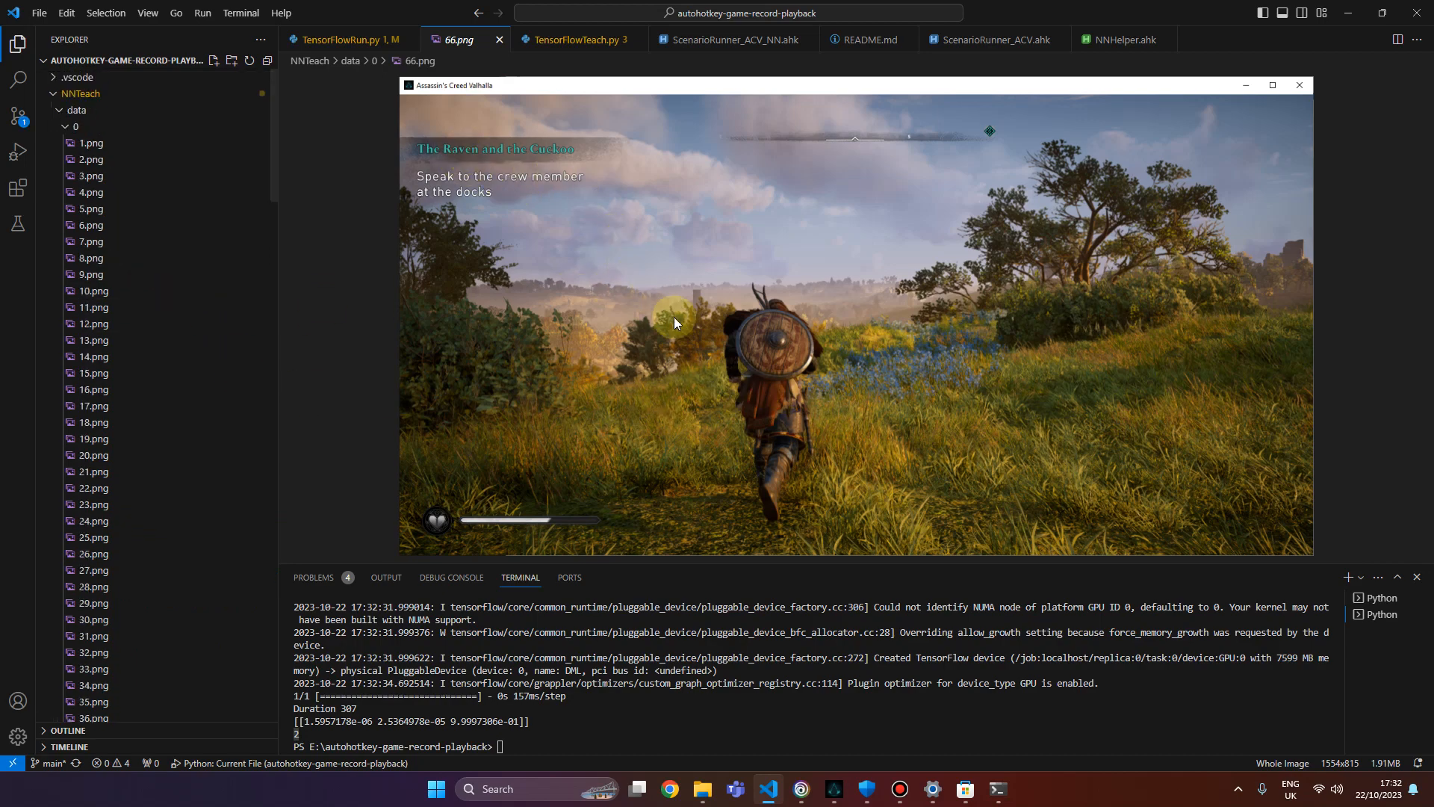
pyautogui.click(75, 126)
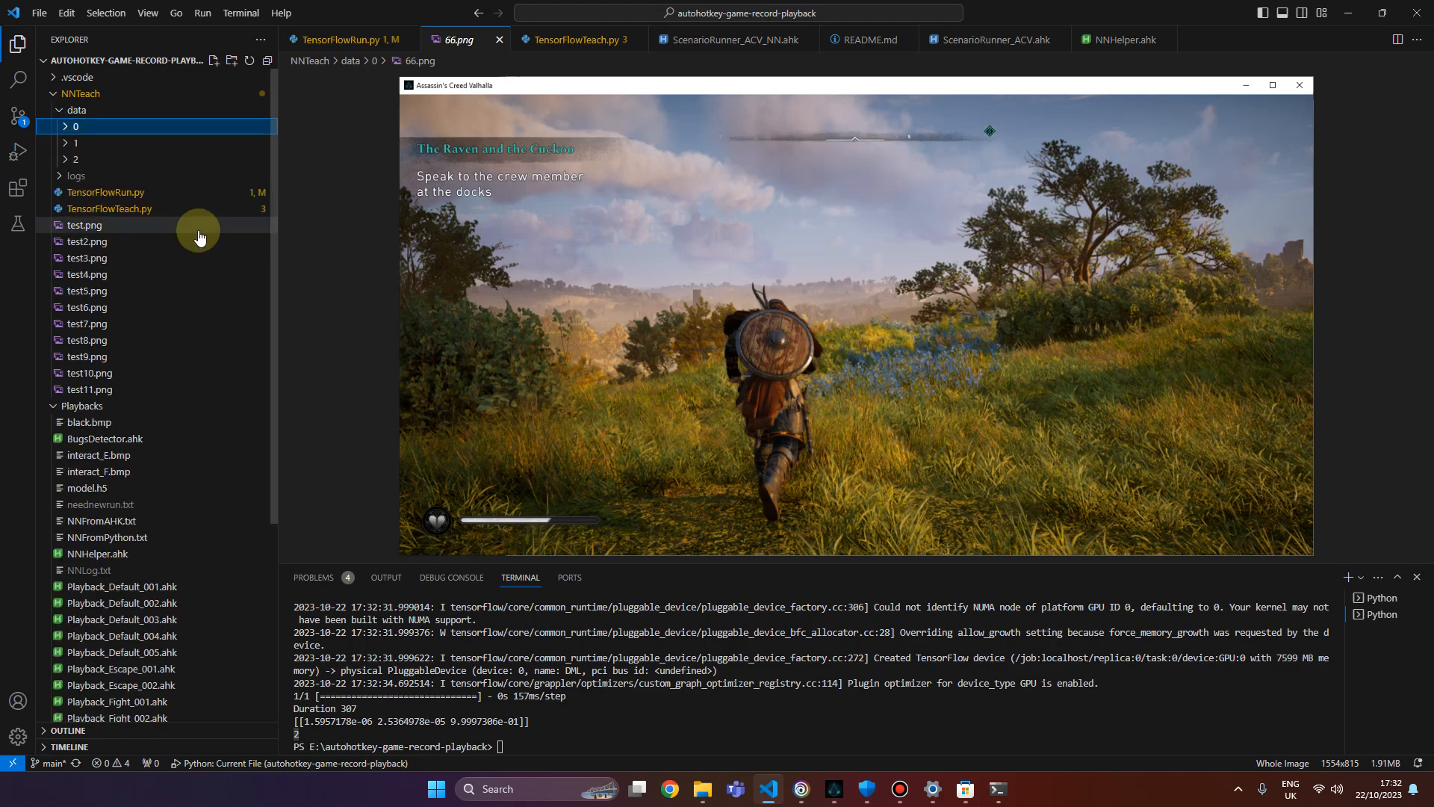
pyautogui.moveTo(209, 308)
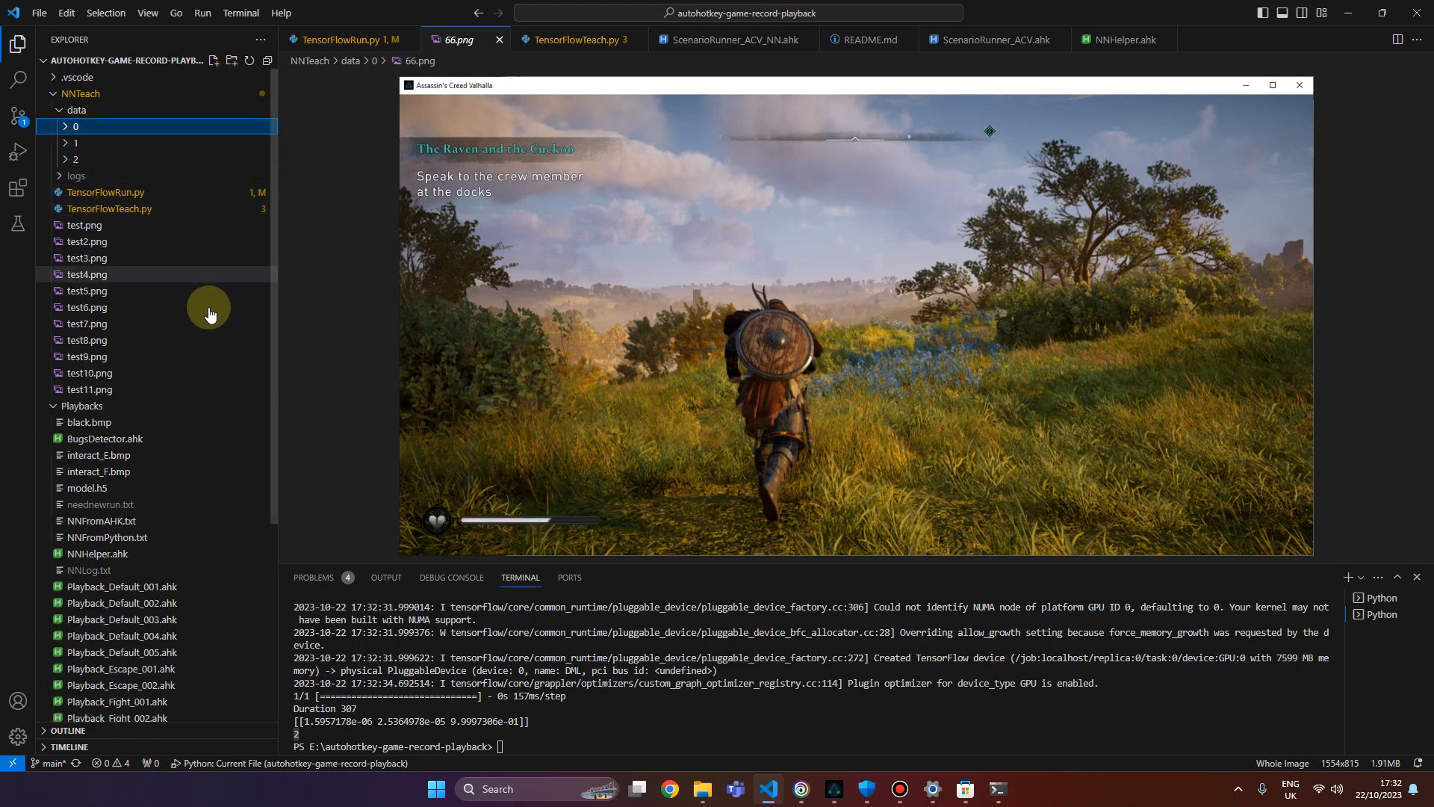
pyautogui.moveTo(341, 384)
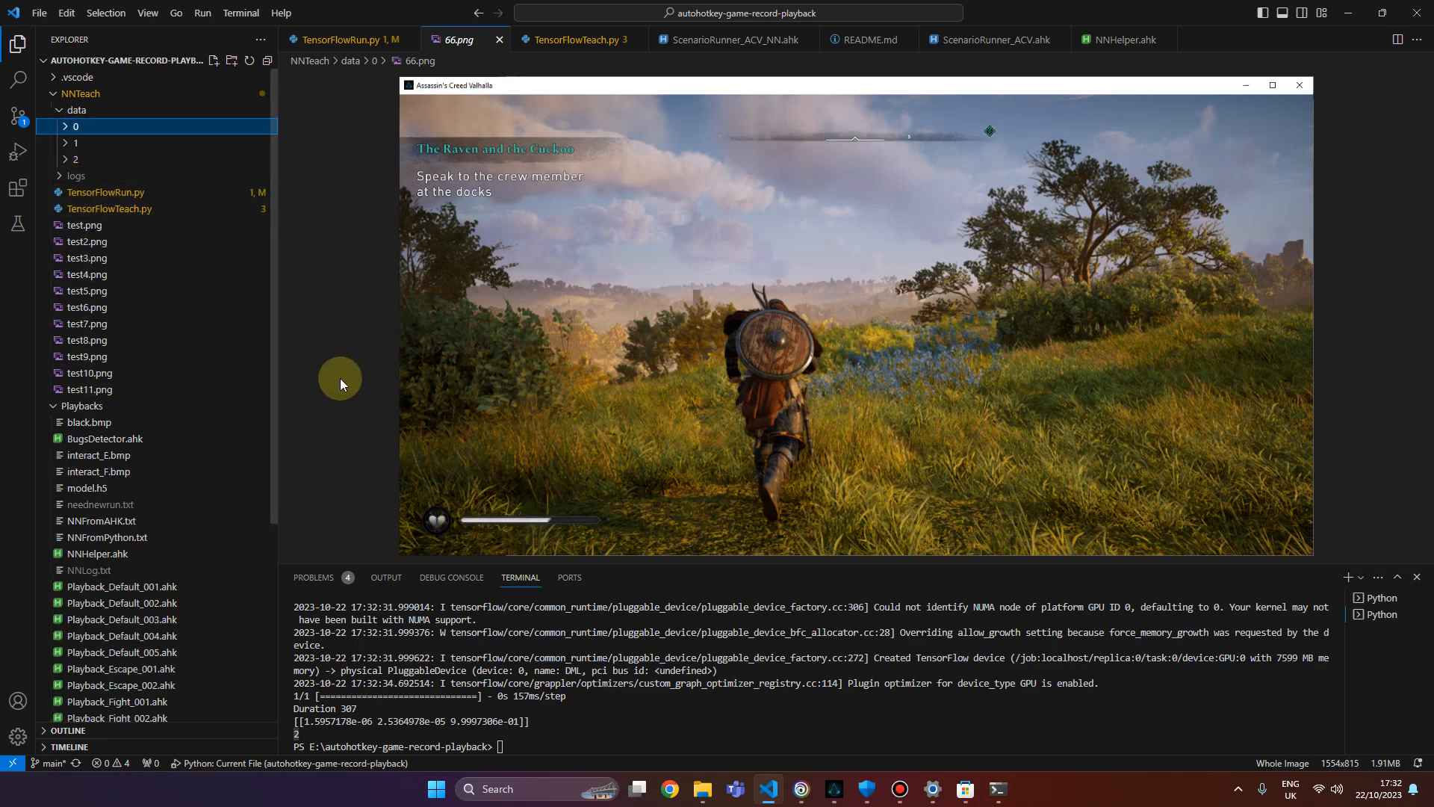
# Preview test11.png, test8.png and test7.png in turn to compare the test screenshots.
pyautogui.click(87, 388)
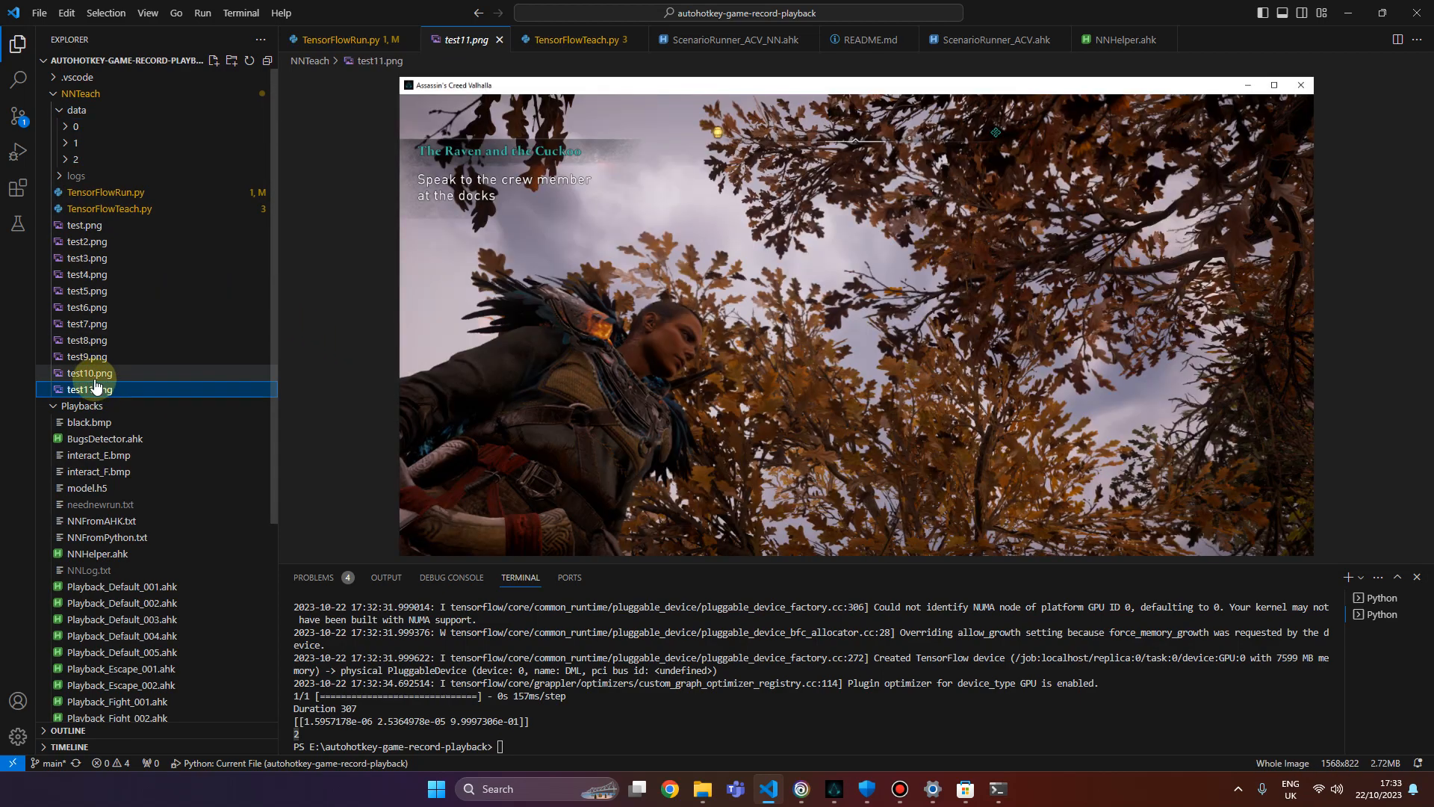
pyautogui.click(87, 339)
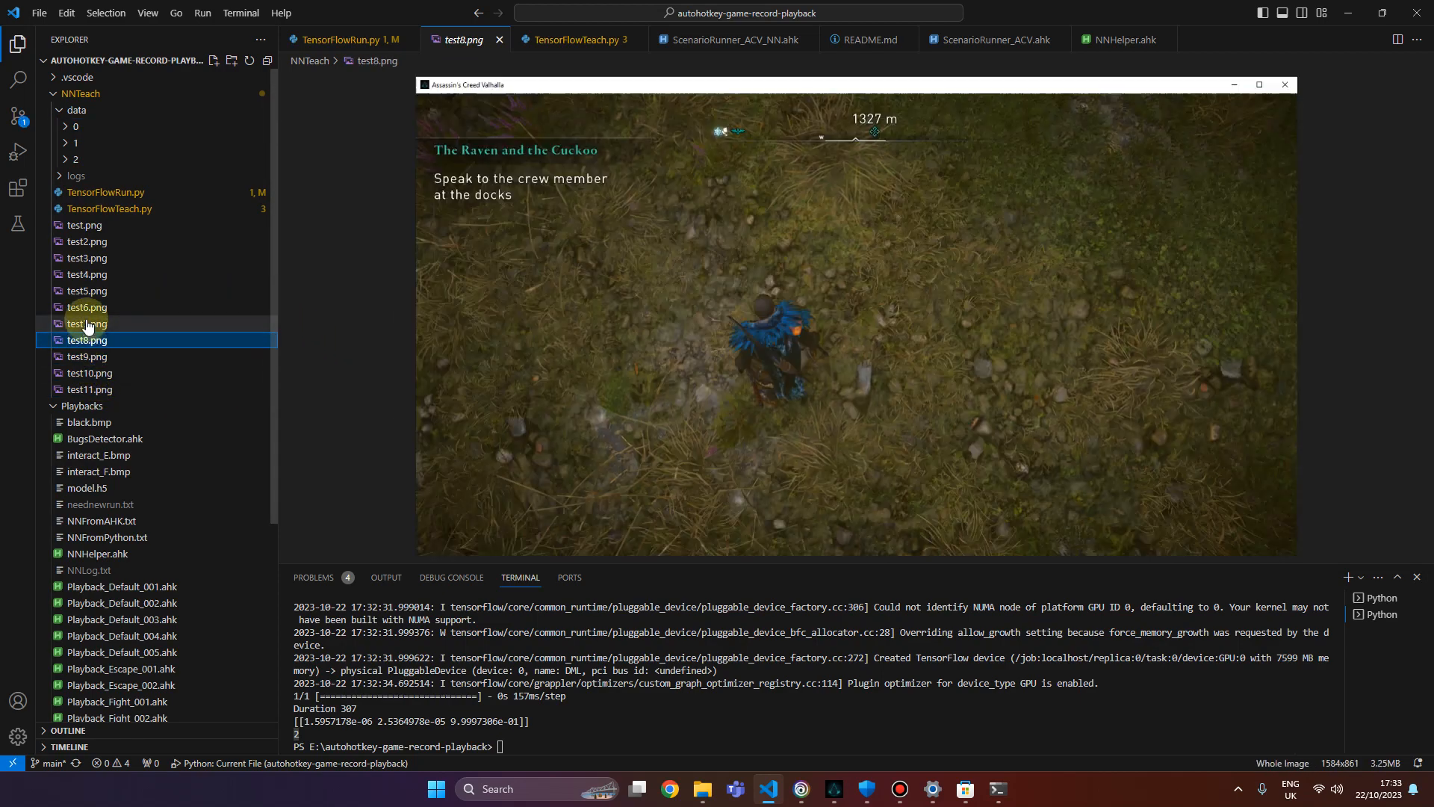
pyautogui.click(86, 323)
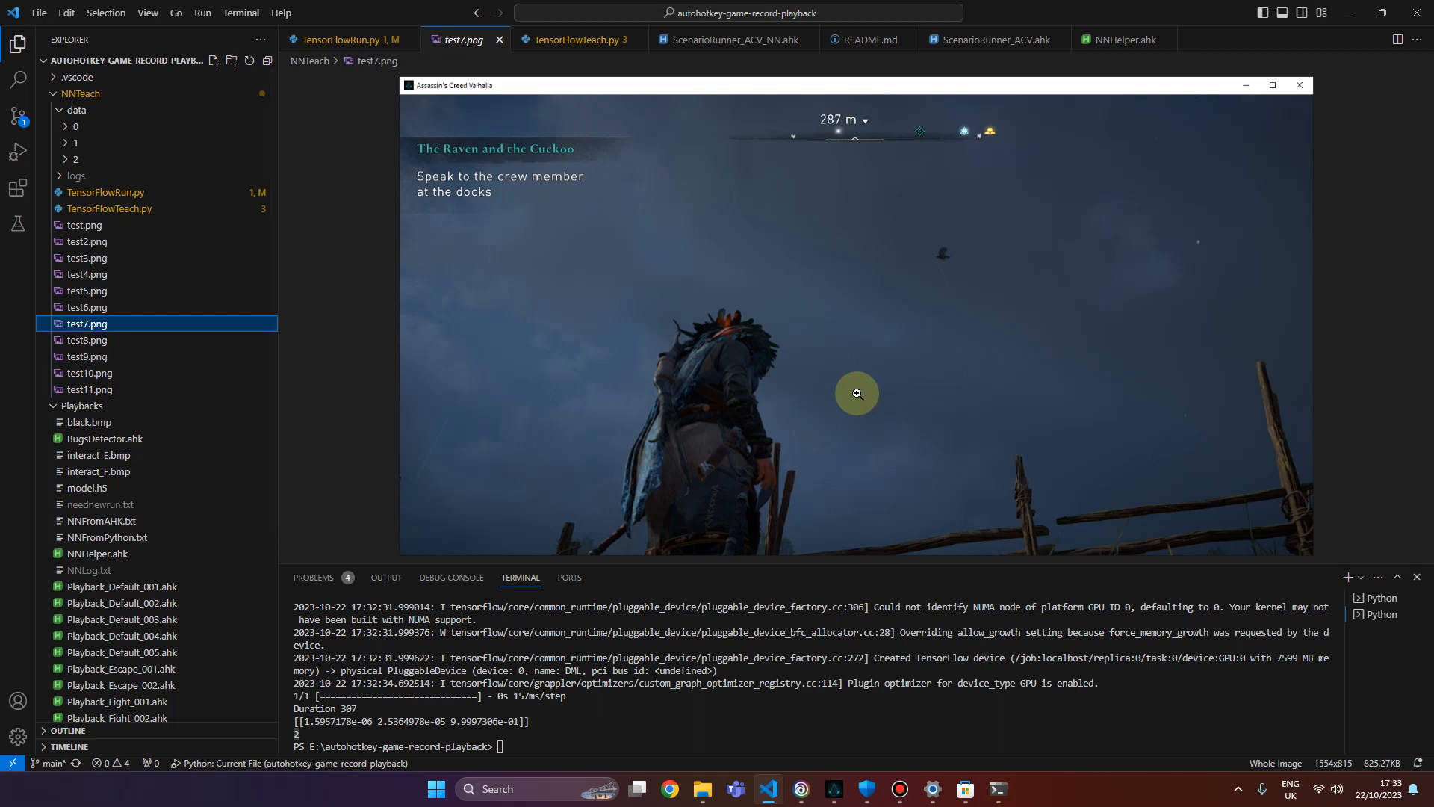
pyautogui.moveTo(841, 288)
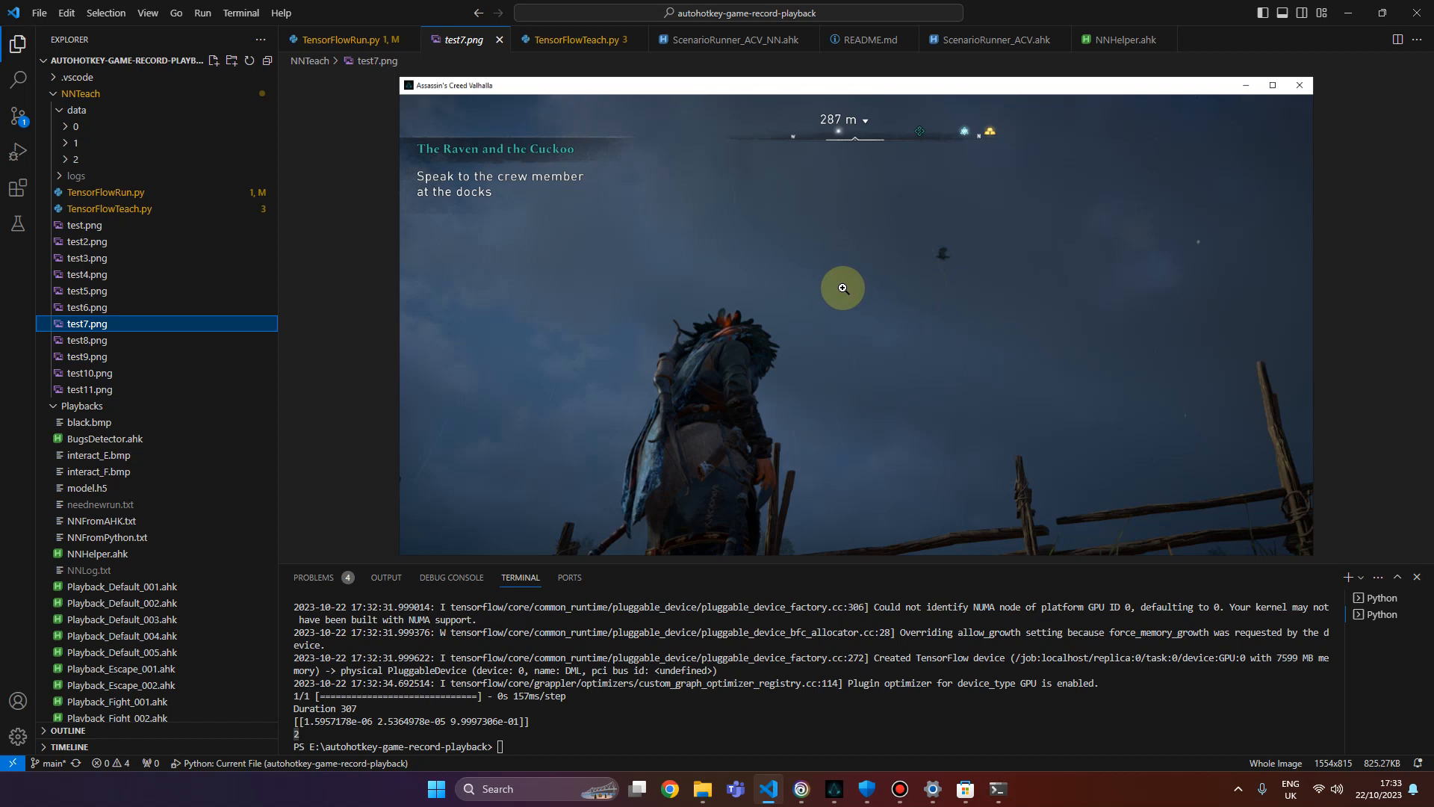
pyautogui.moveTo(675, 290)
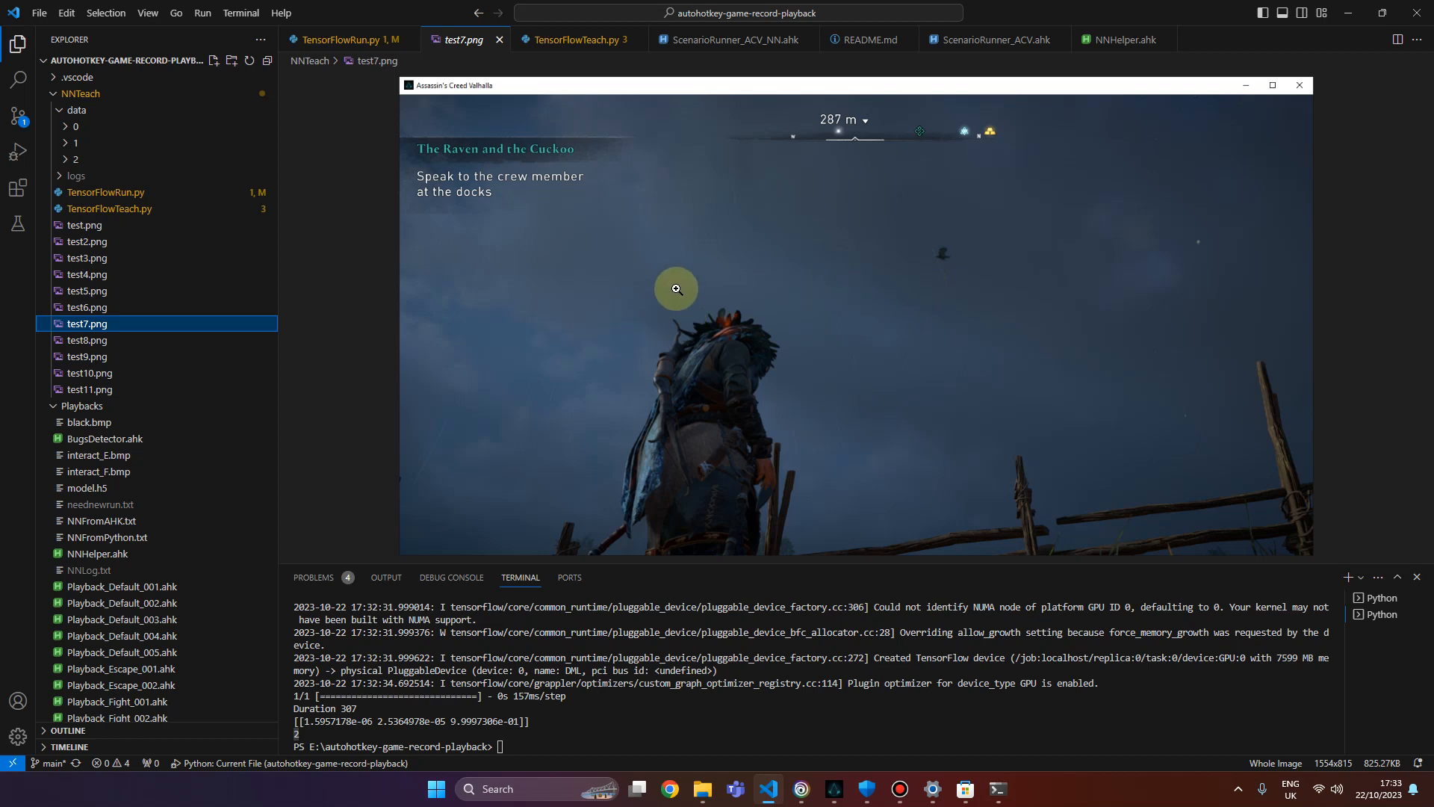
pyautogui.moveTo(647, 404)
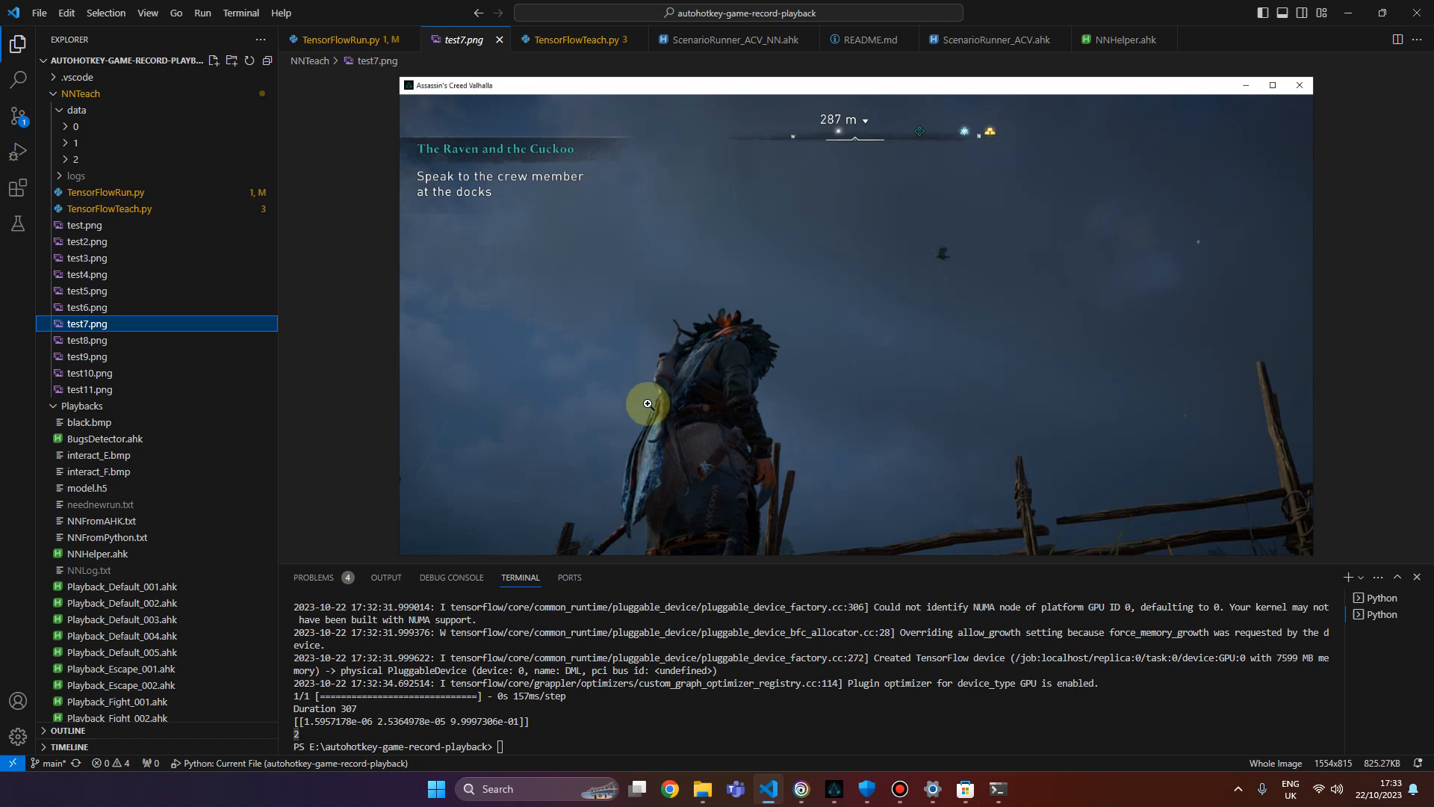
# Collapse the NNTeach folder, leaving the Playbacks scripts and files listed.
pyautogui.click(81, 92)
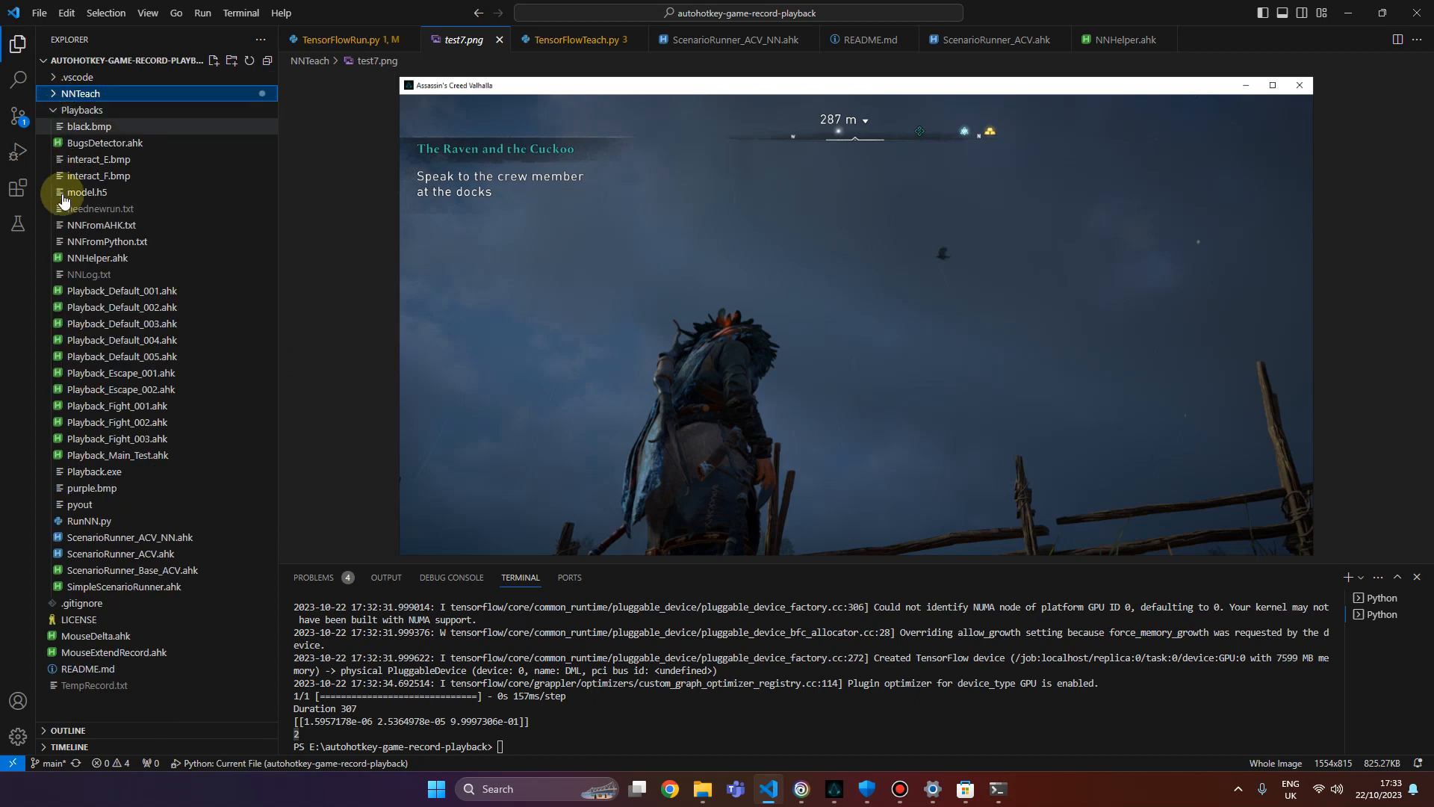
pyautogui.moveTo(699, 412)
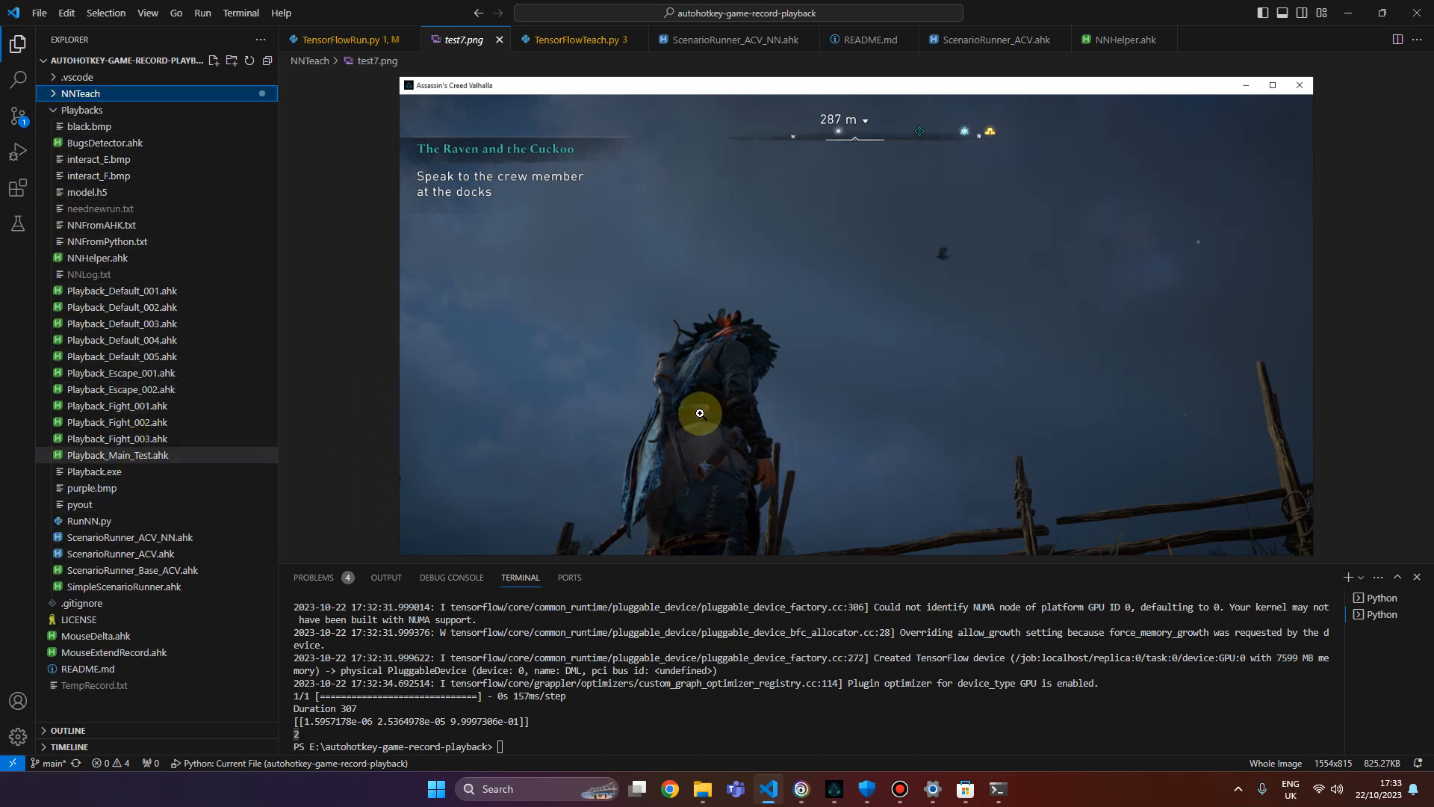
pyautogui.moveTo(797, 400)
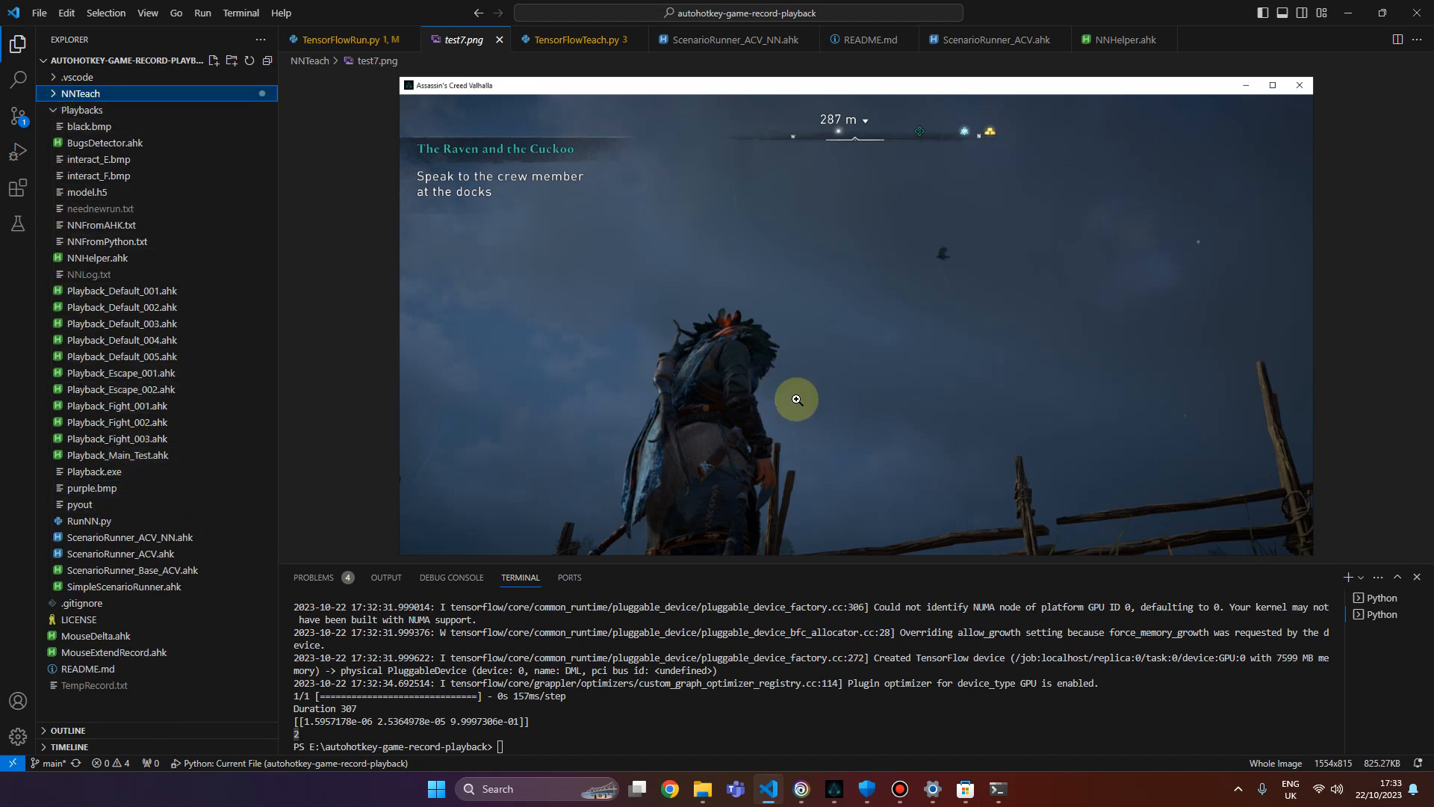
pyautogui.moveTo(762, 530)
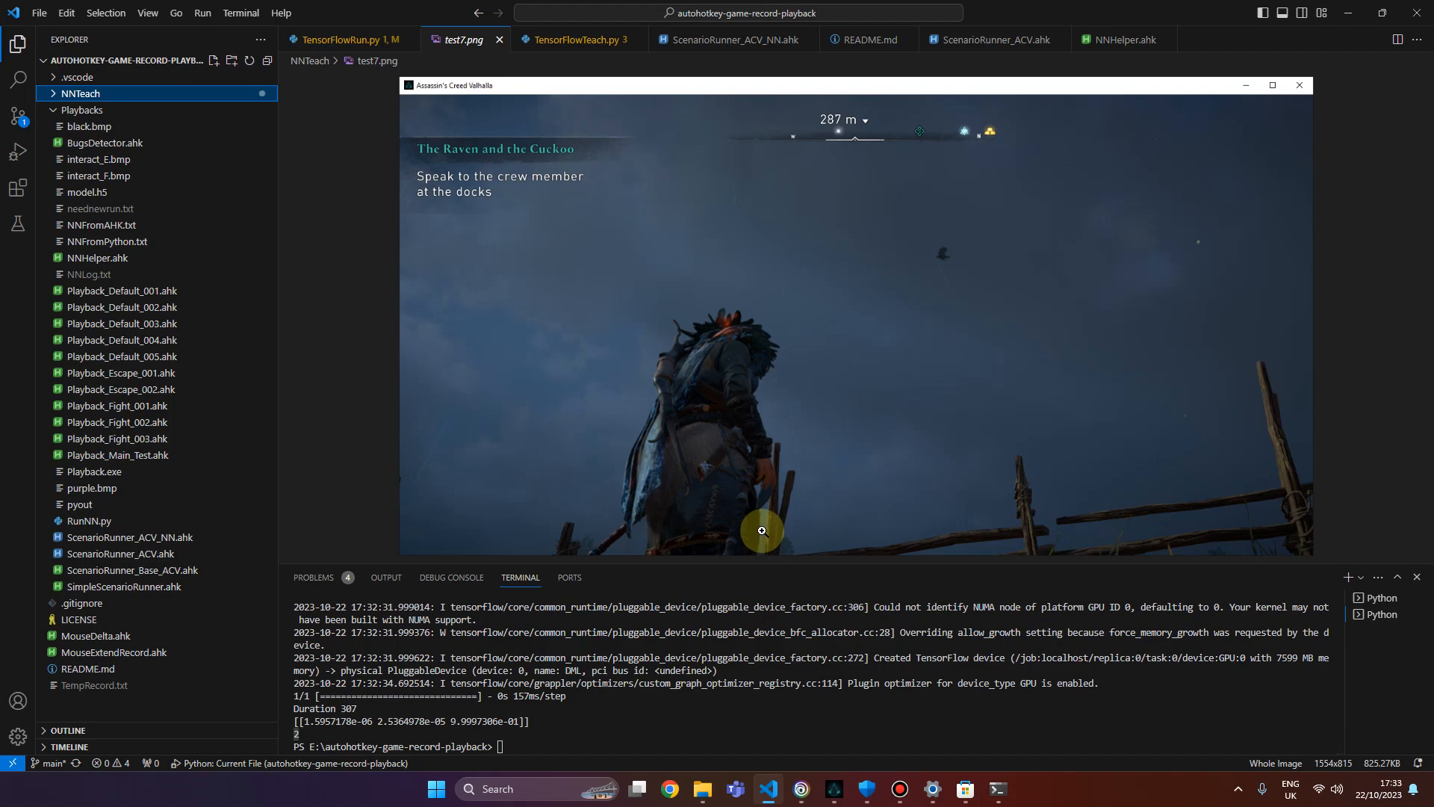